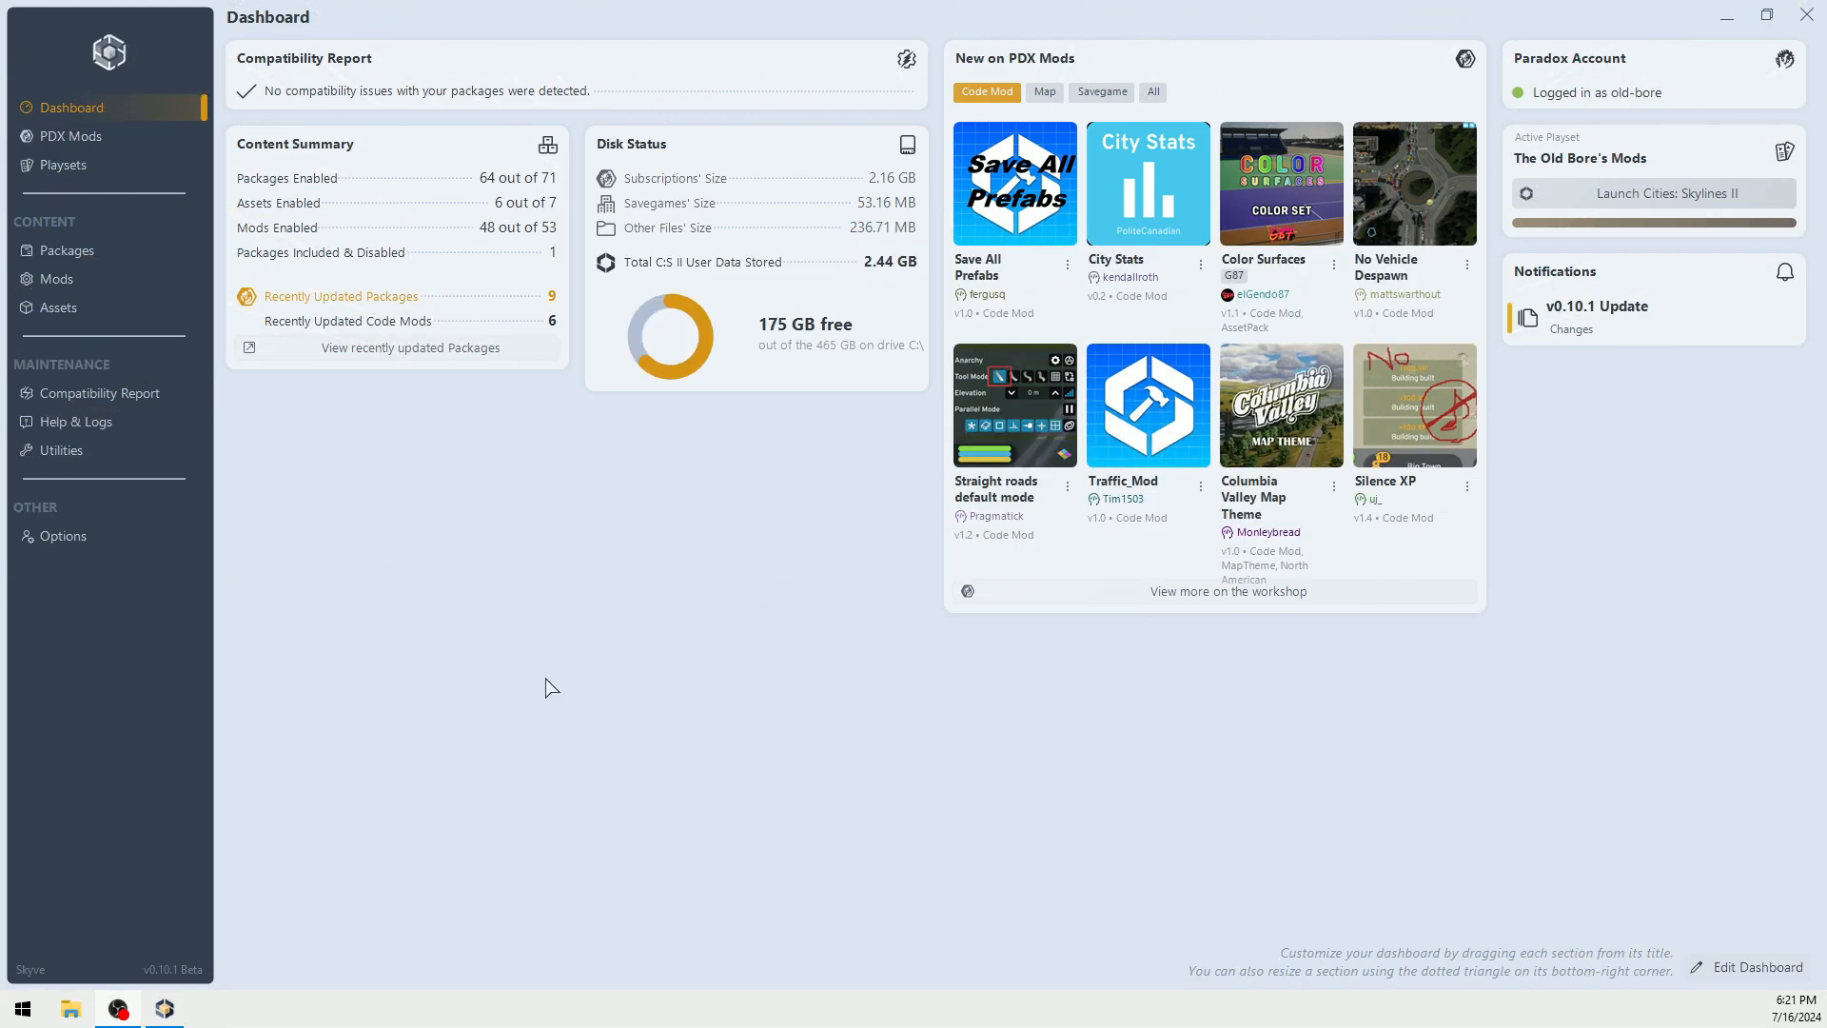
pyautogui.moveTo(491, 638)
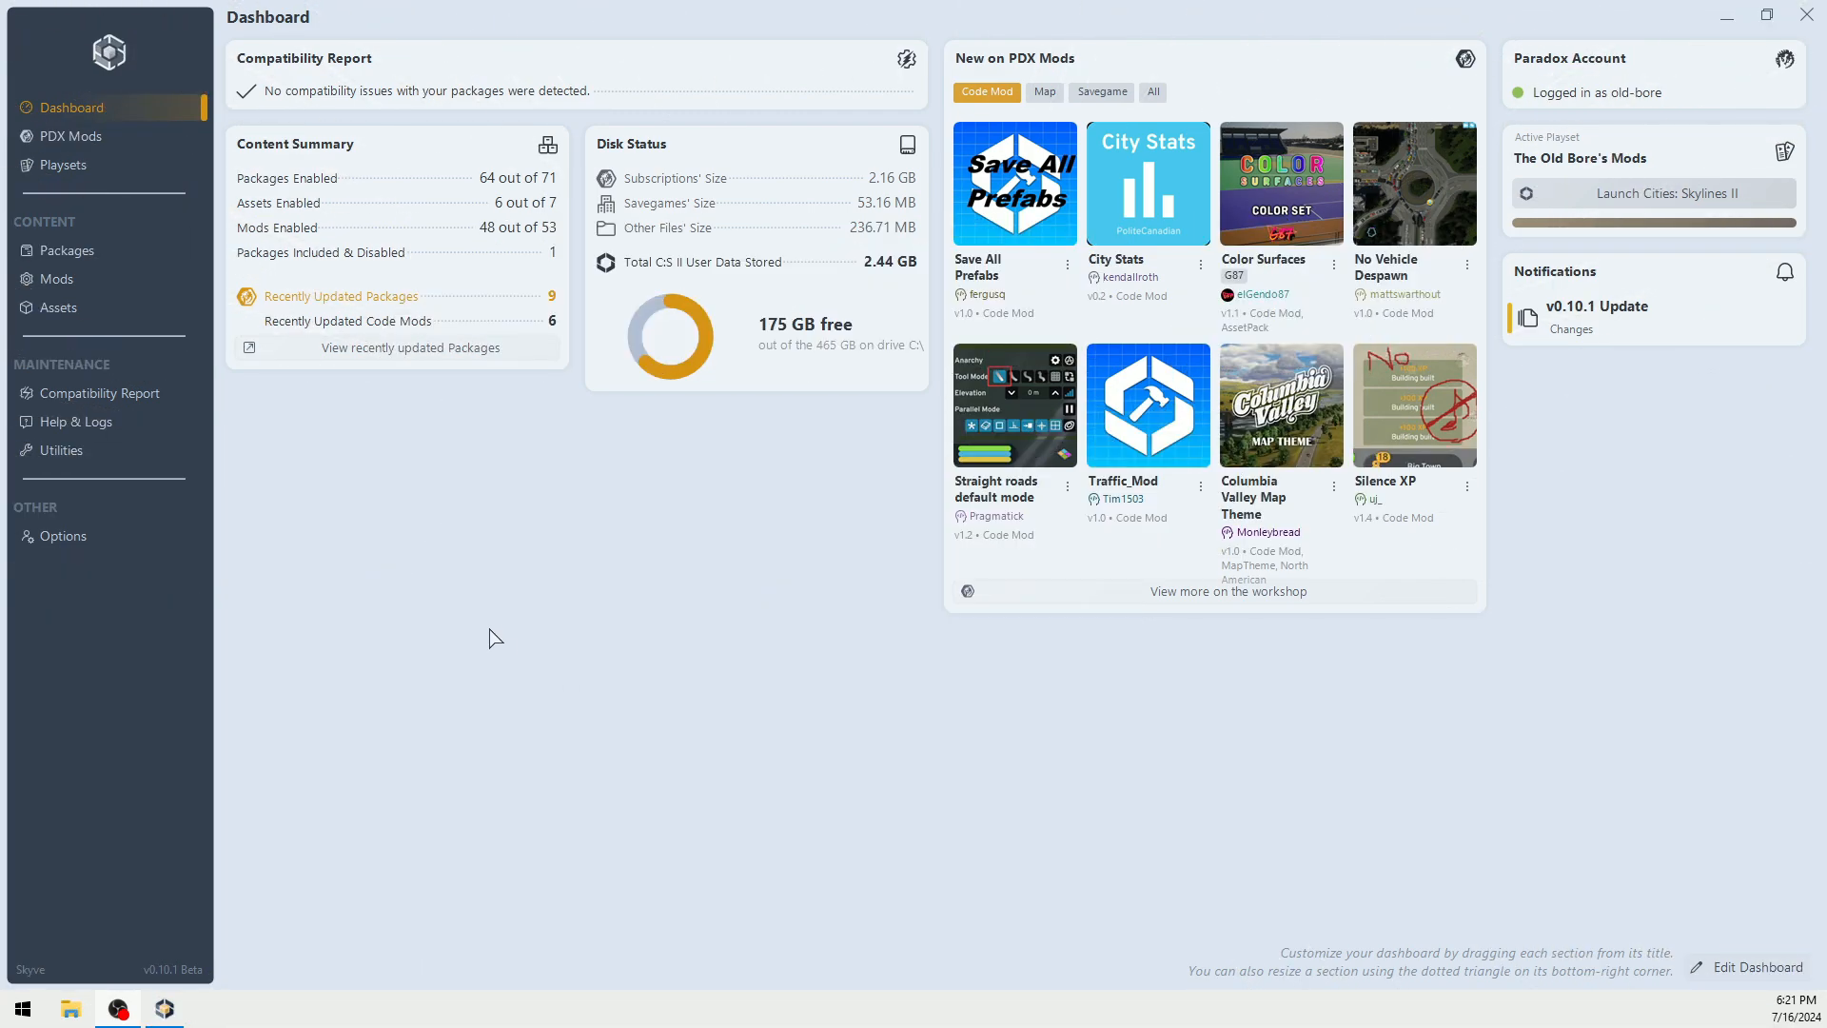
pyautogui.moveTo(483, 613)
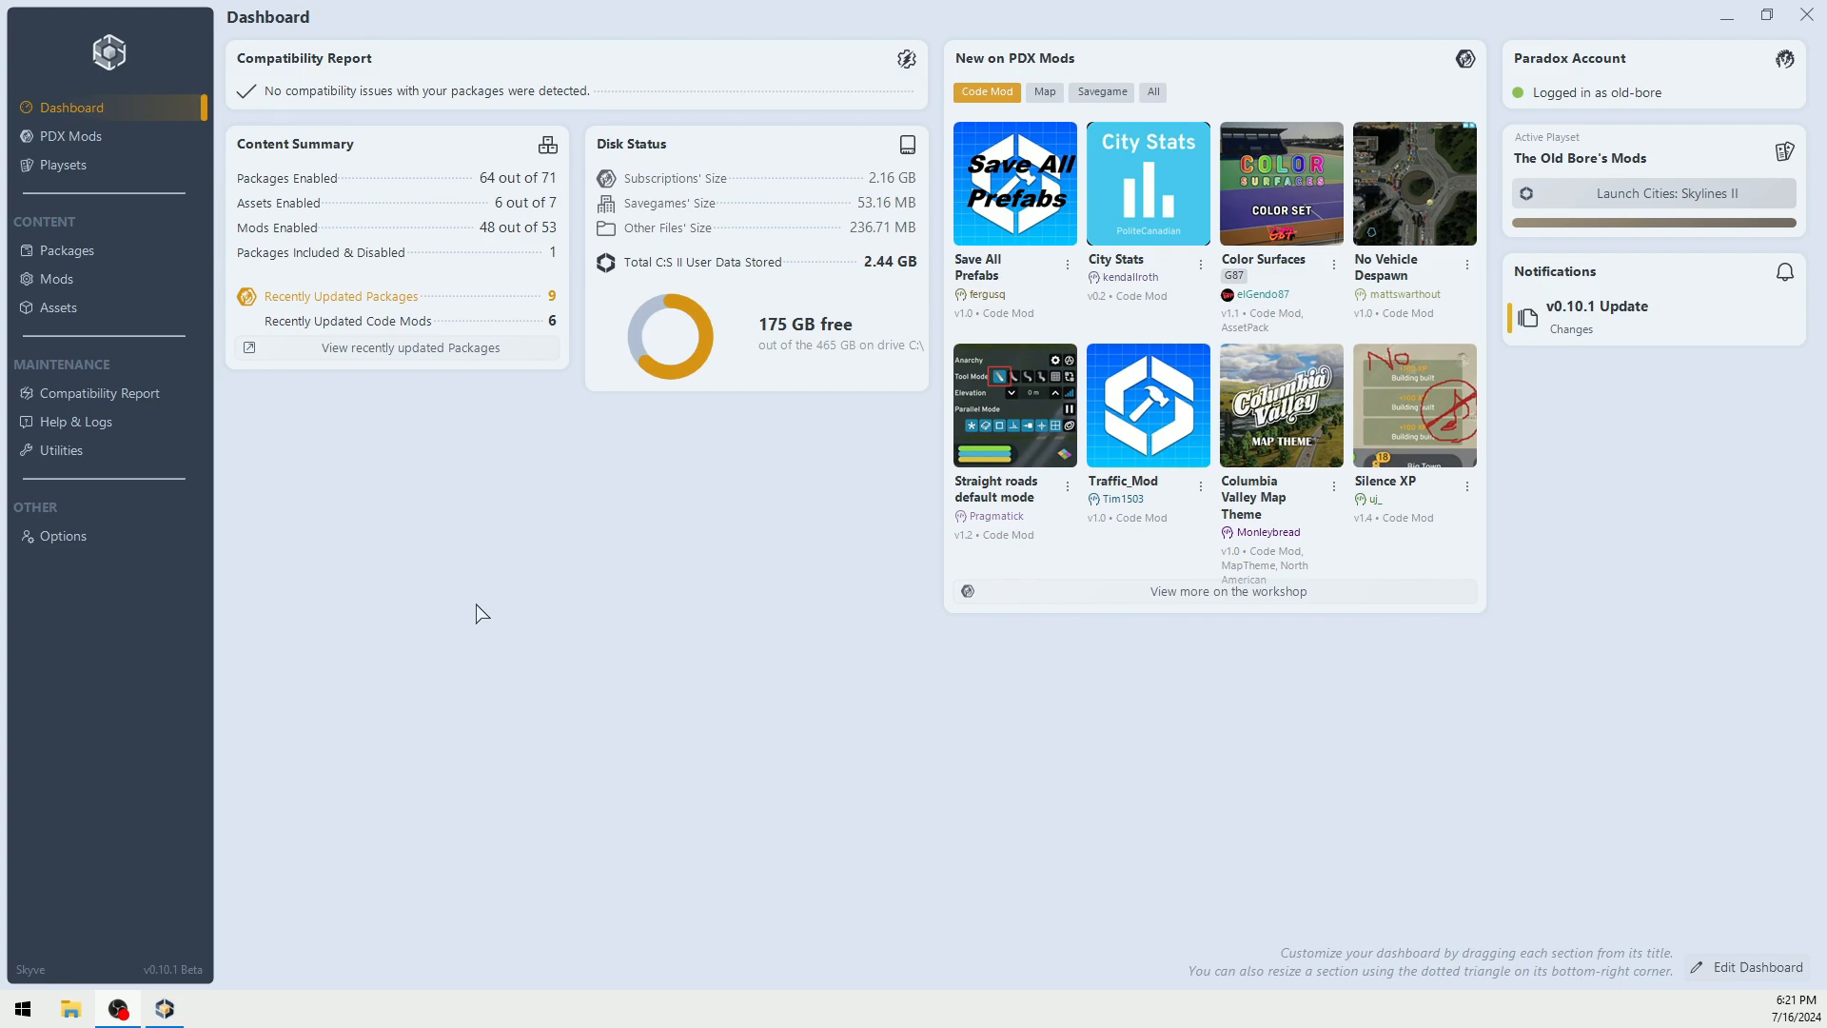
pyautogui.moveTo(698, 536)
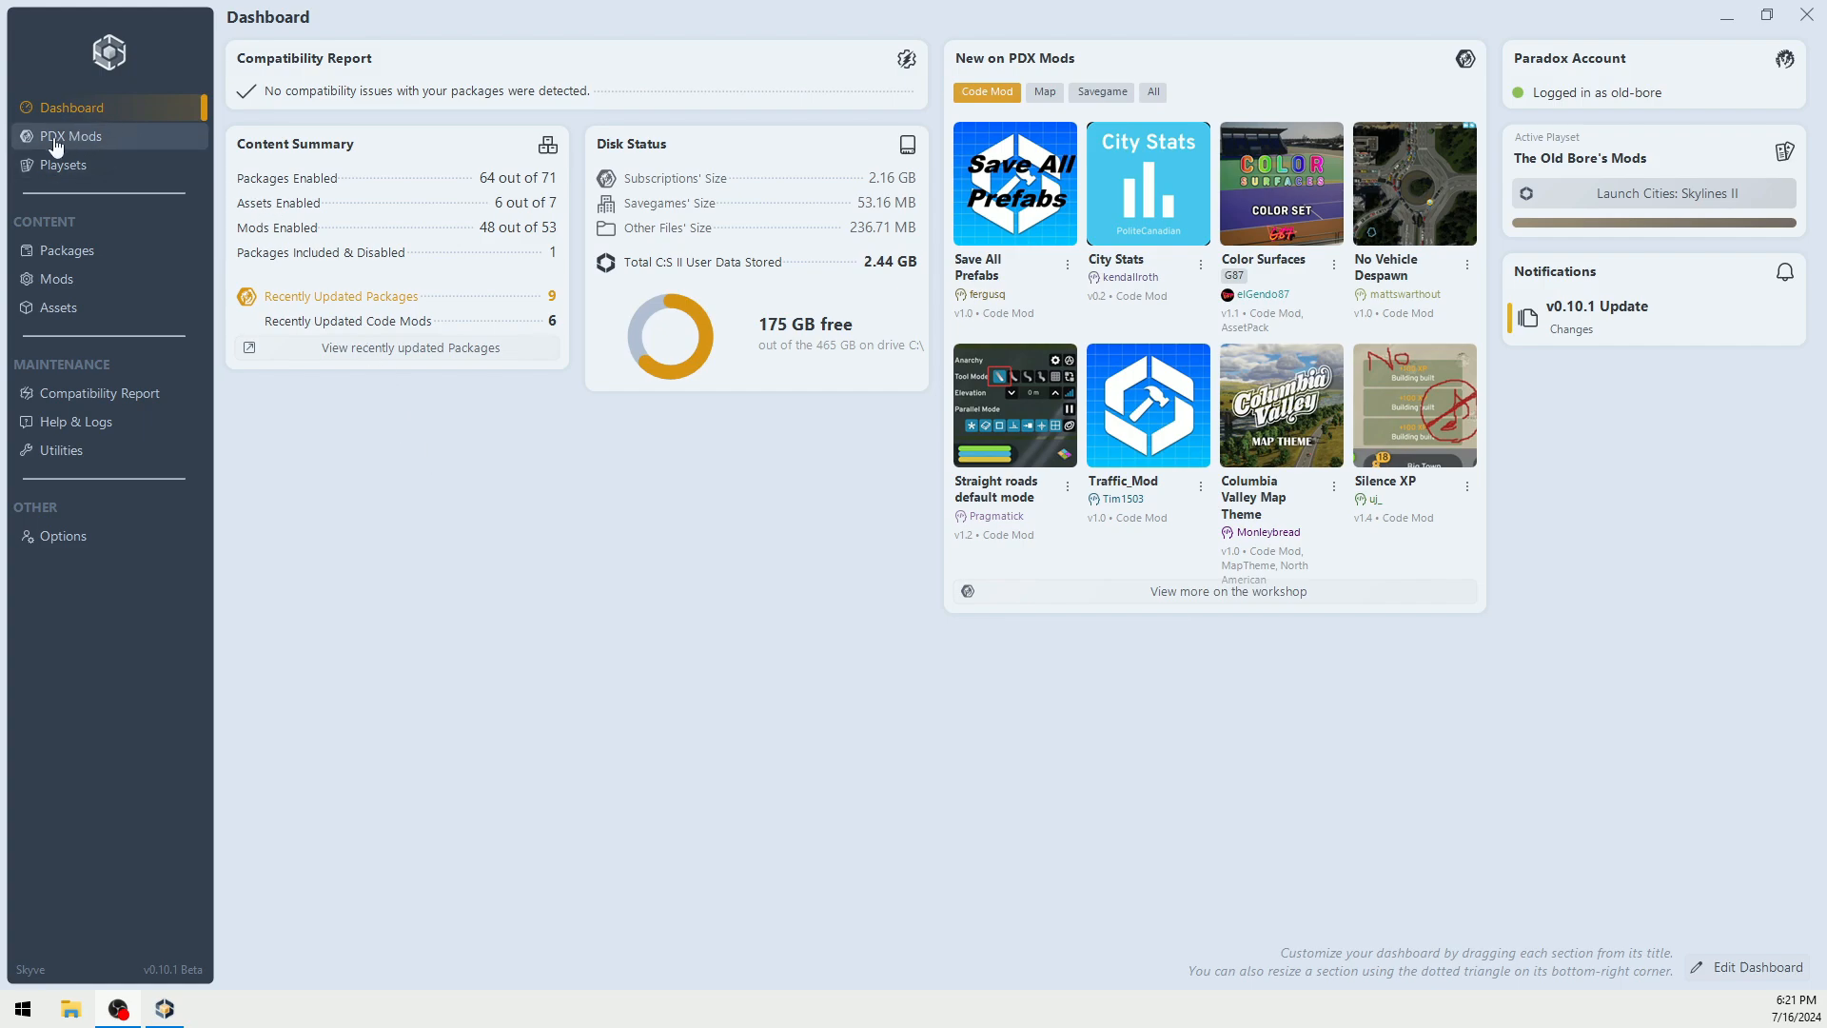
# Step: Browse the PDX Mods catalogue, scrolling through the package grid of maps, saves and mods
pyautogui.click(68, 135)
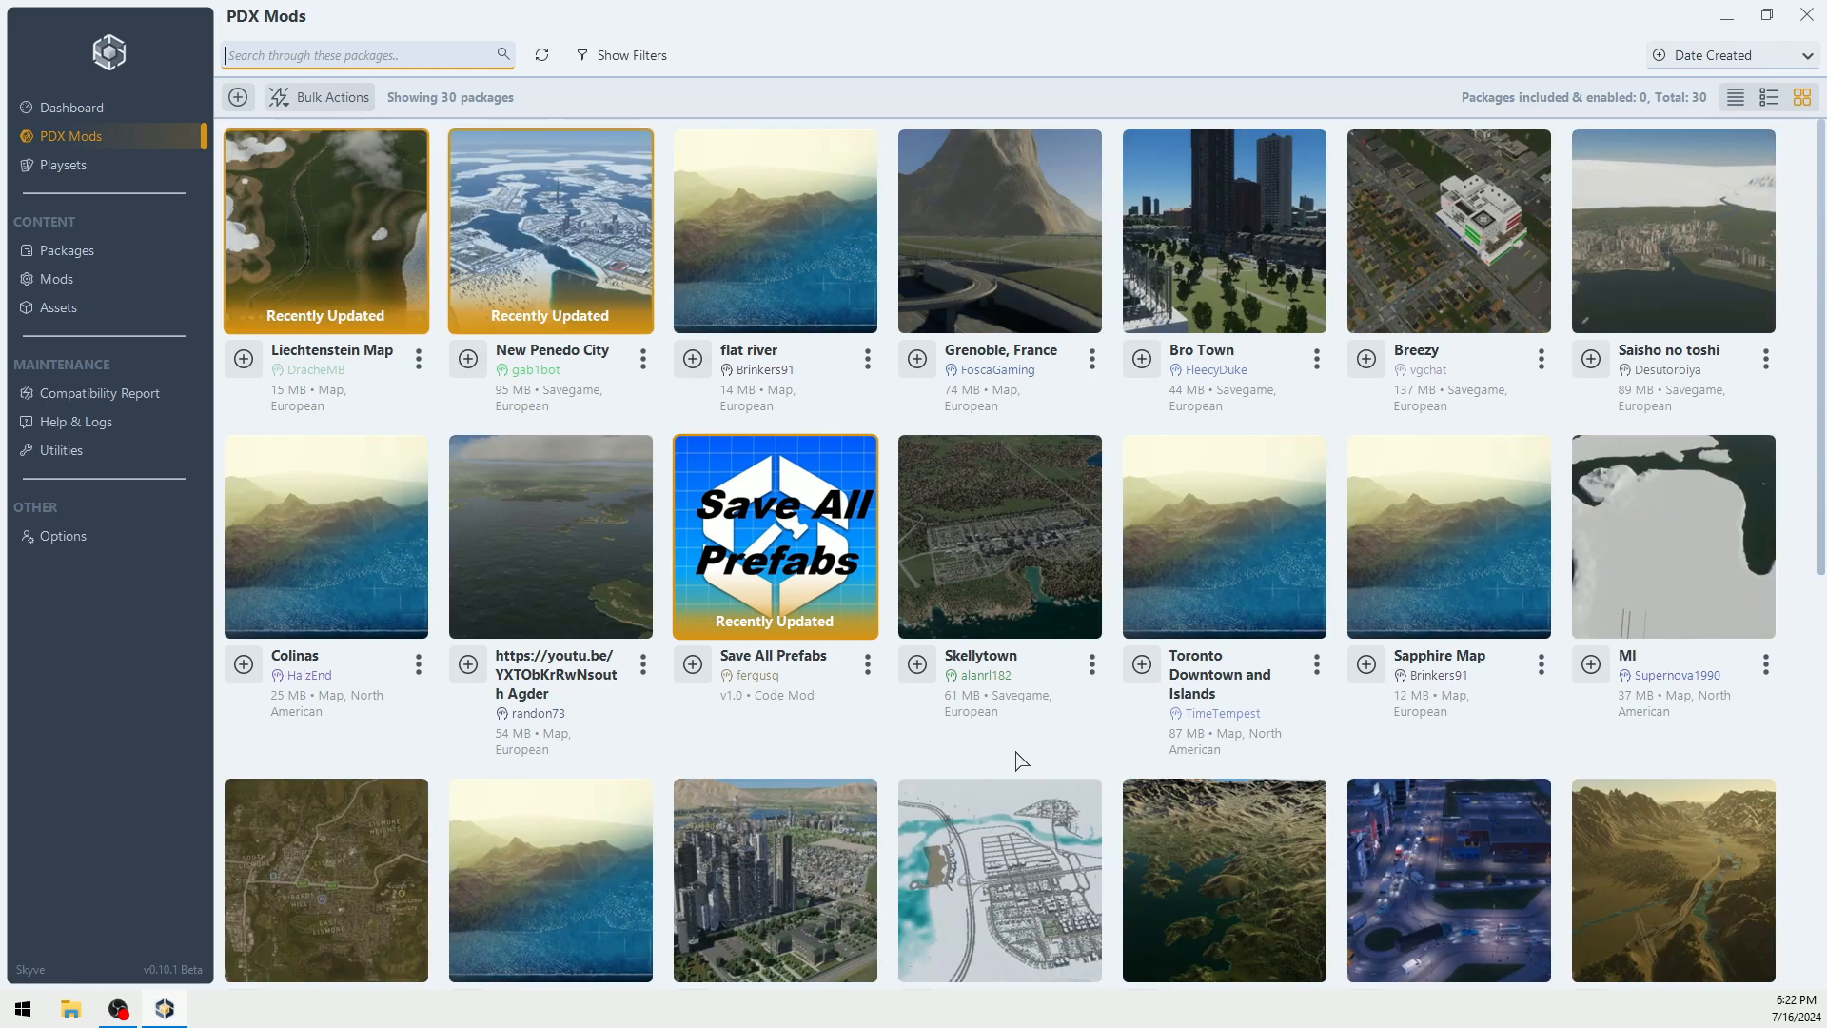
pyautogui.scroll(-3)
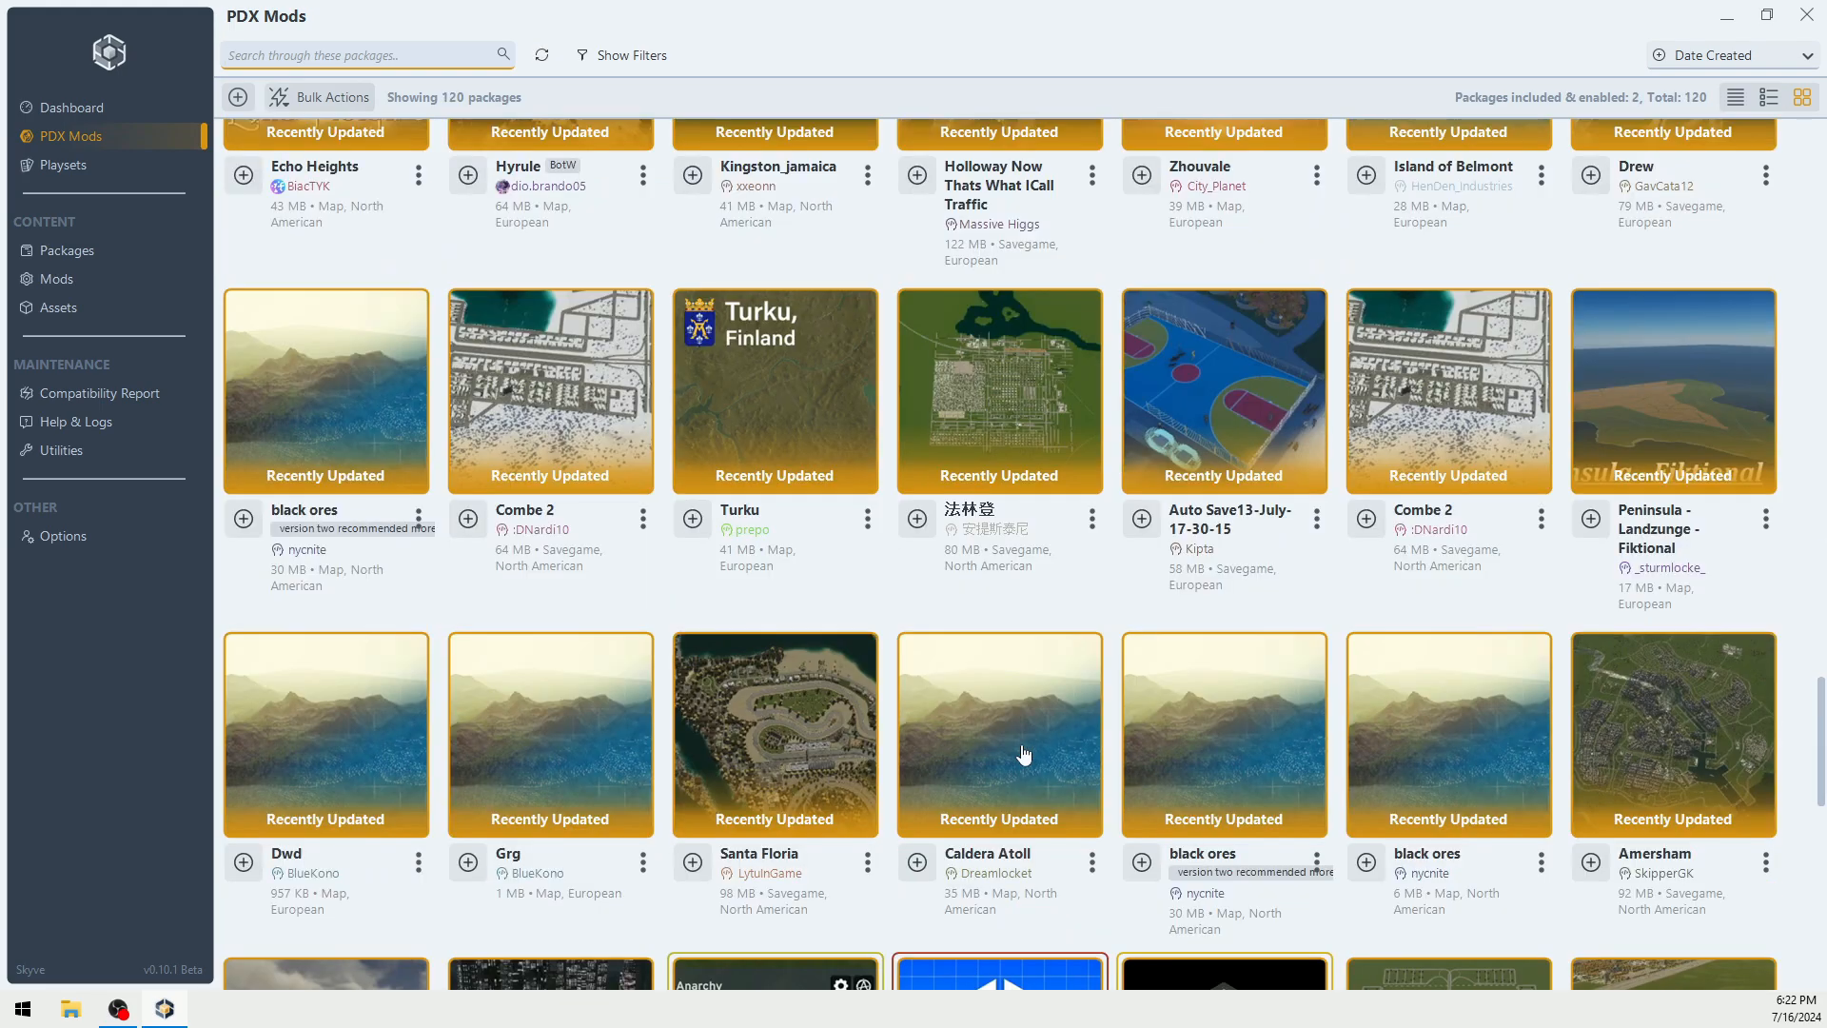
pyautogui.scroll(-3)
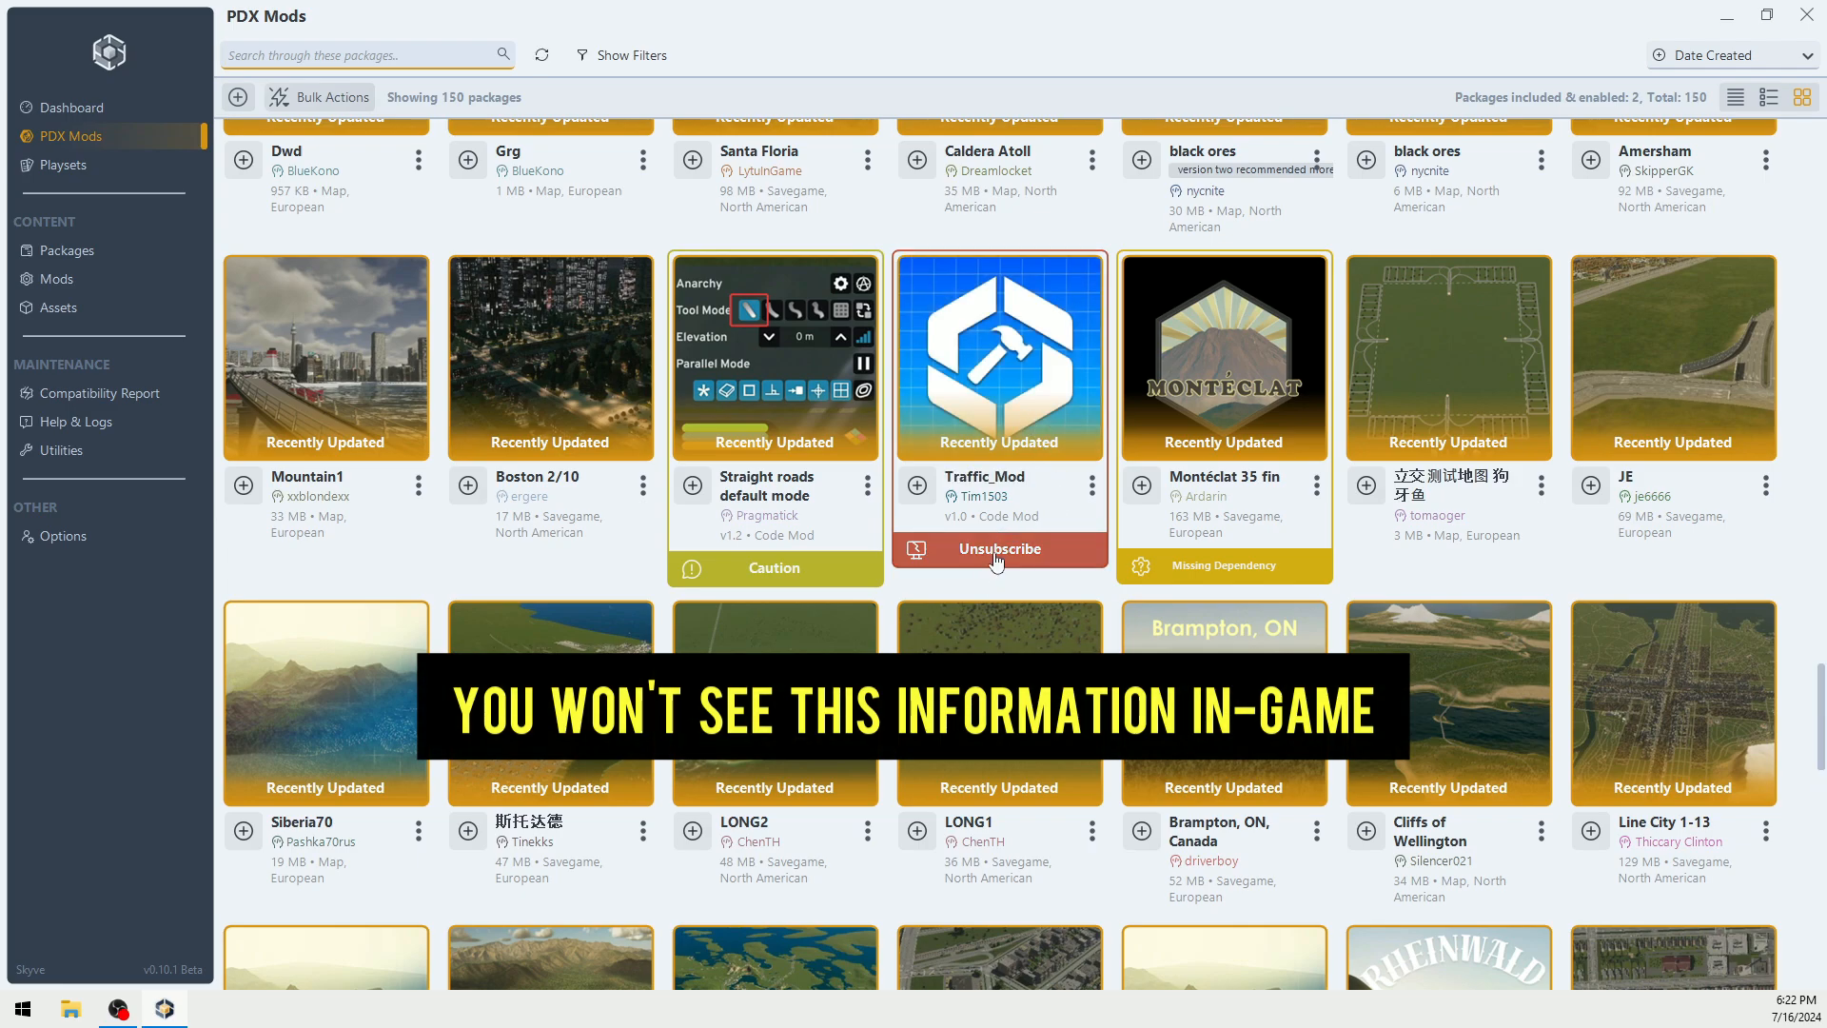
# Step: View Traffic_Mod's details page and its compatibility findings with the test-version warning
pyautogui.click(999, 358)
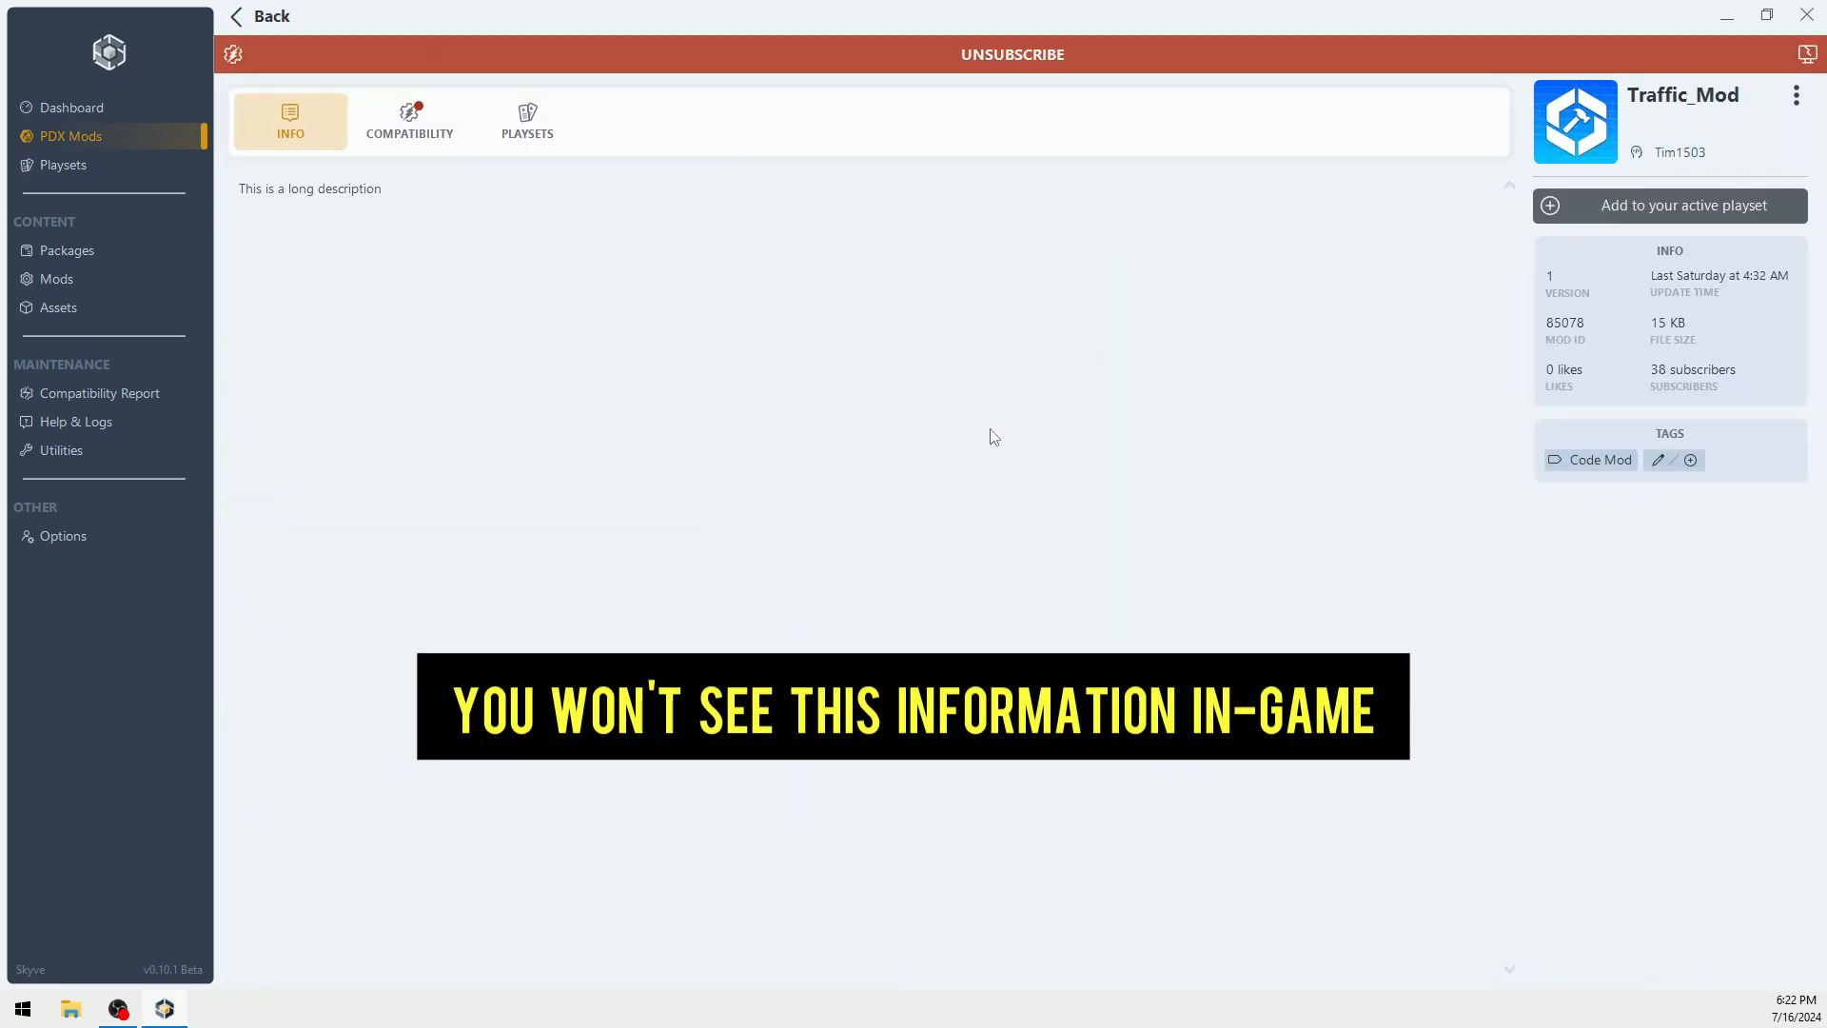
pyautogui.click(409, 120)
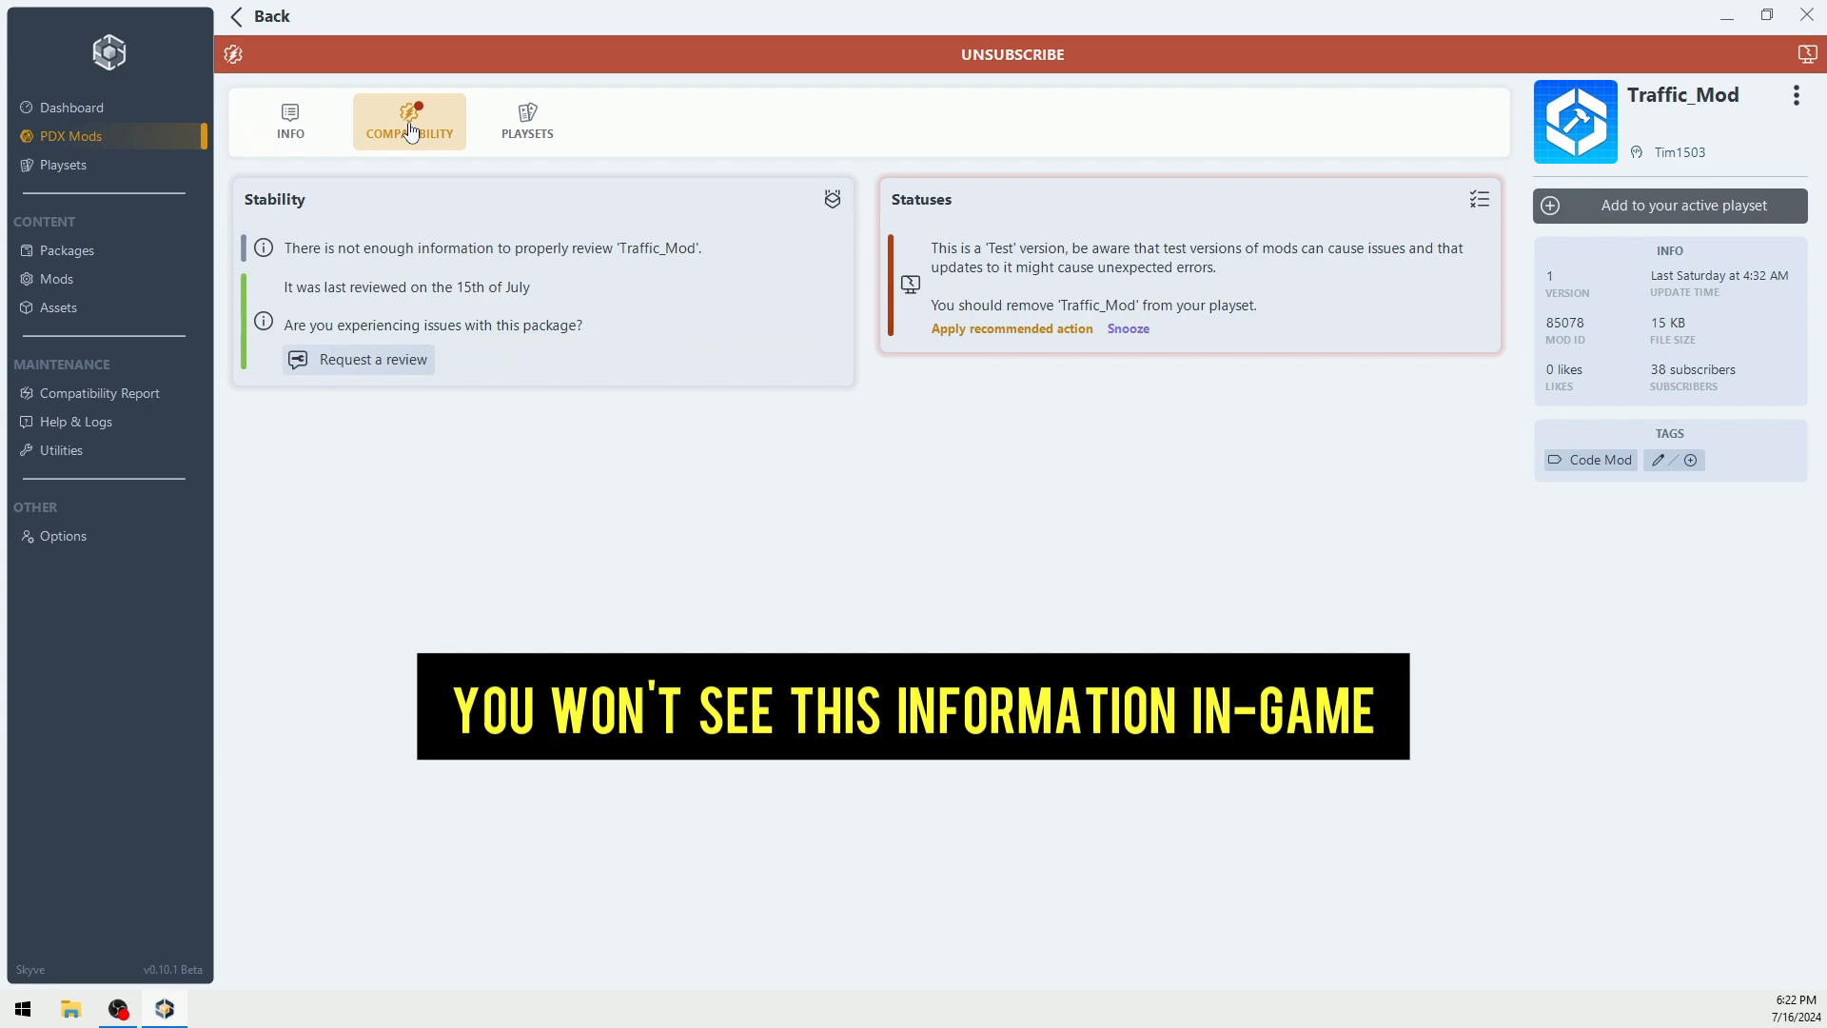
pyautogui.moveTo(1279, 269)
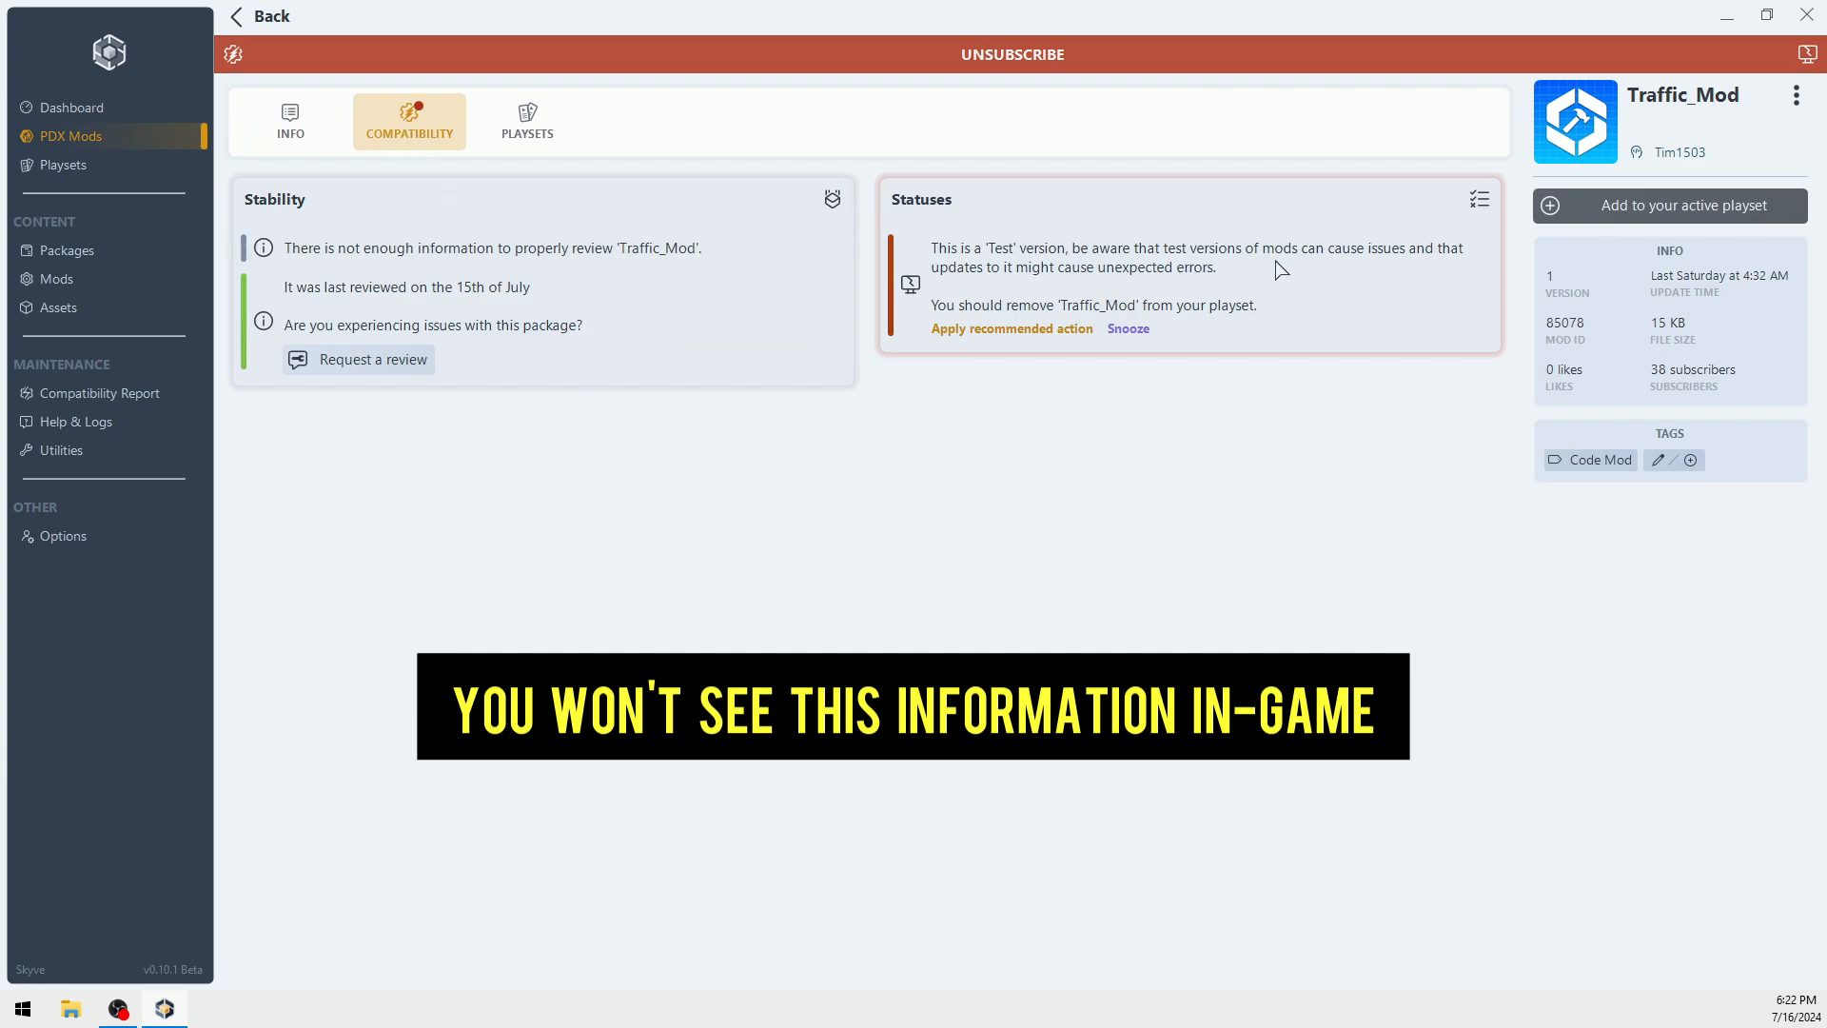
pyautogui.moveTo(1333, 265)
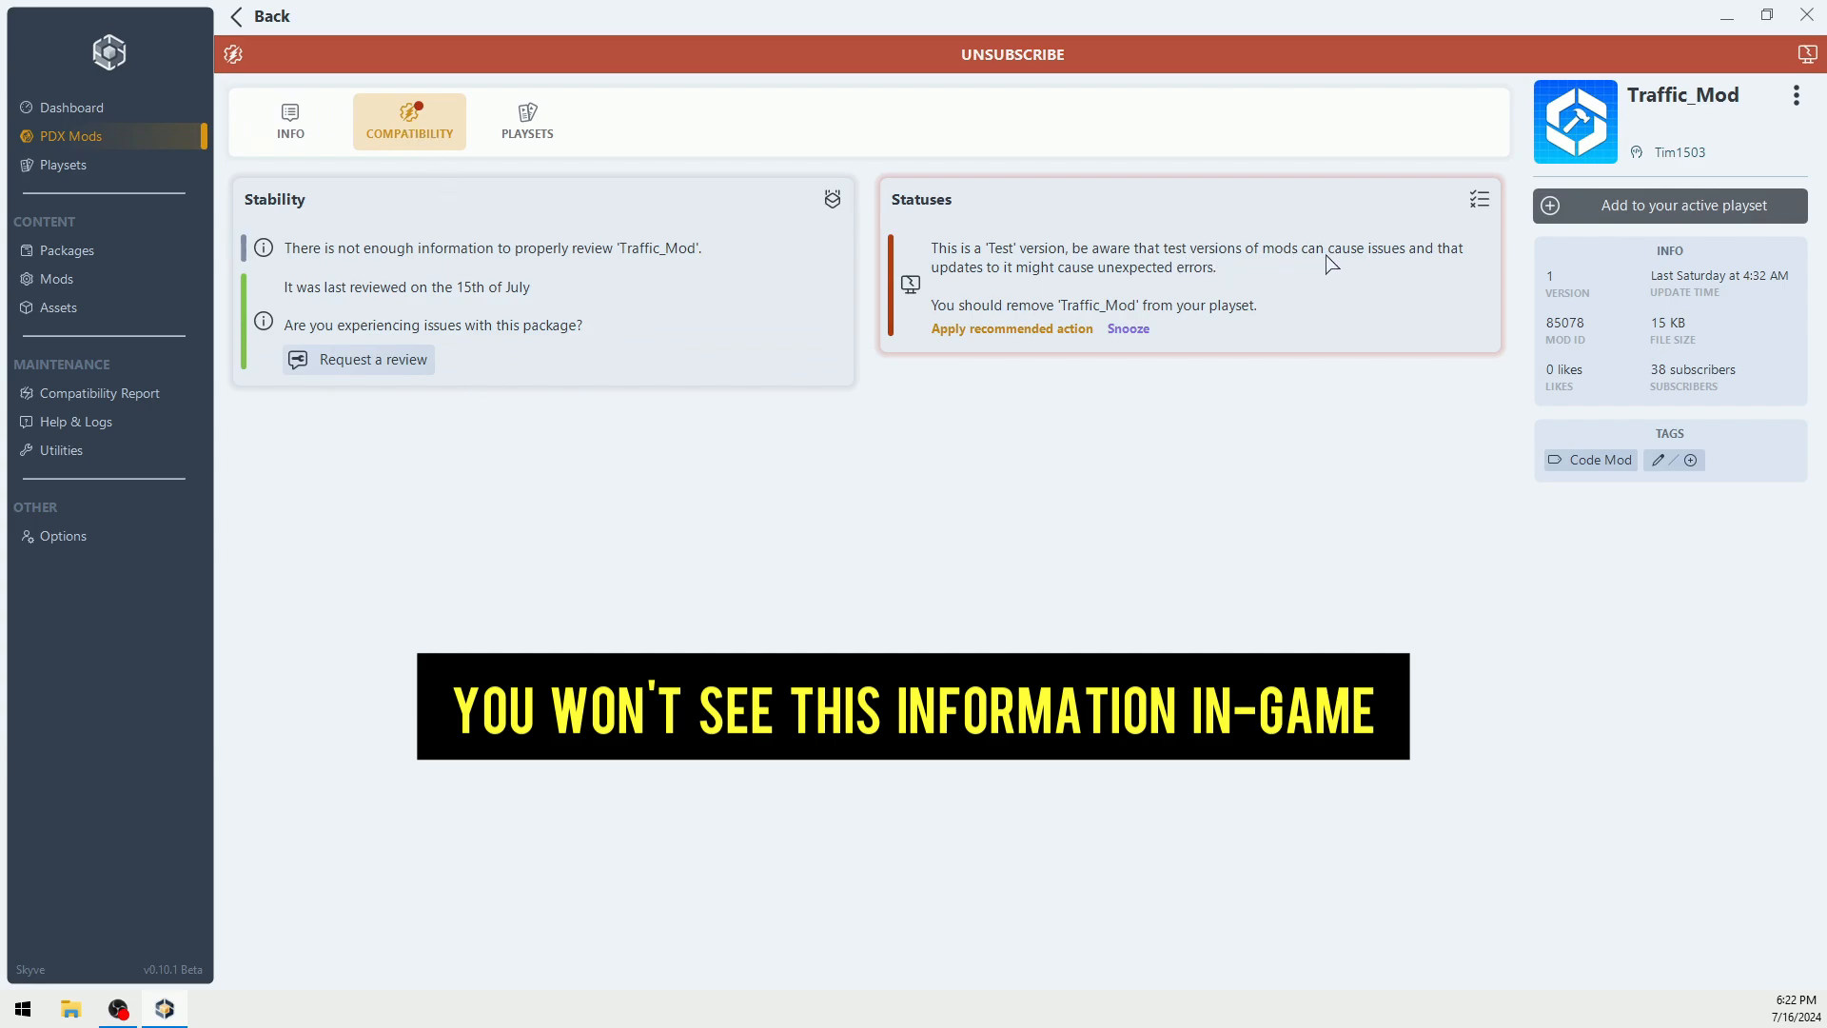
pyautogui.moveTo(653, 416)
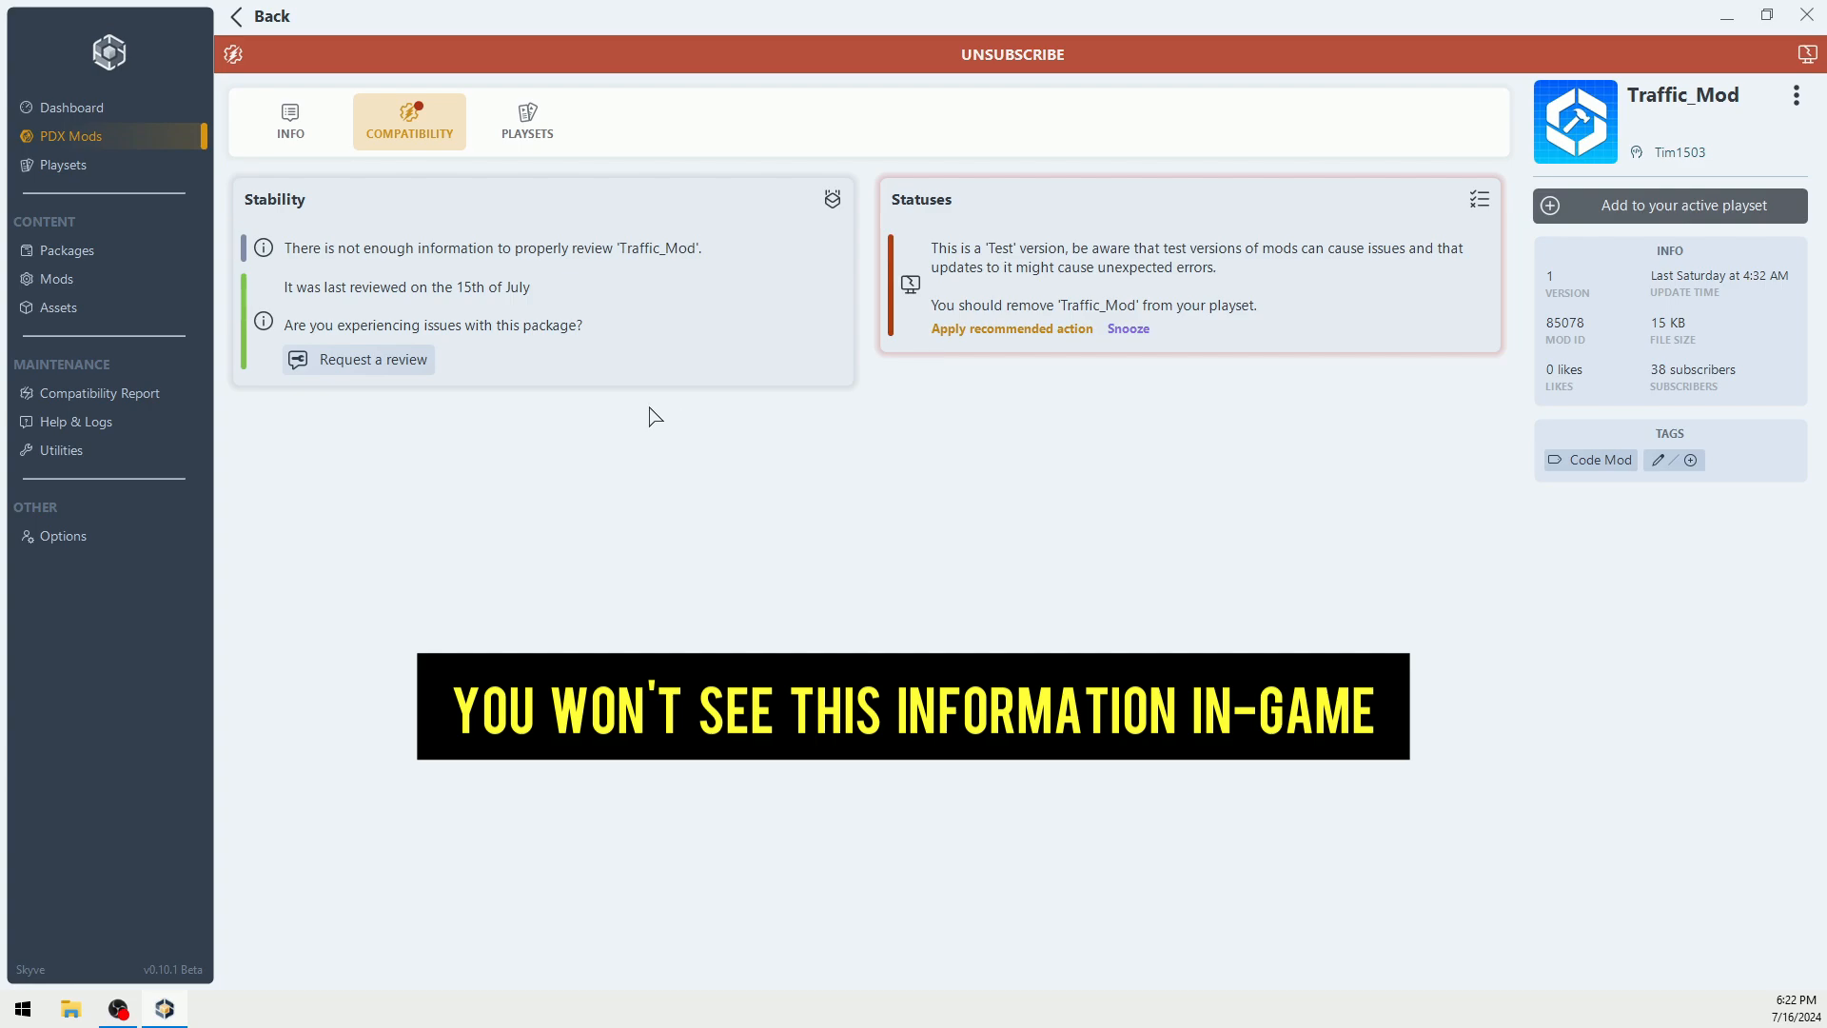
pyautogui.moveTo(438, 261)
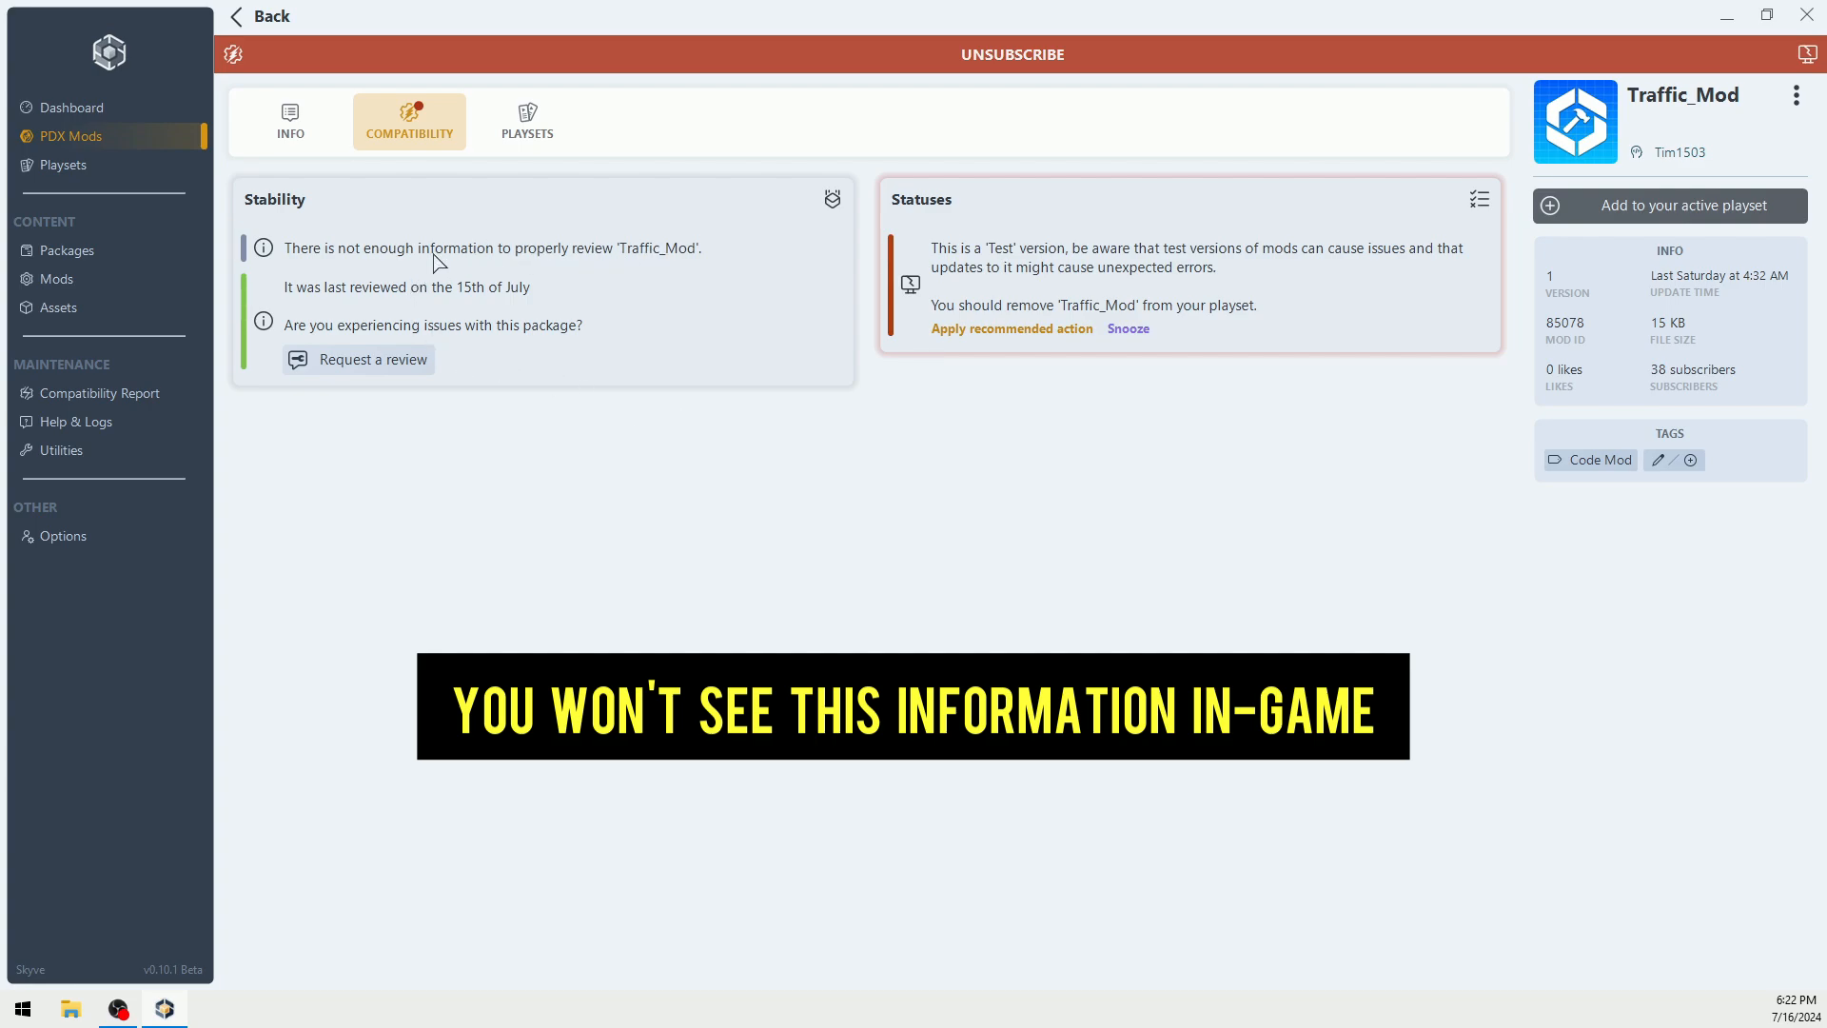
pyautogui.moveTo(440, 304)
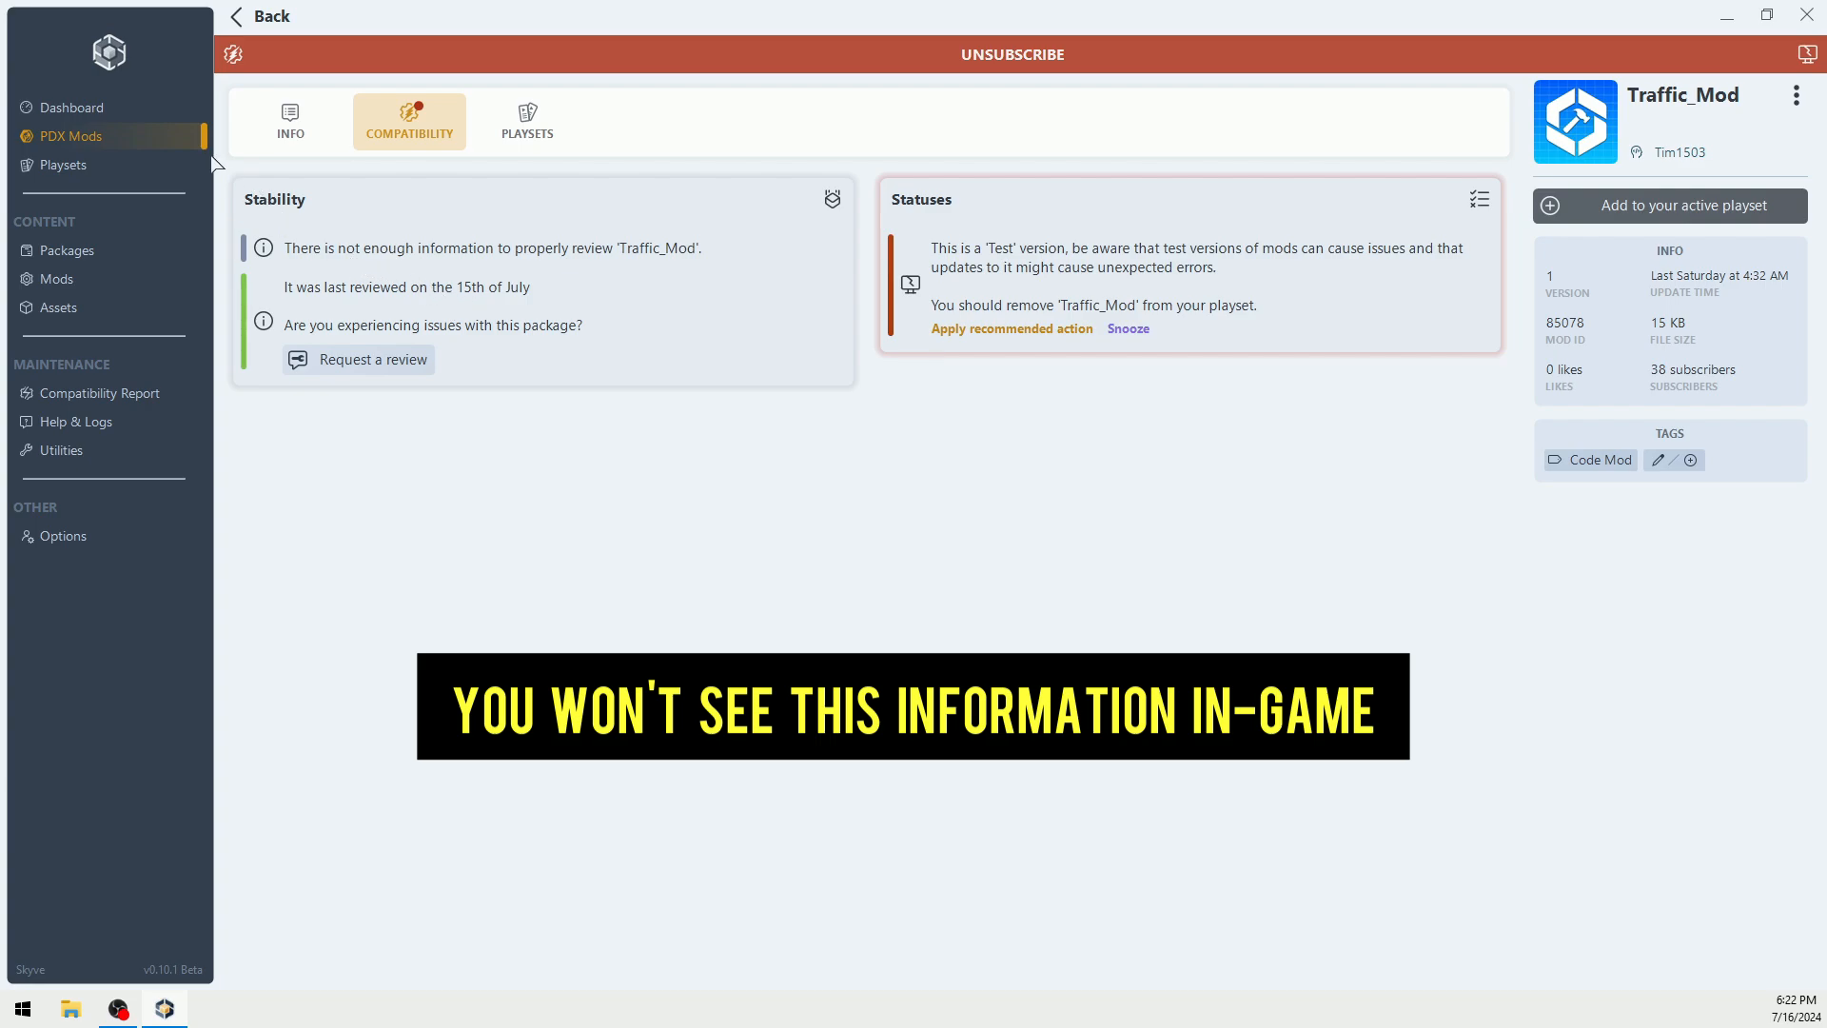
pyautogui.moveTo(438, 267)
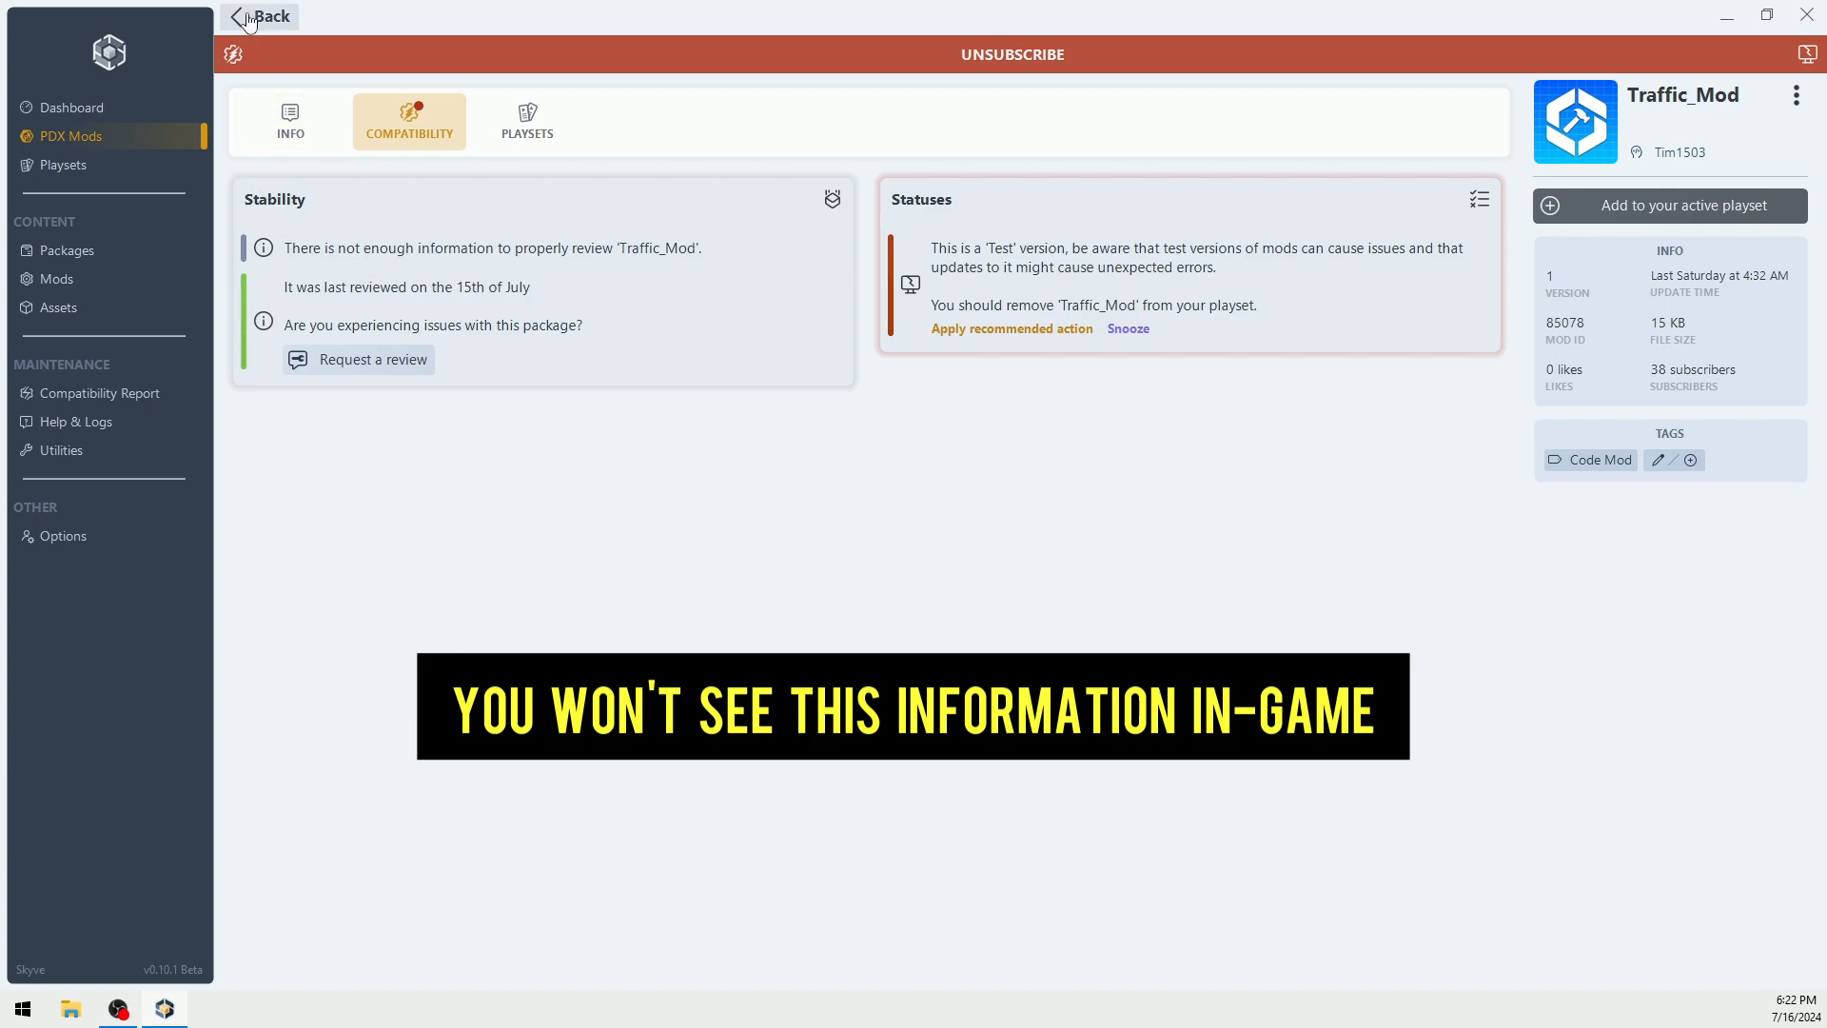
# Step: Go back from Traffic_Mod's details to the PDX Mods package grid
pyautogui.click(269, 17)
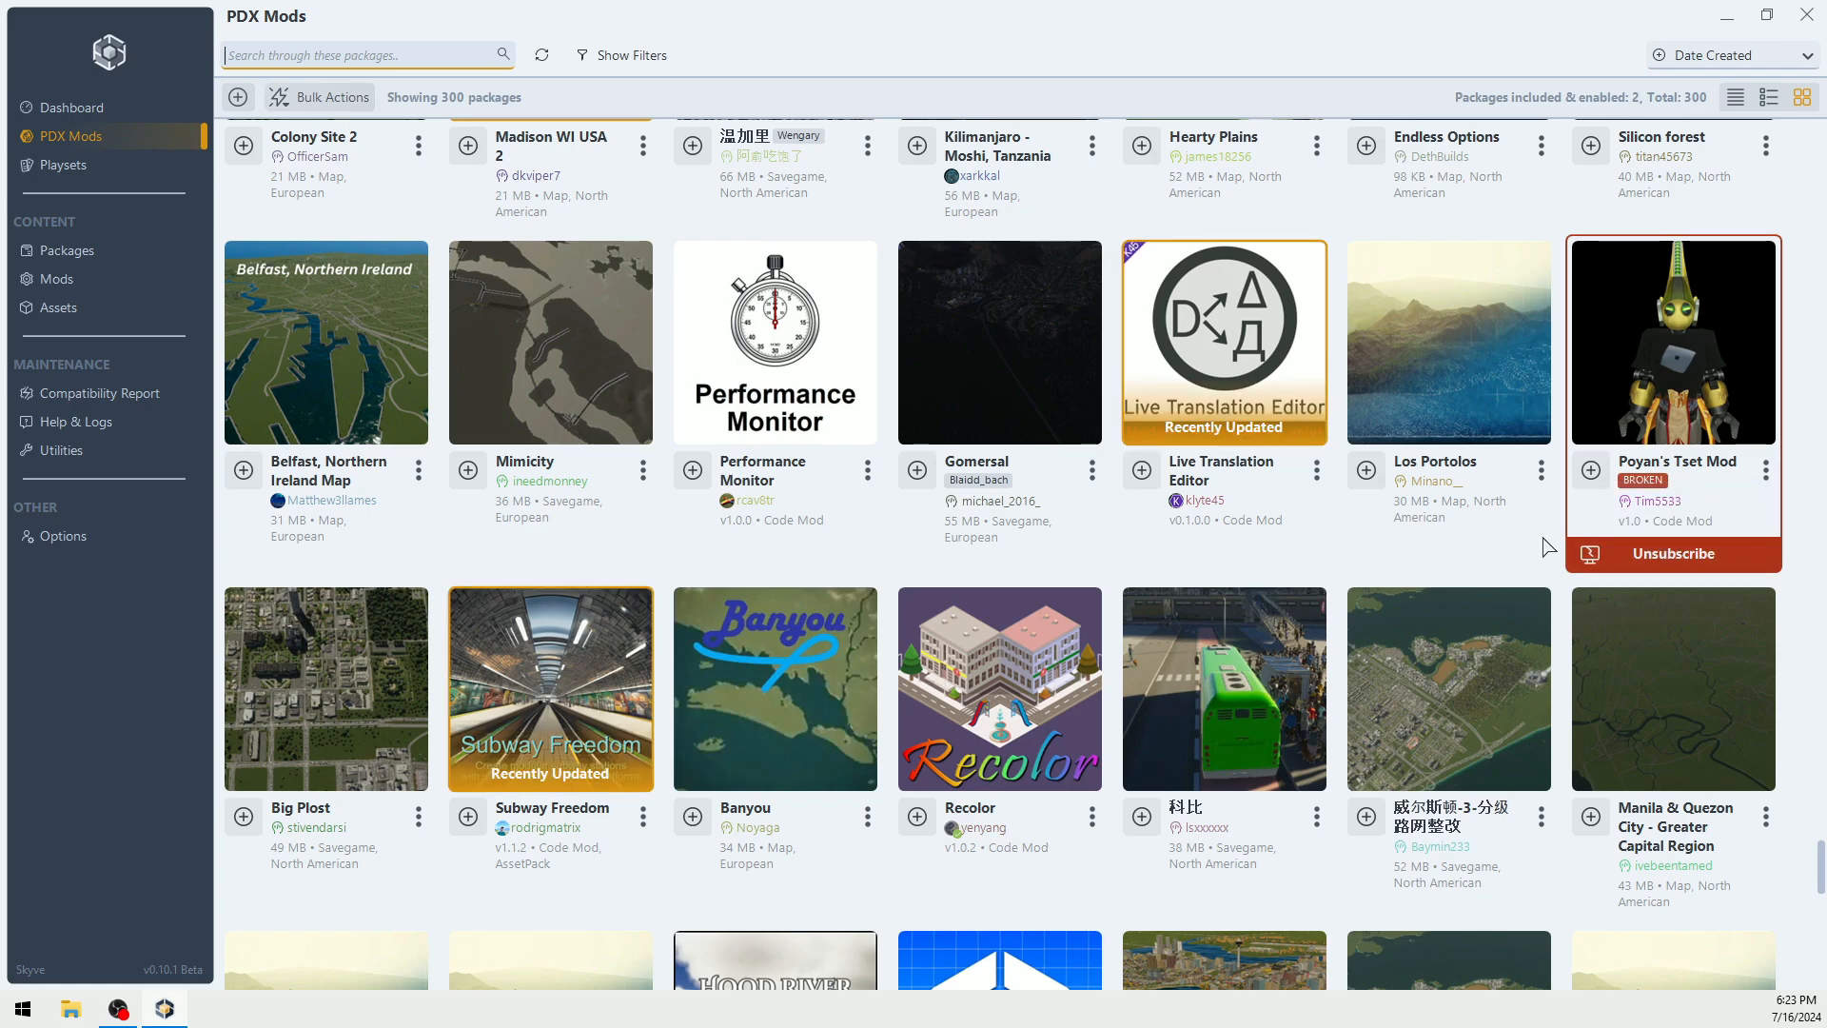
pyautogui.moveTo(1444, 547)
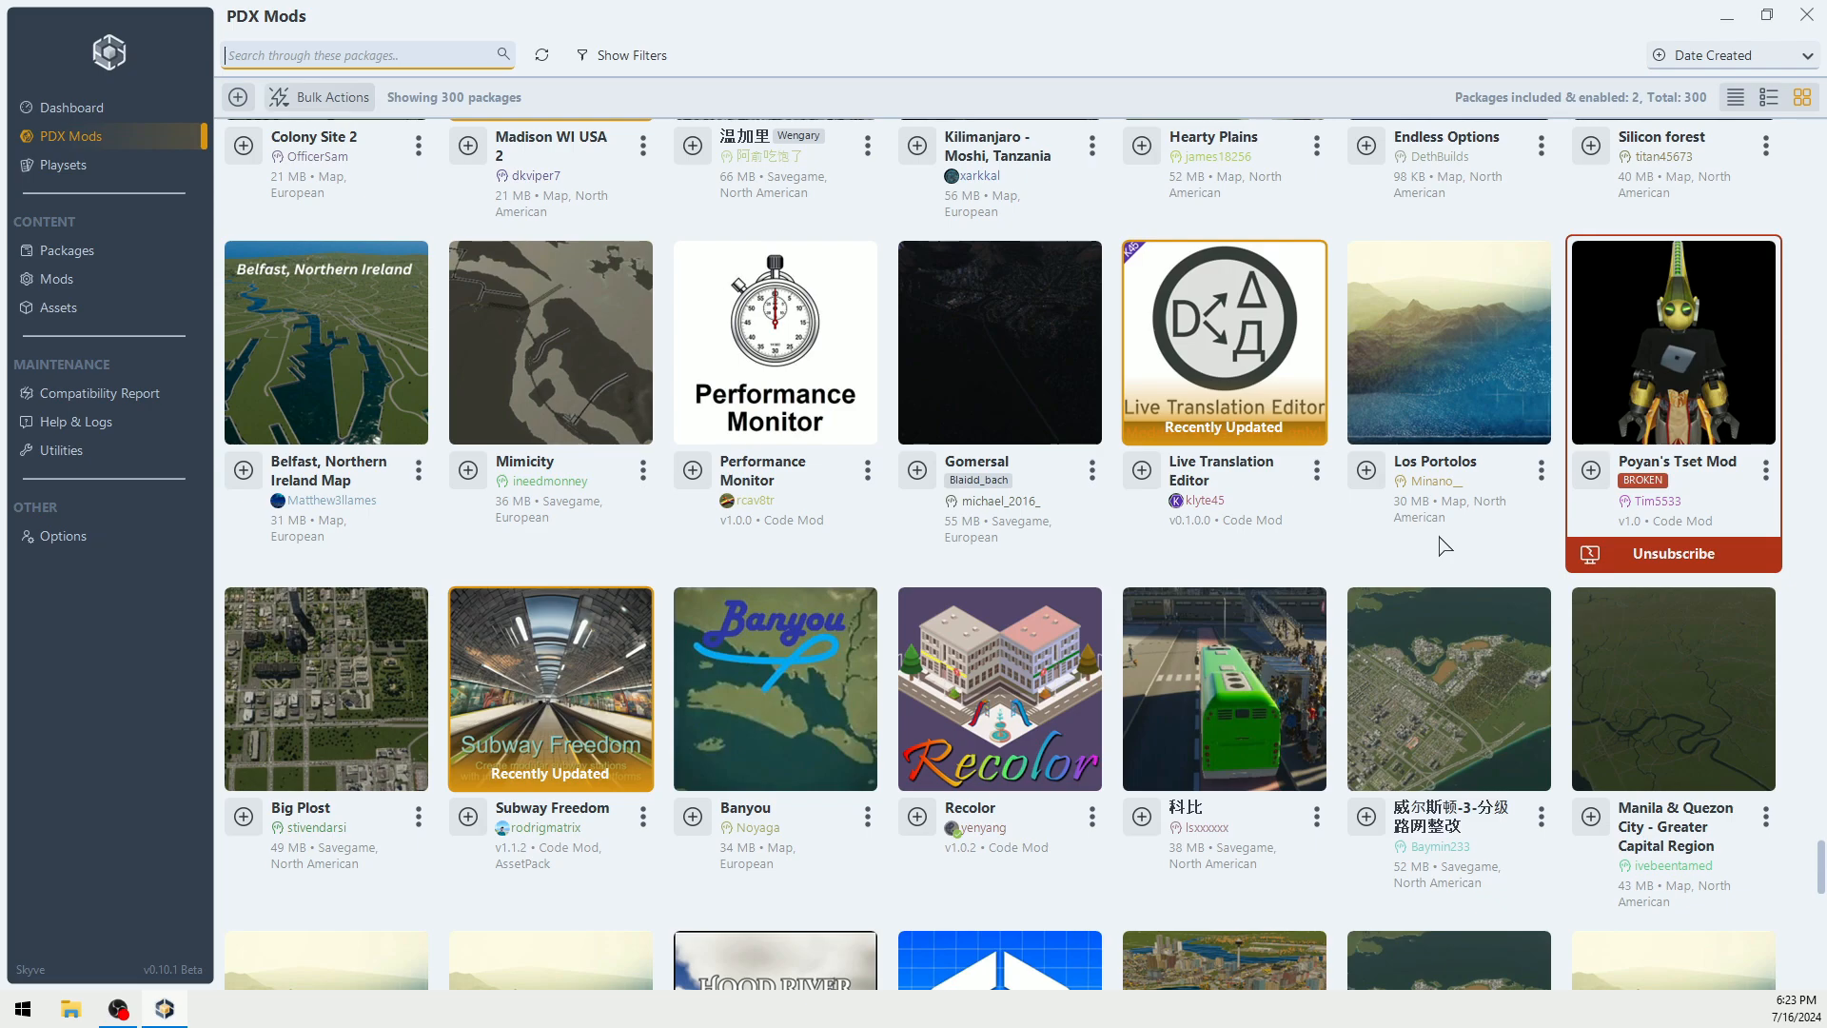
pyautogui.moveTo(251, 290)
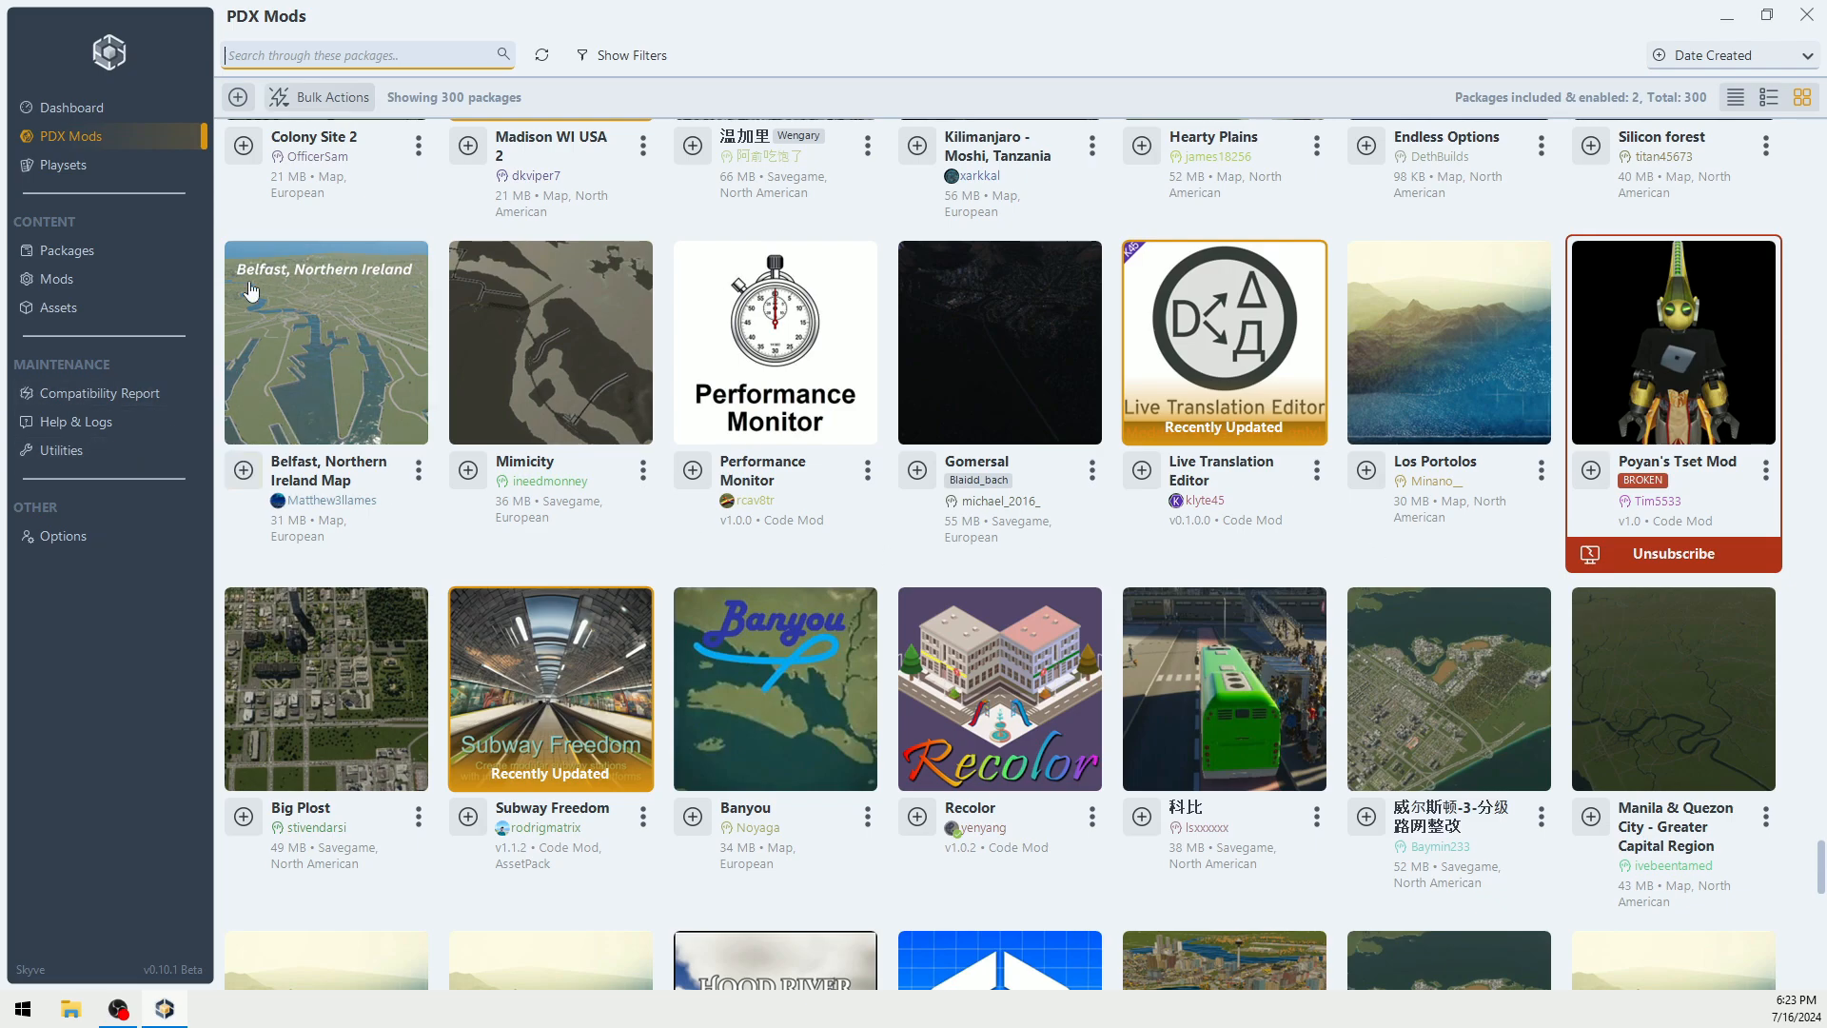
# Step: Review The Old Bore's Mods playset contents: 60 packages included, 59 enabled
pyautogui.click(65, 163)
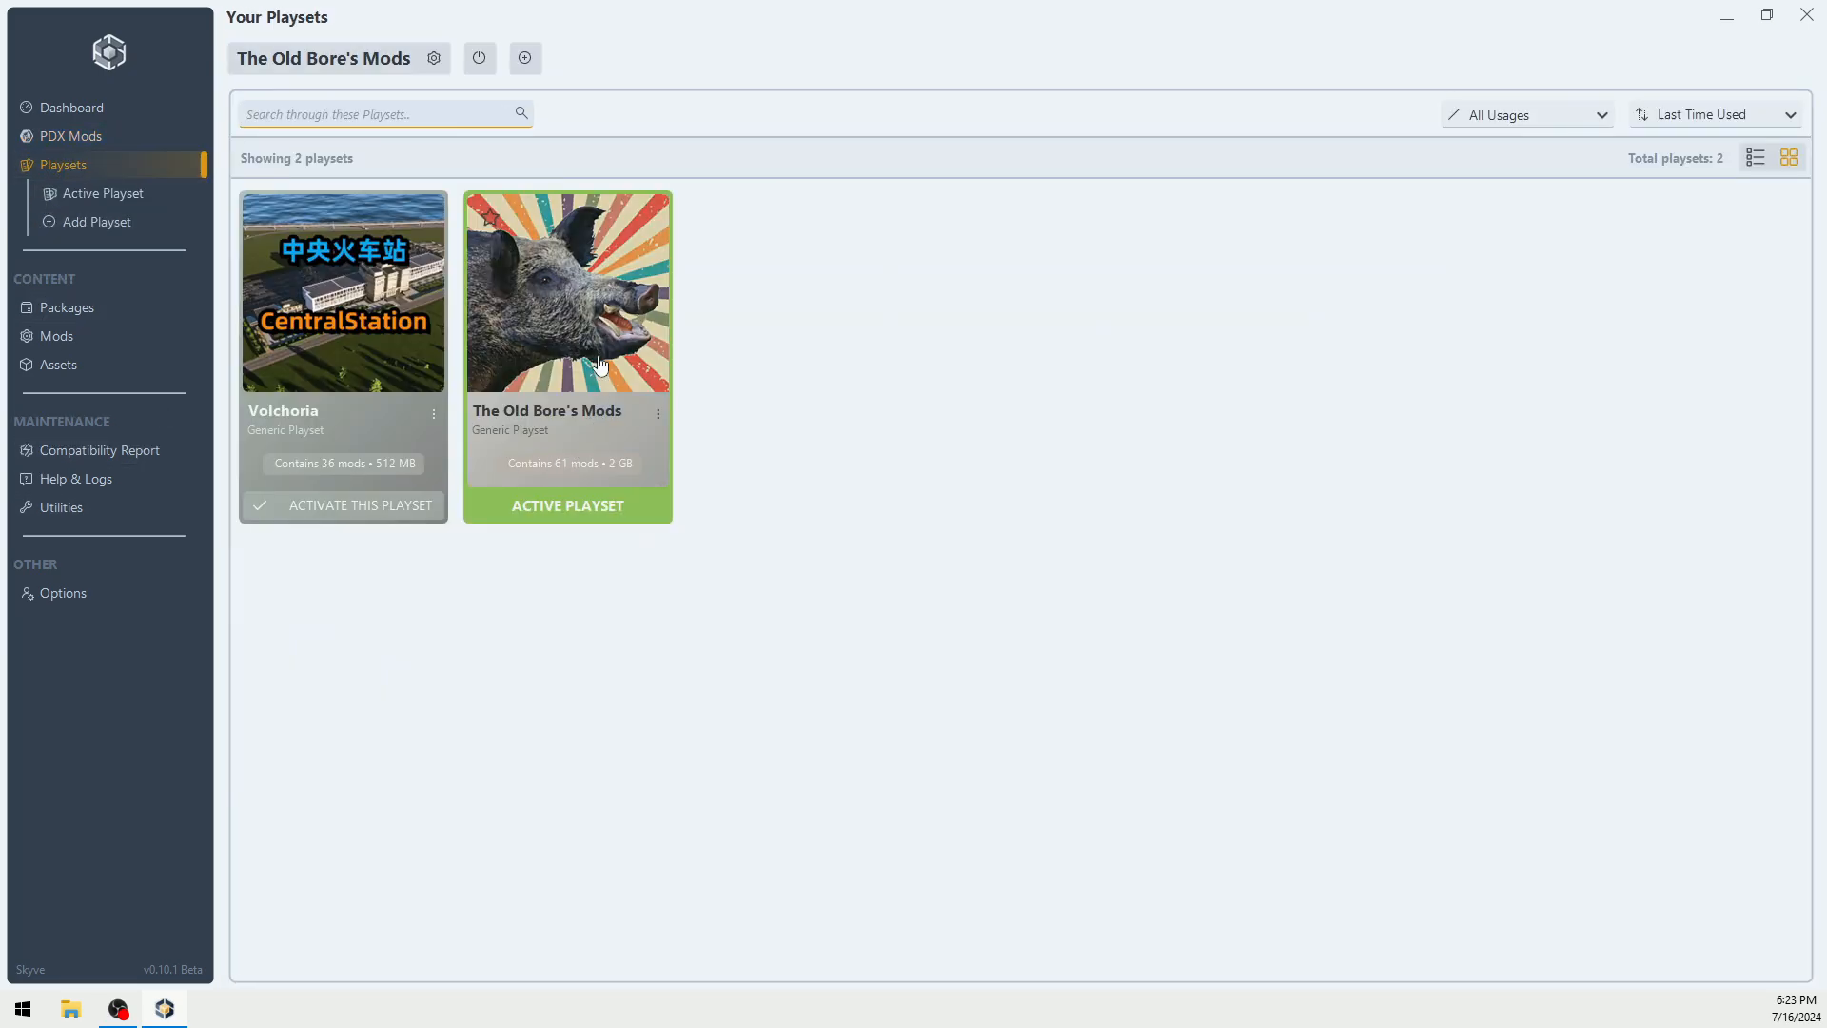
pyautogui.click(567, 291)
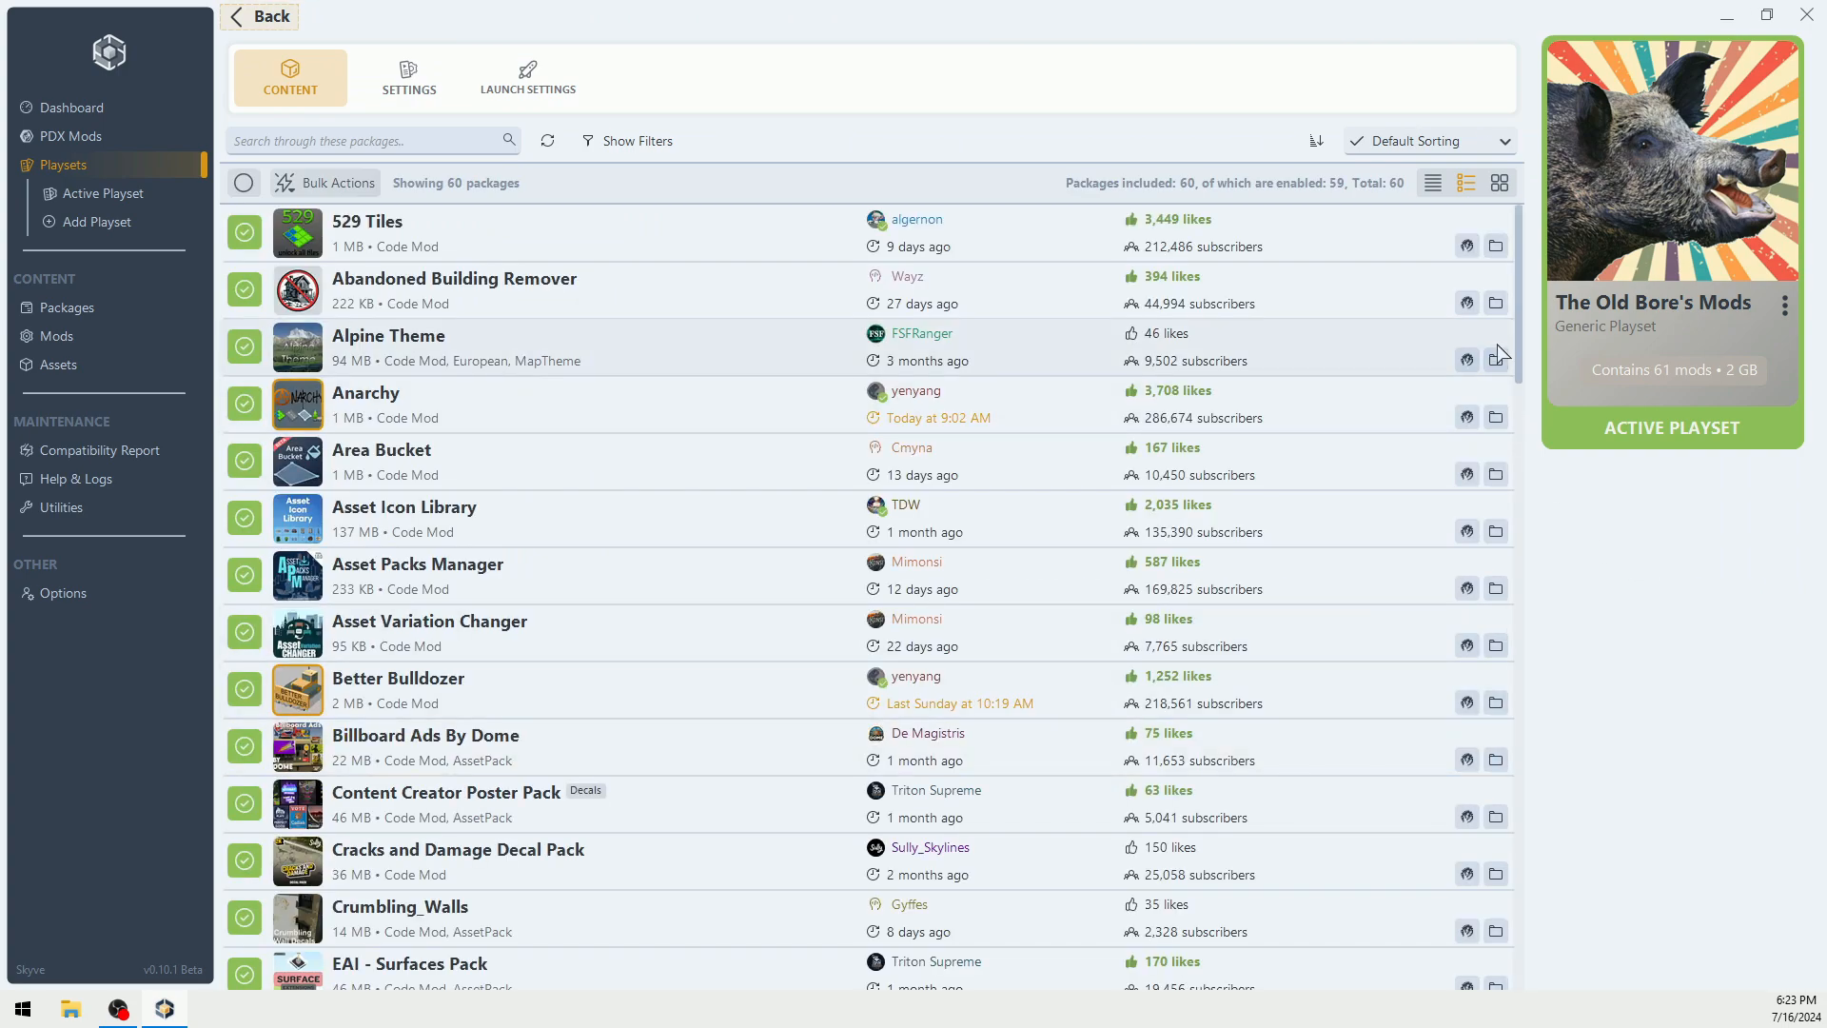
pyautogui.scroll(-3)
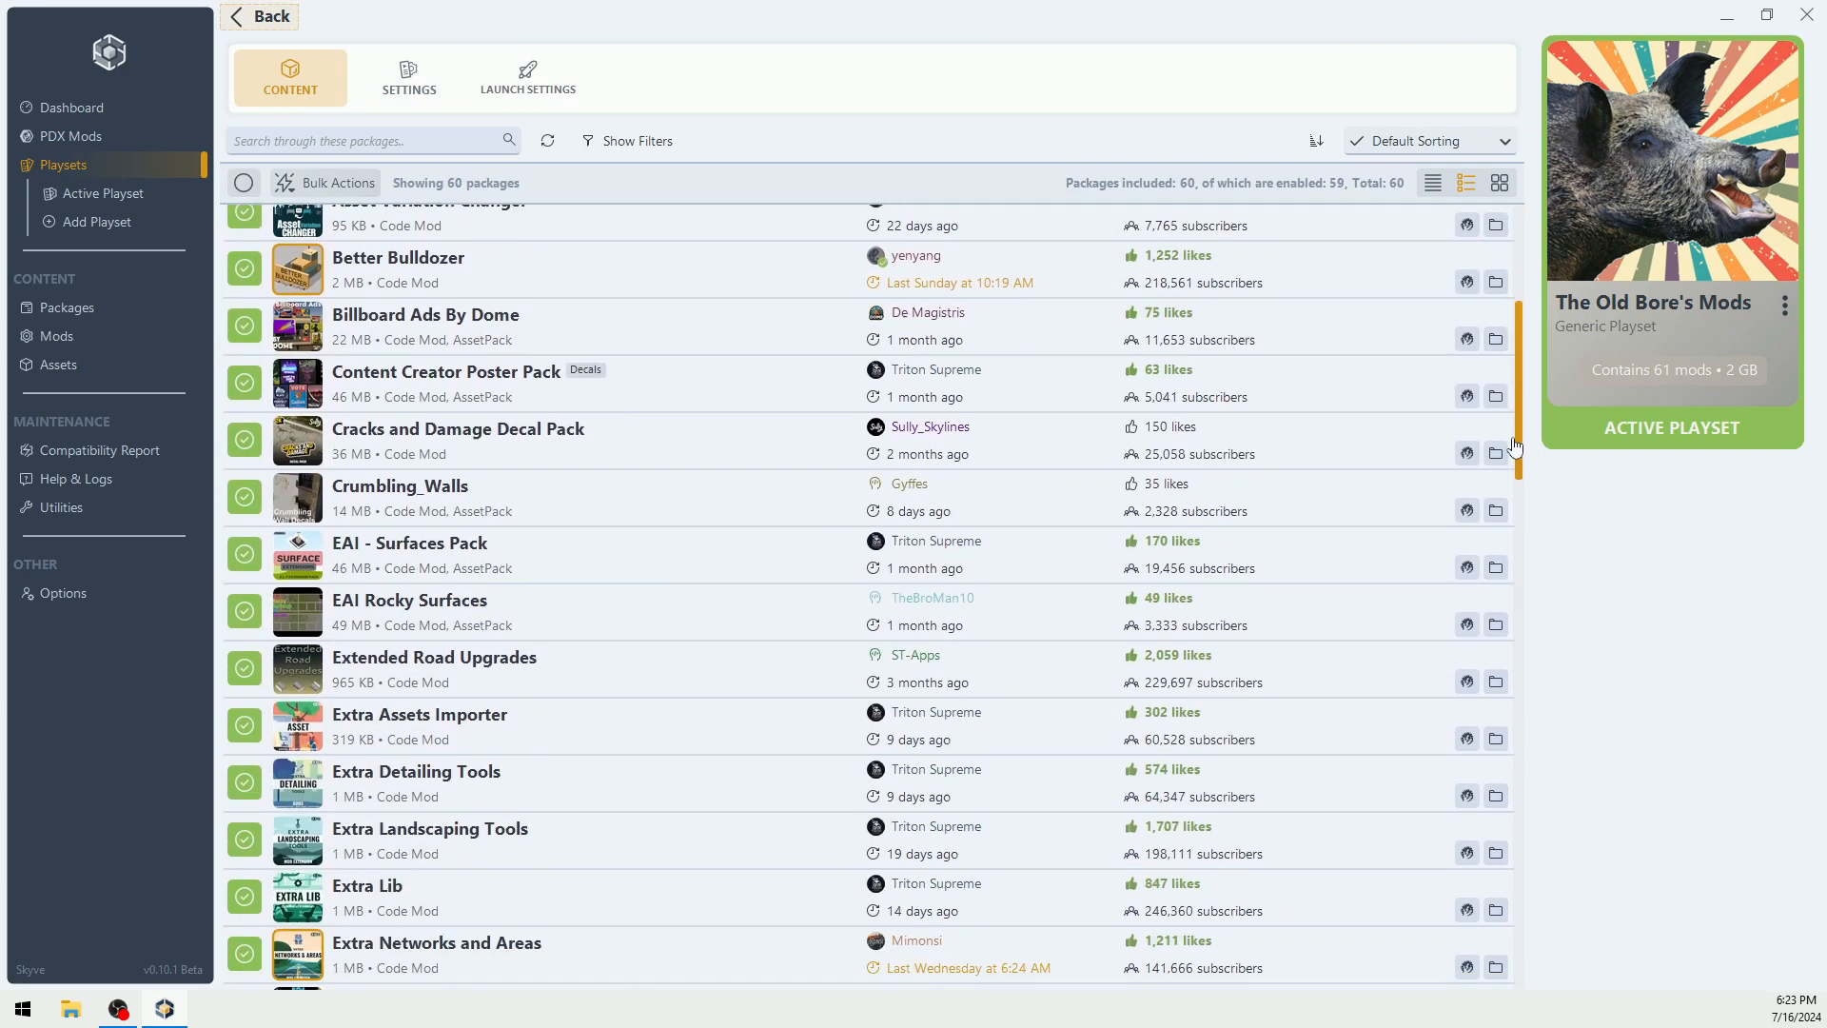
pyautogui.scroll(-3)
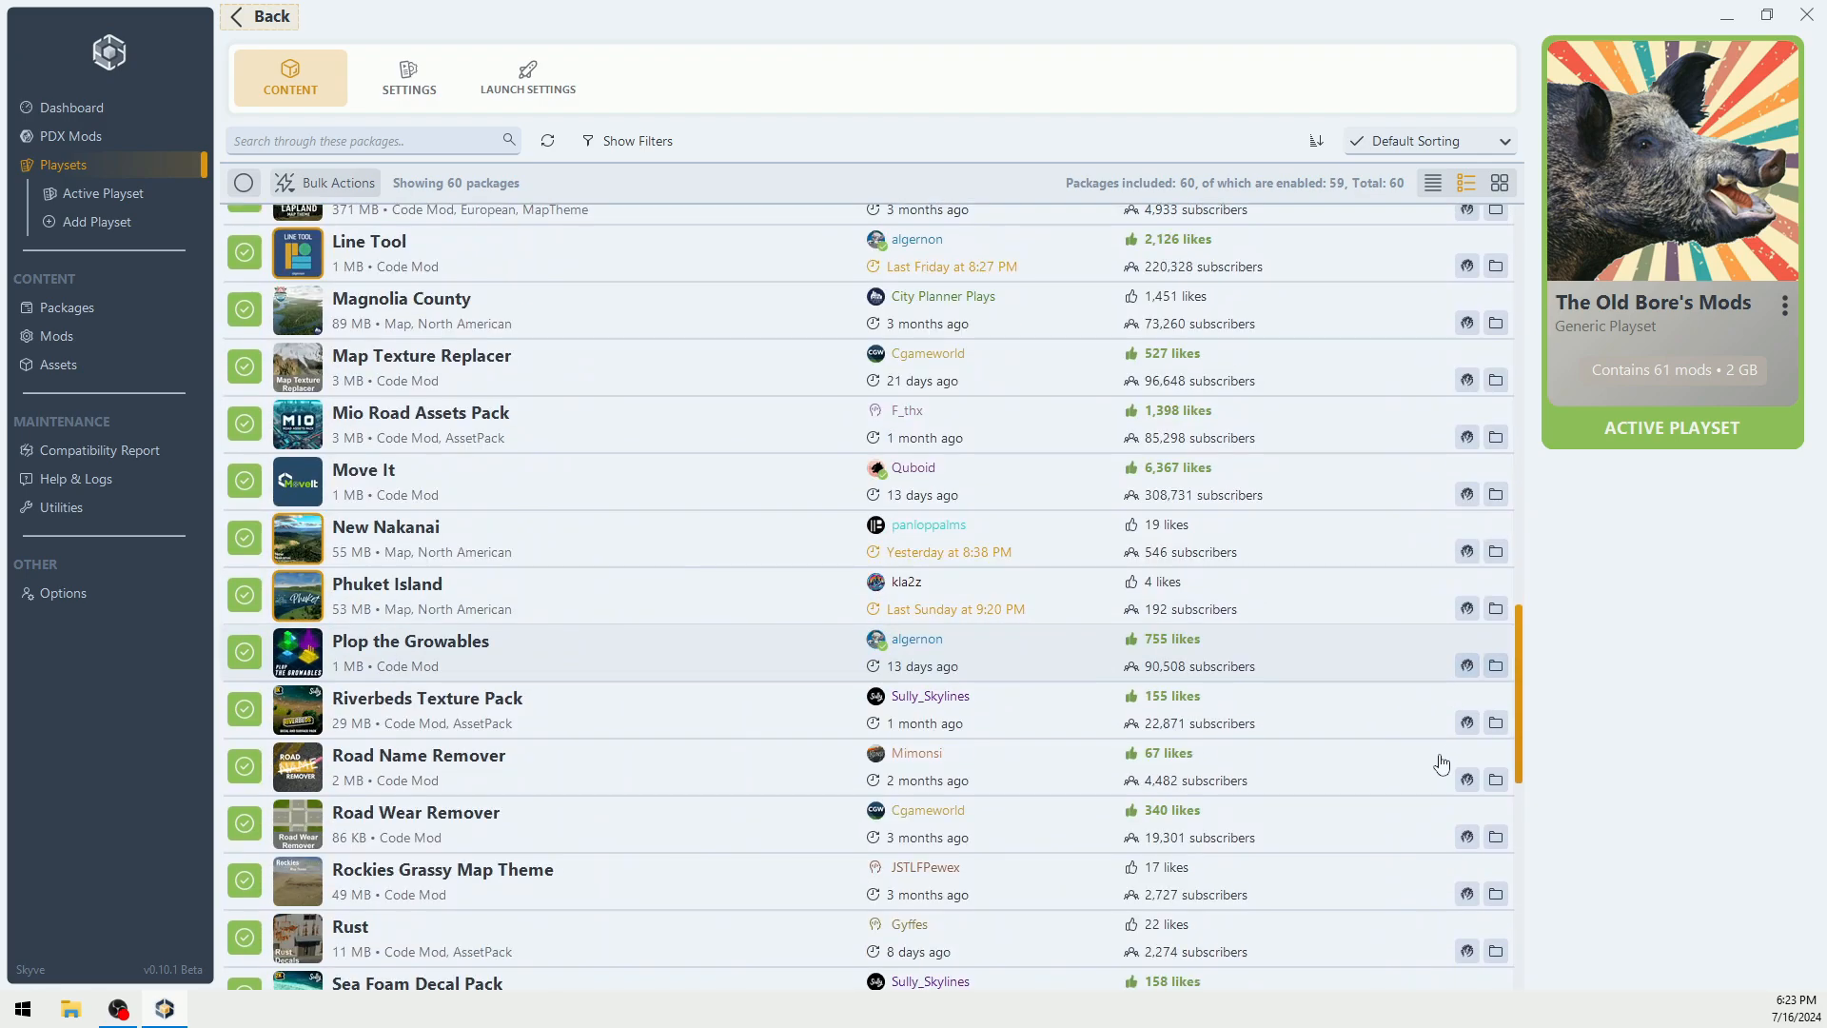
pyautogui.scroll(-3)
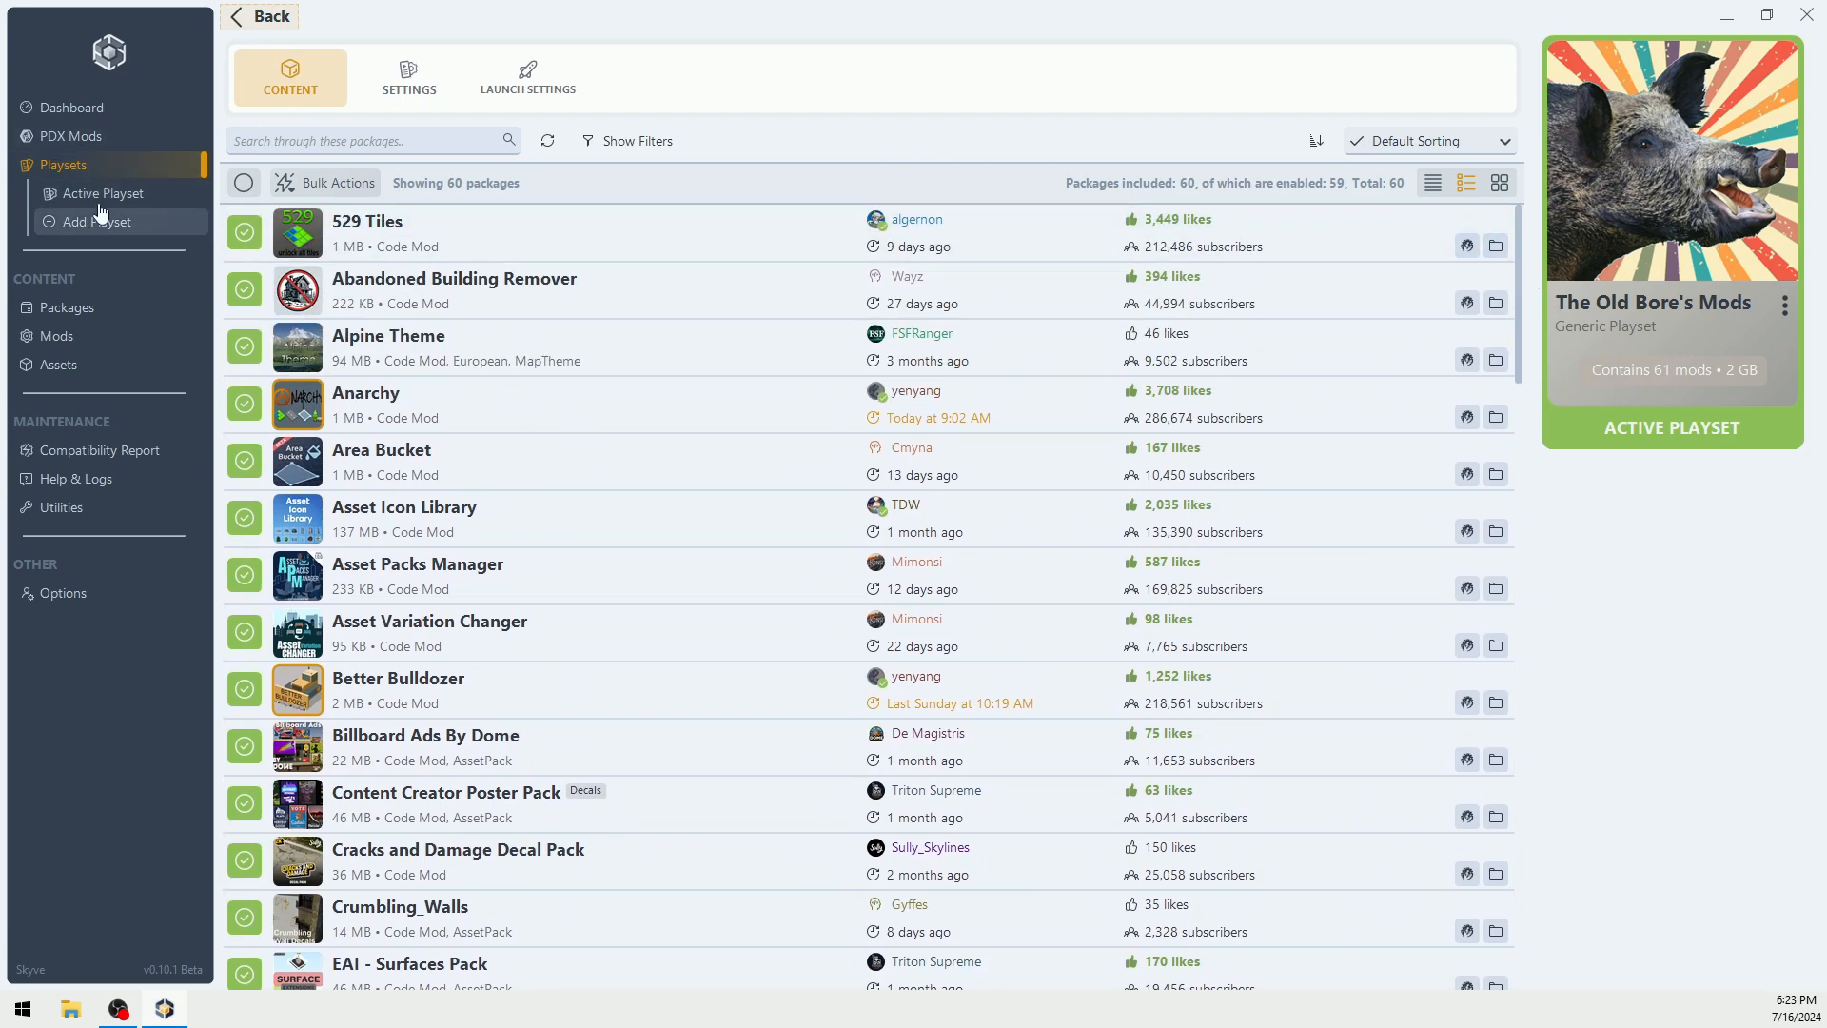
# Step: Subscribe to the New England Mountains map in PDX Mods so it downloads and is included
pyautogui.click(70, 137)
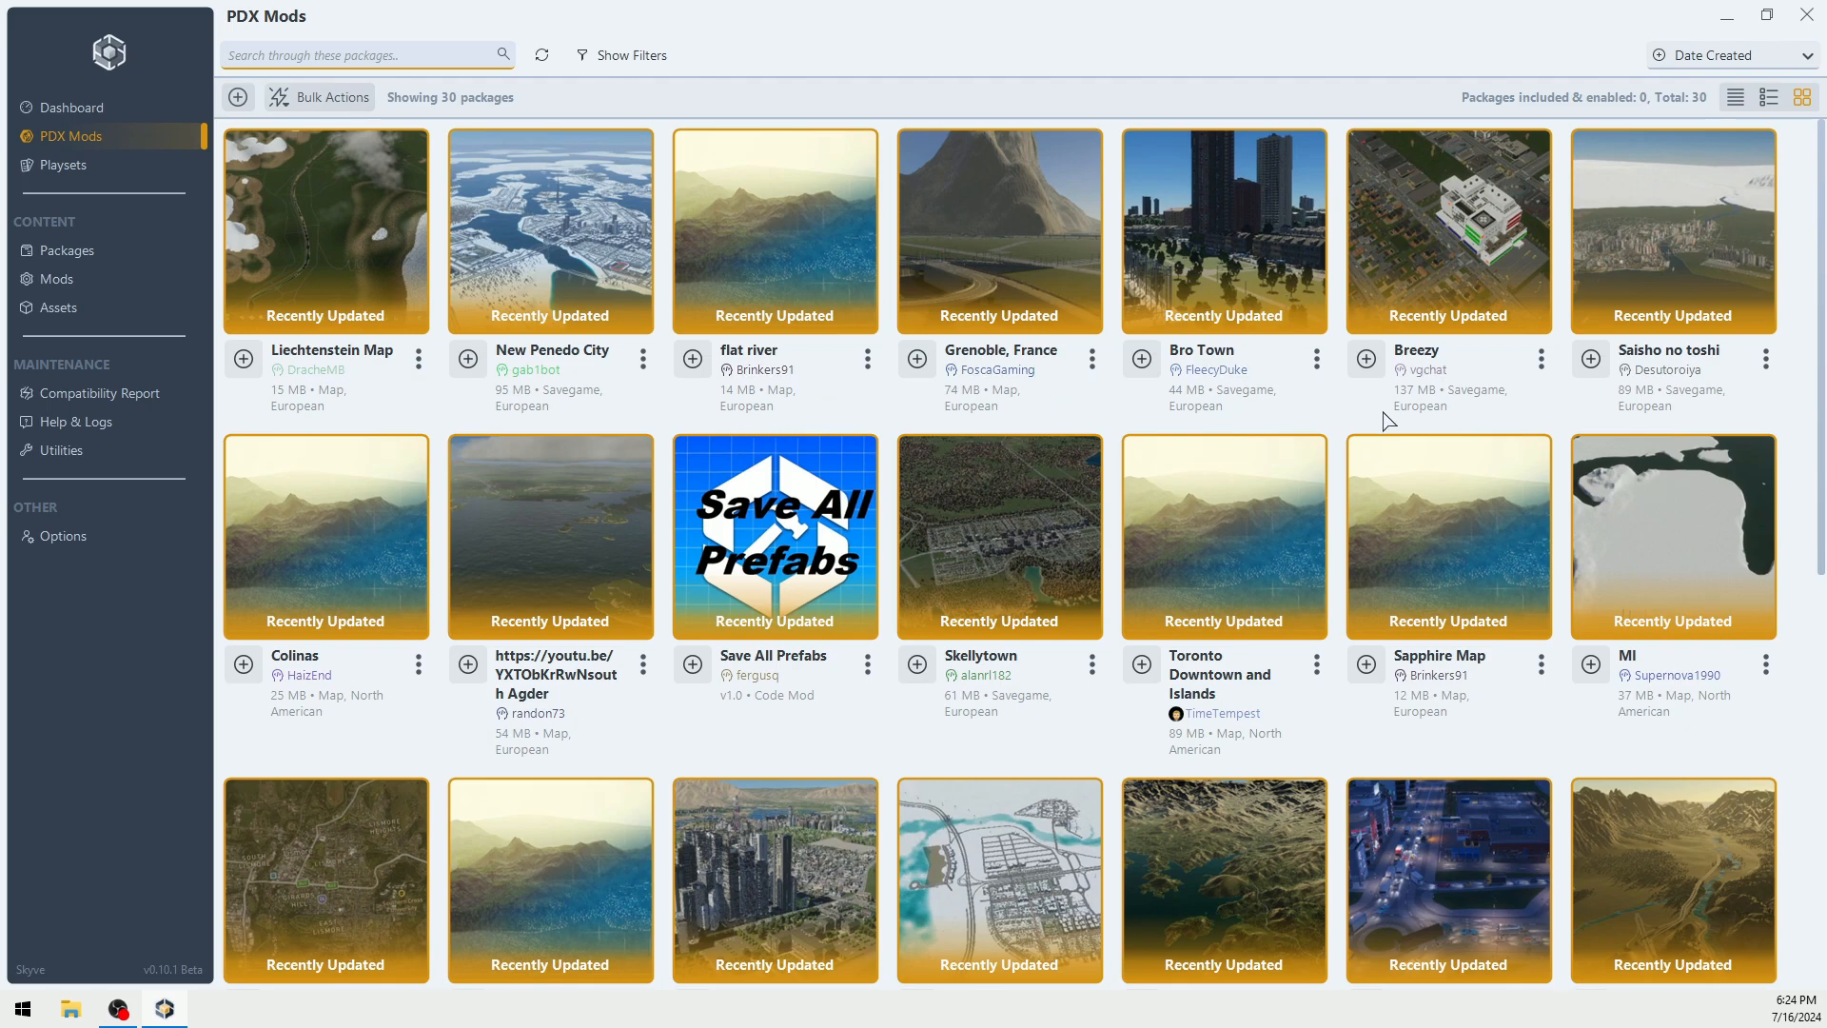
pyautogui.scroll(-3)
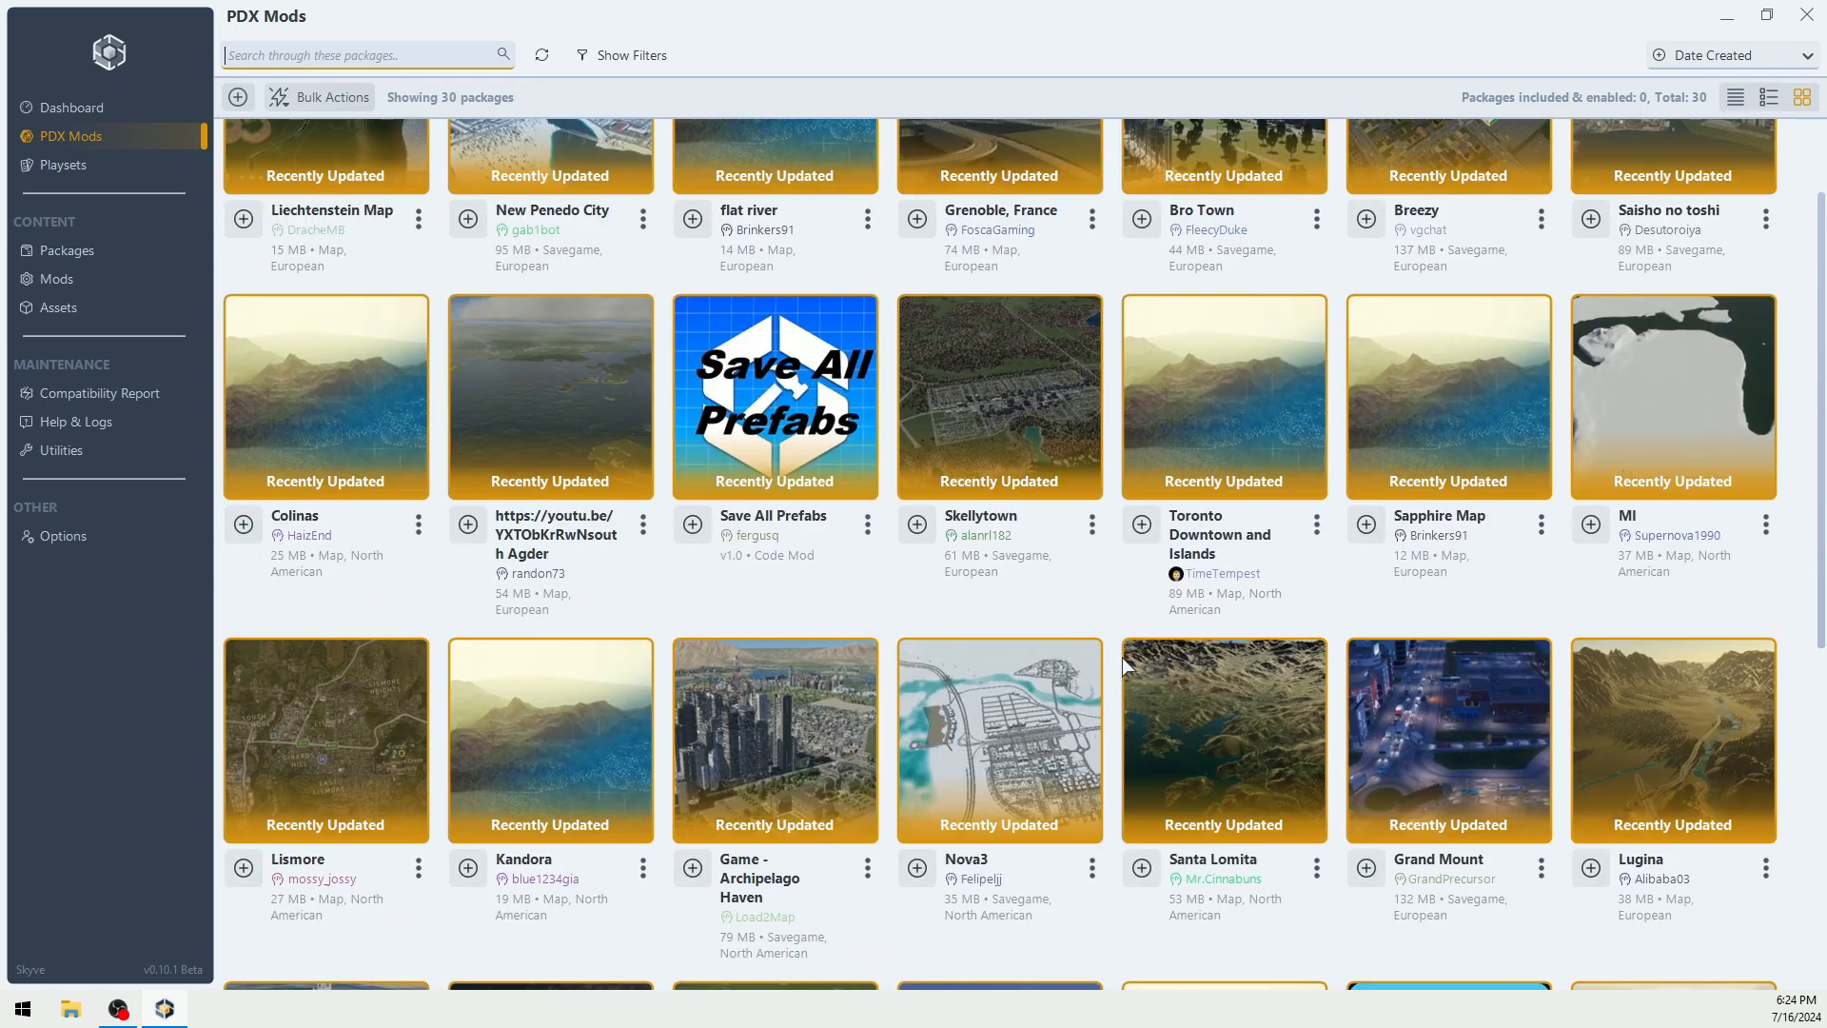
pyautogui.scroll(-3)
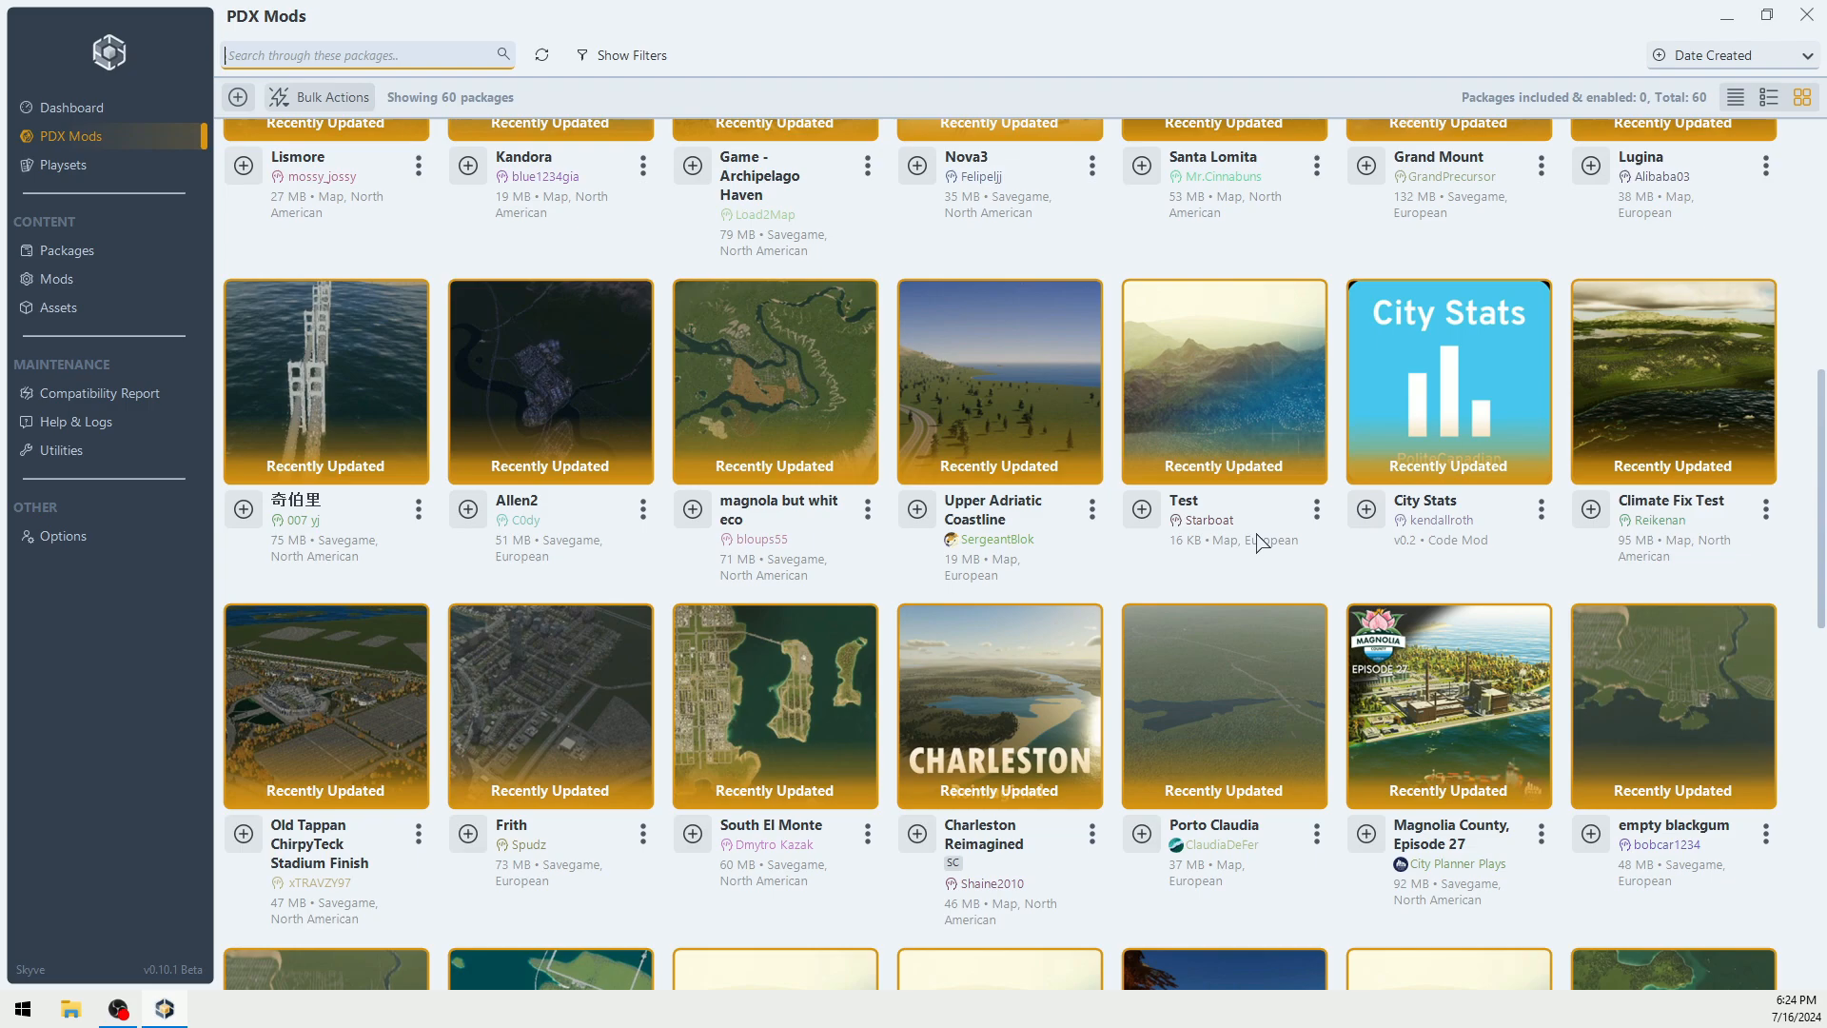
pyautogui.moveTo(1260, 542)
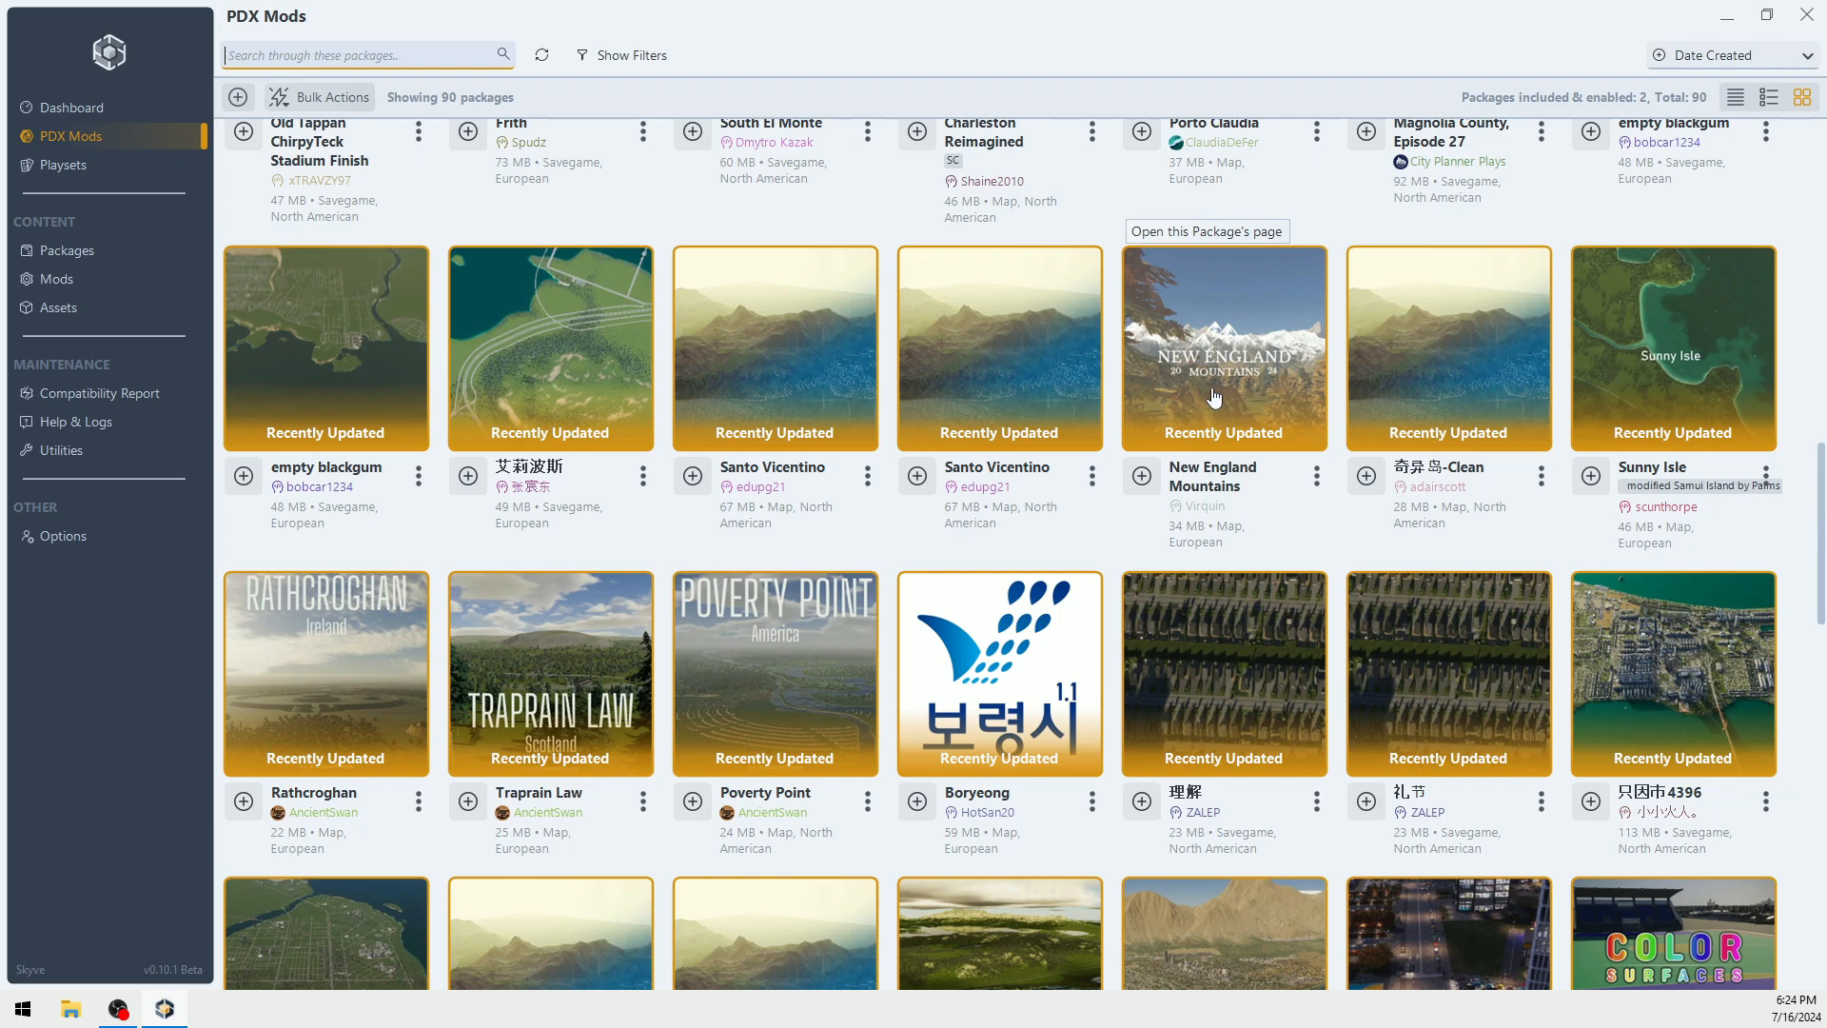
pyautogui.click(1140, 476)
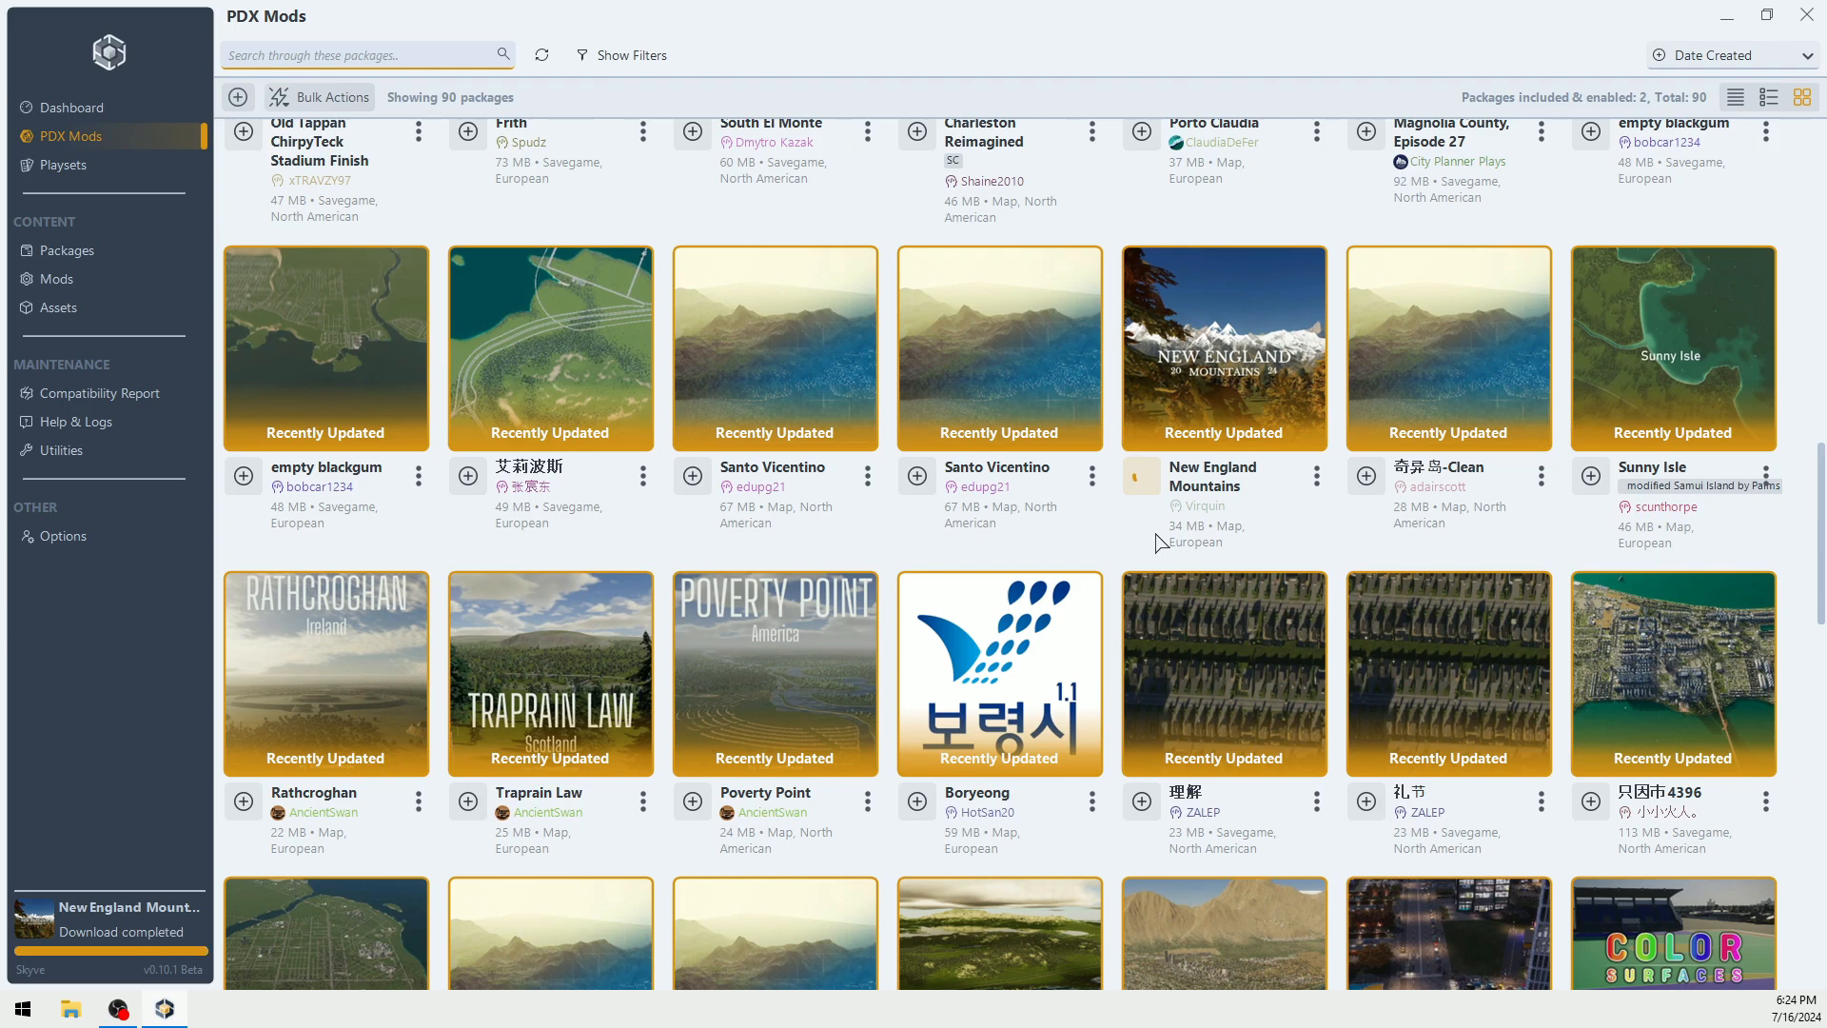
pyautogui.click(1140, 476)
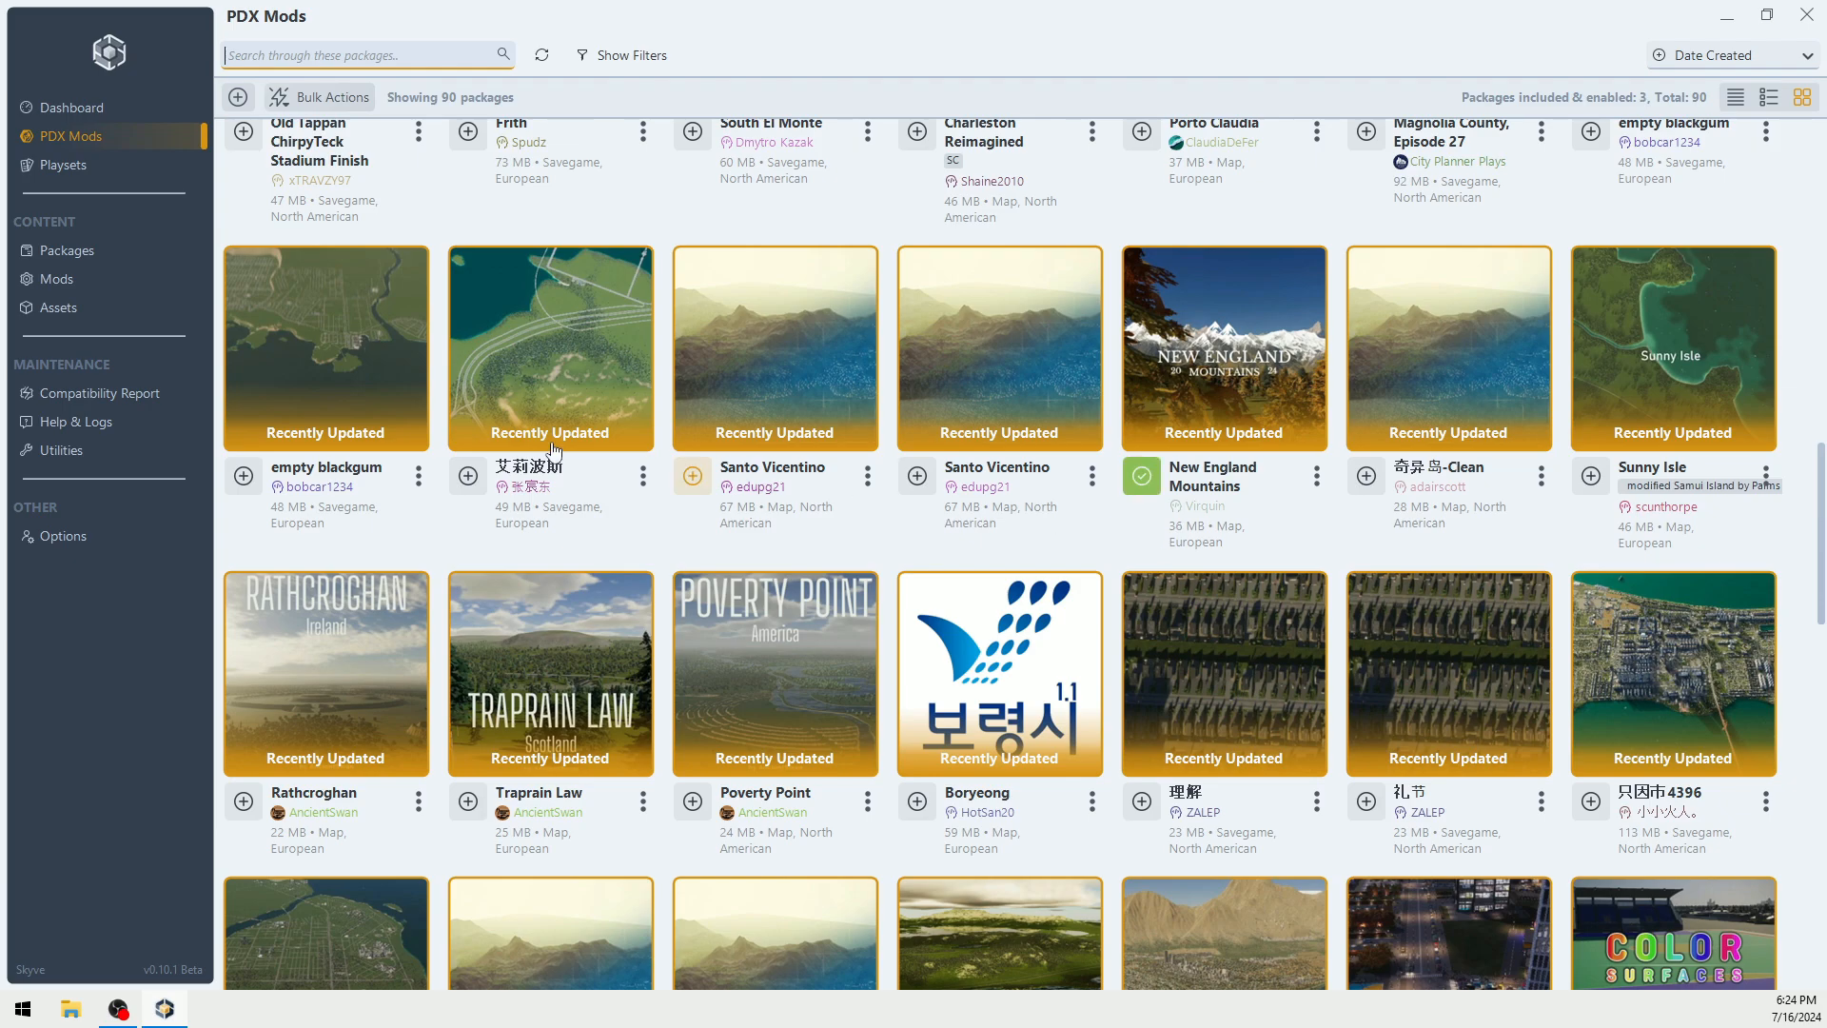
# Step: Check The Old Bore's Mods playset now lists New England Mountains, 61 included and 60 enabled
pyautogui.click(62, 164)
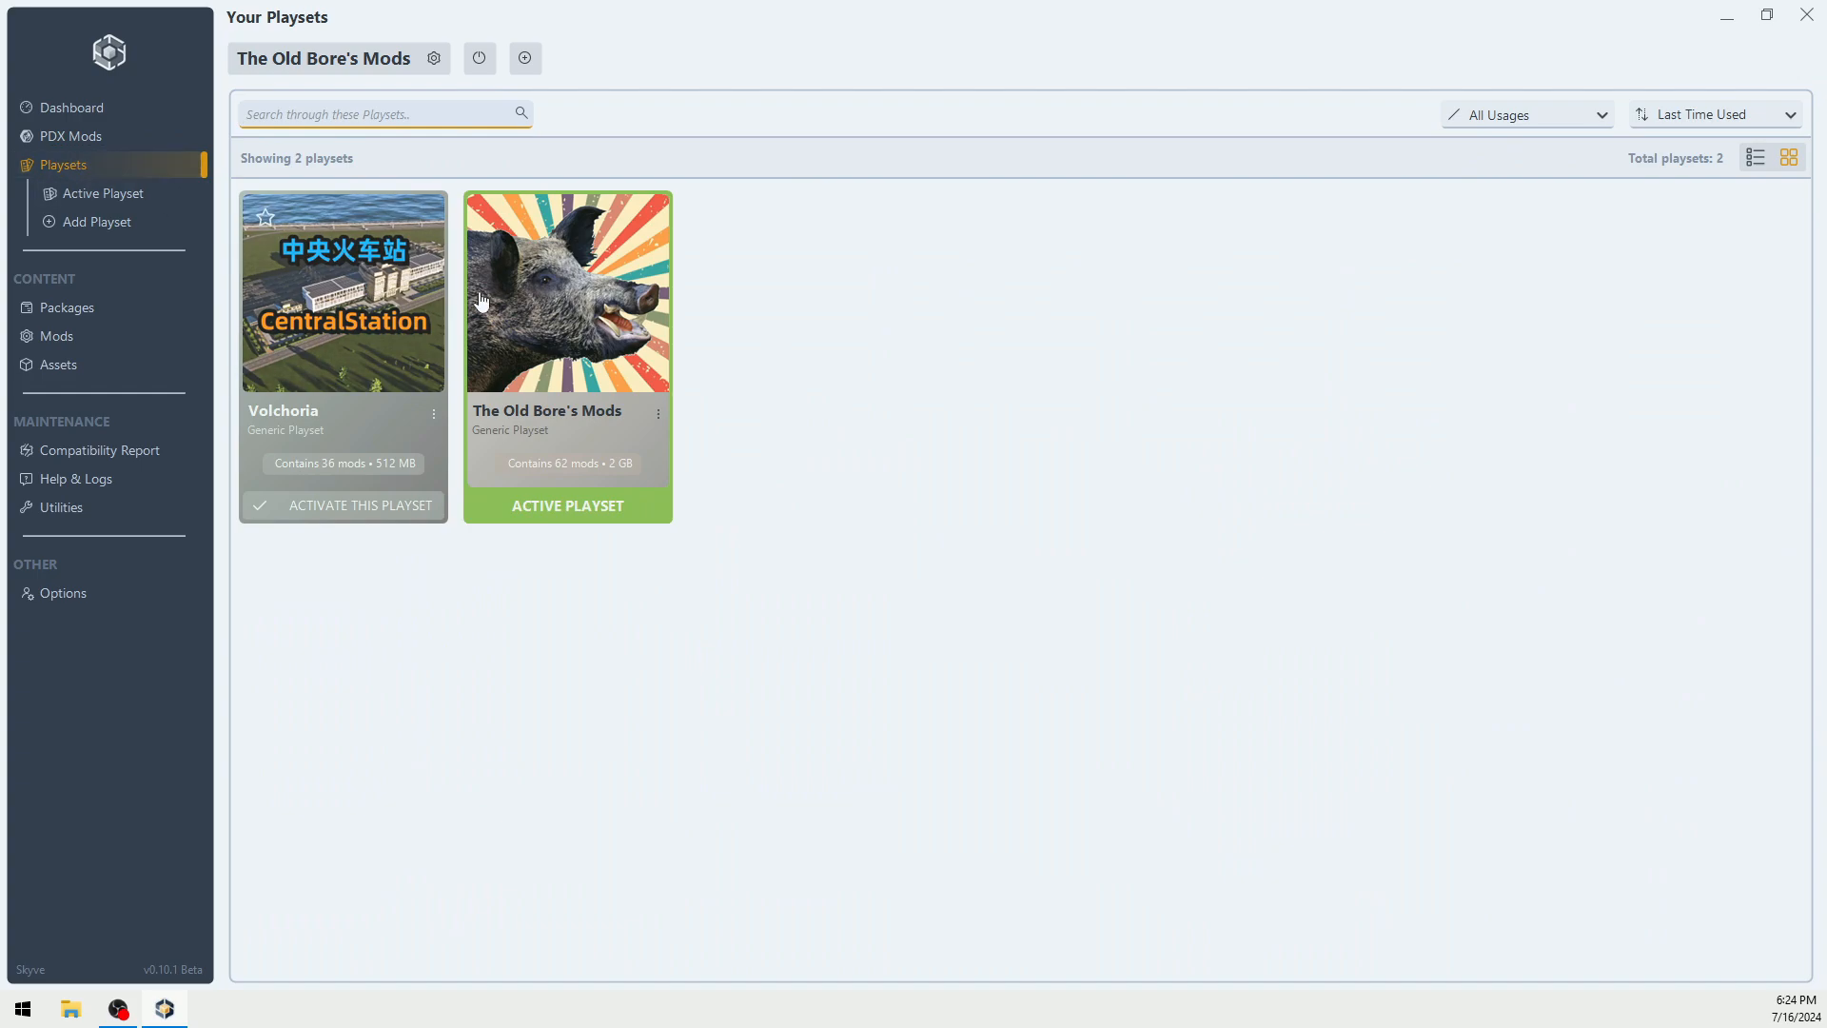
pyautogui.click(567, 291)
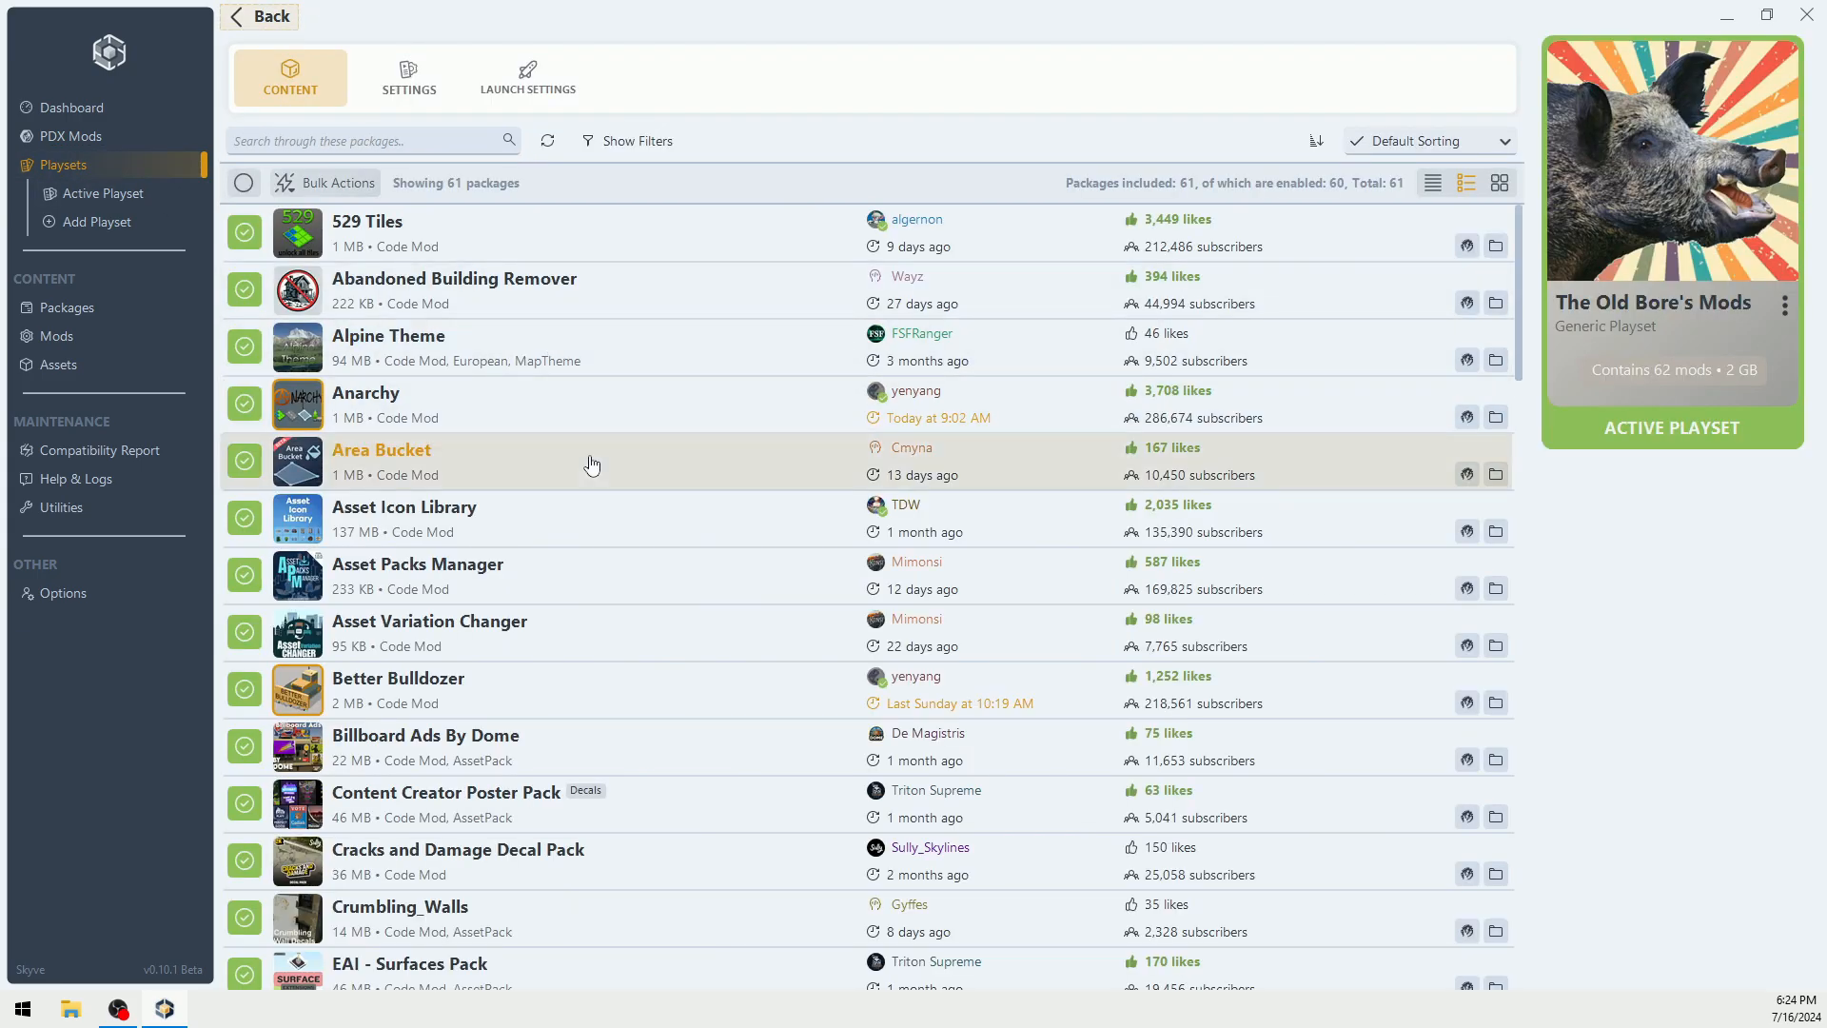
pyautogui.scroll(-3)
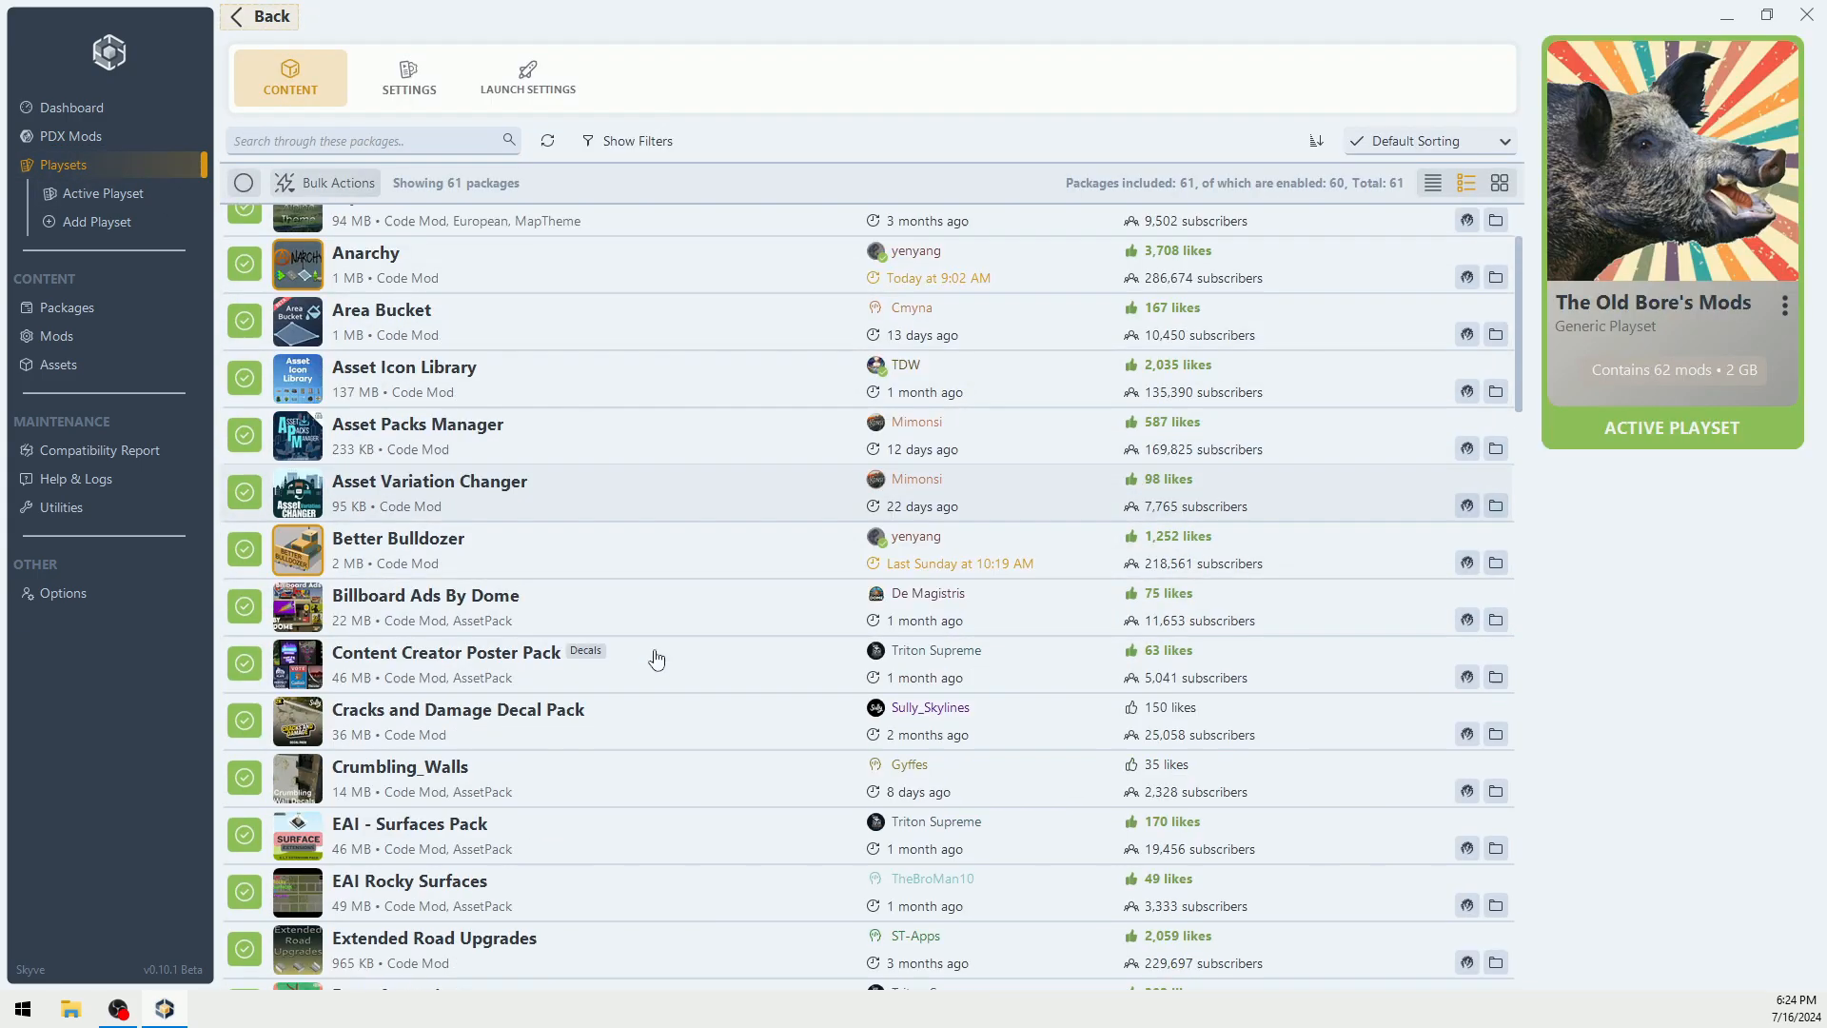
pyautogui.scroll(-3)
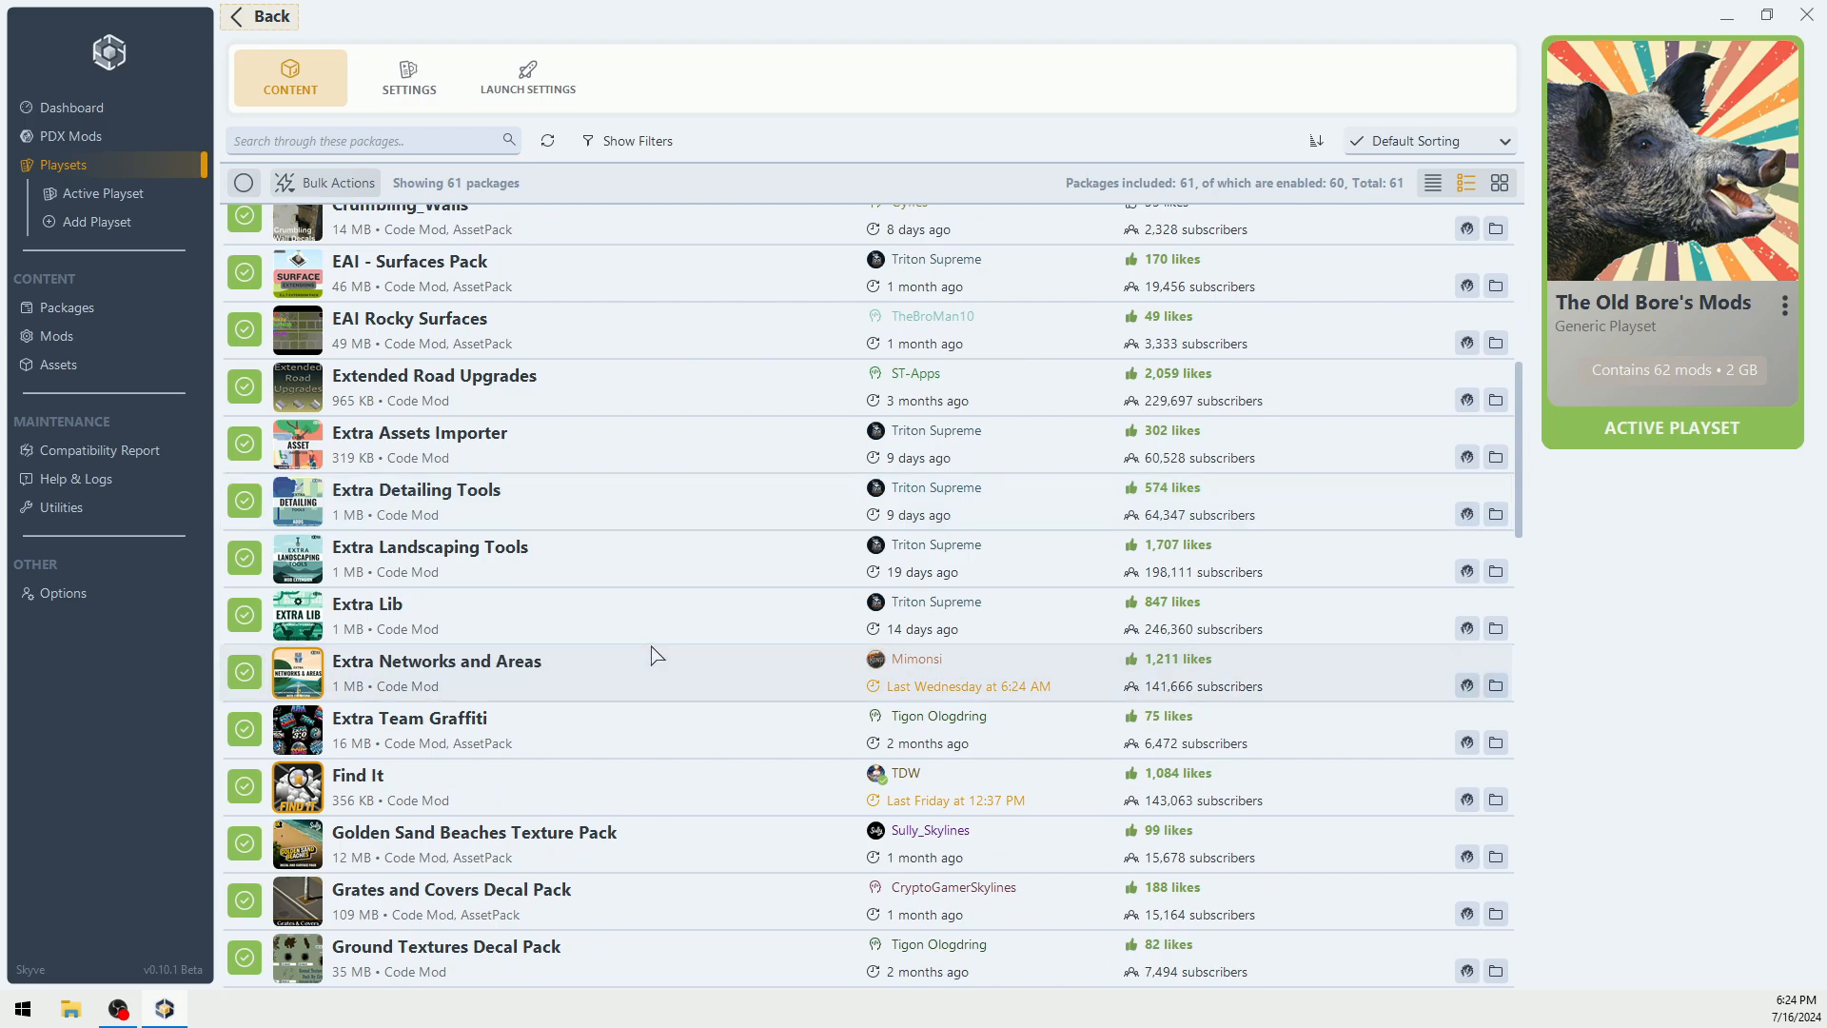
pyautogui.scroll(-3)
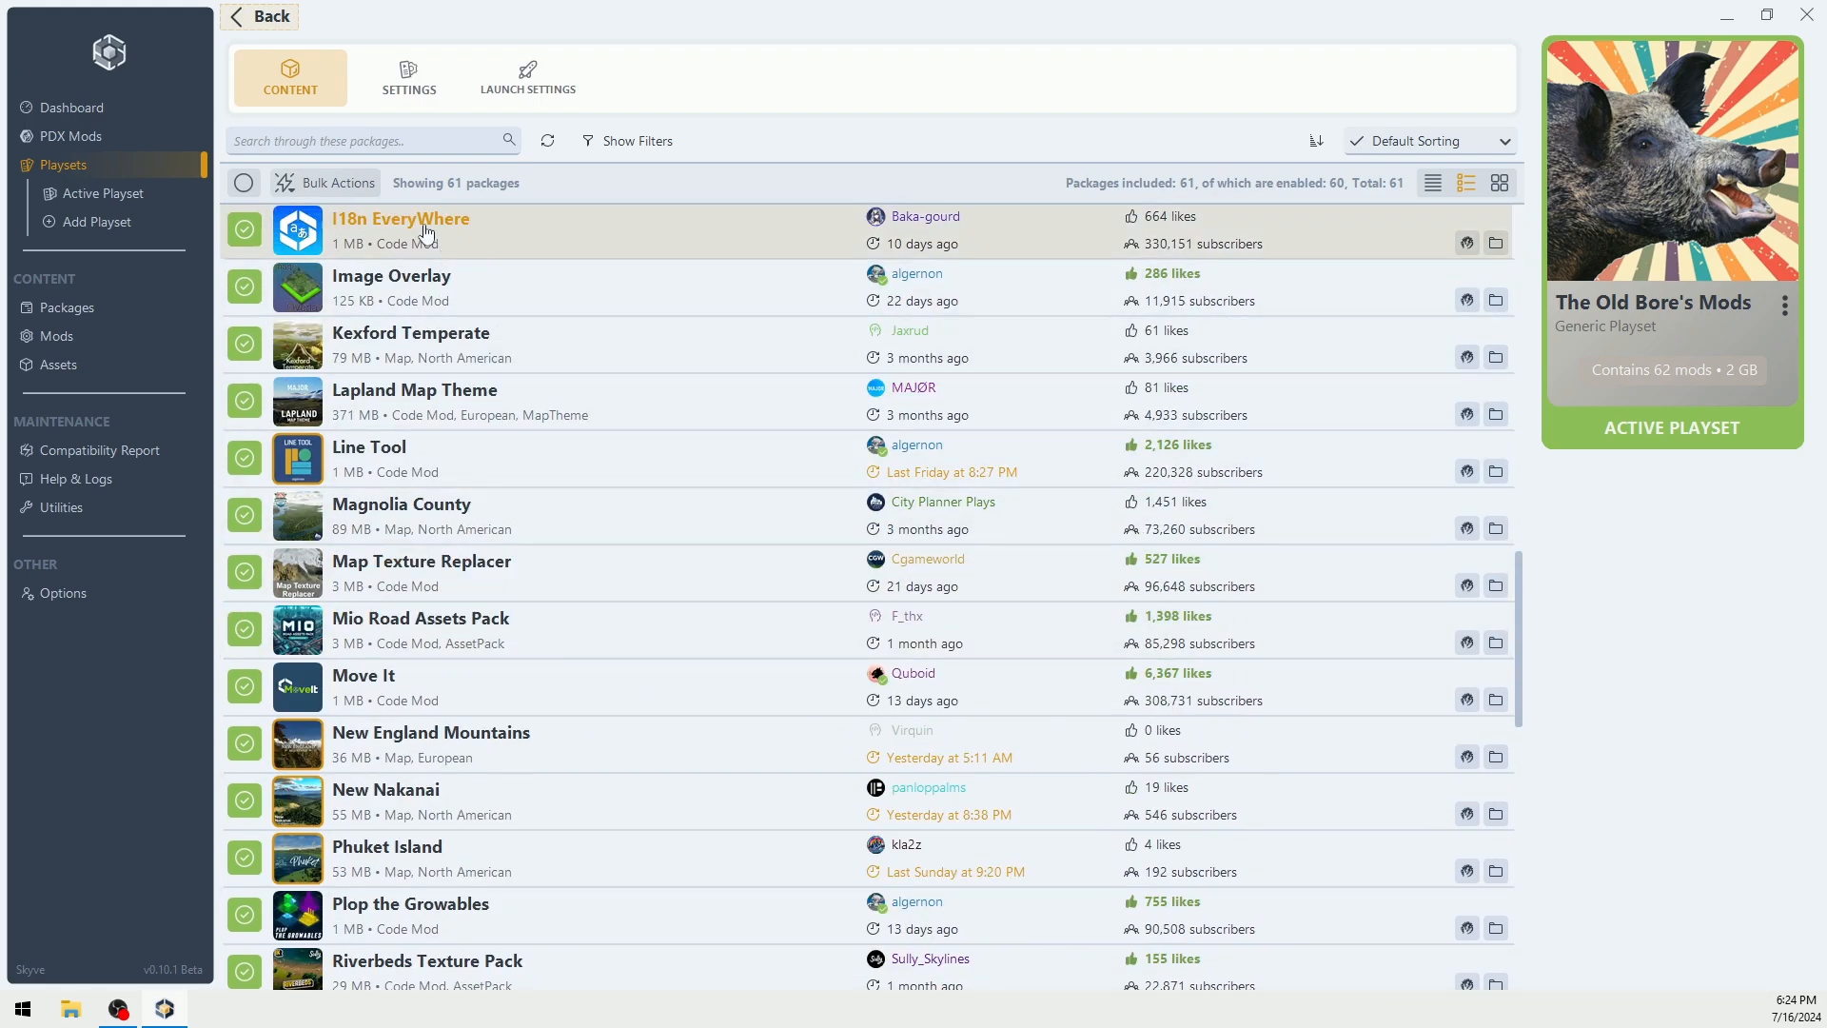
pyautogui.moveTo(390, 742)
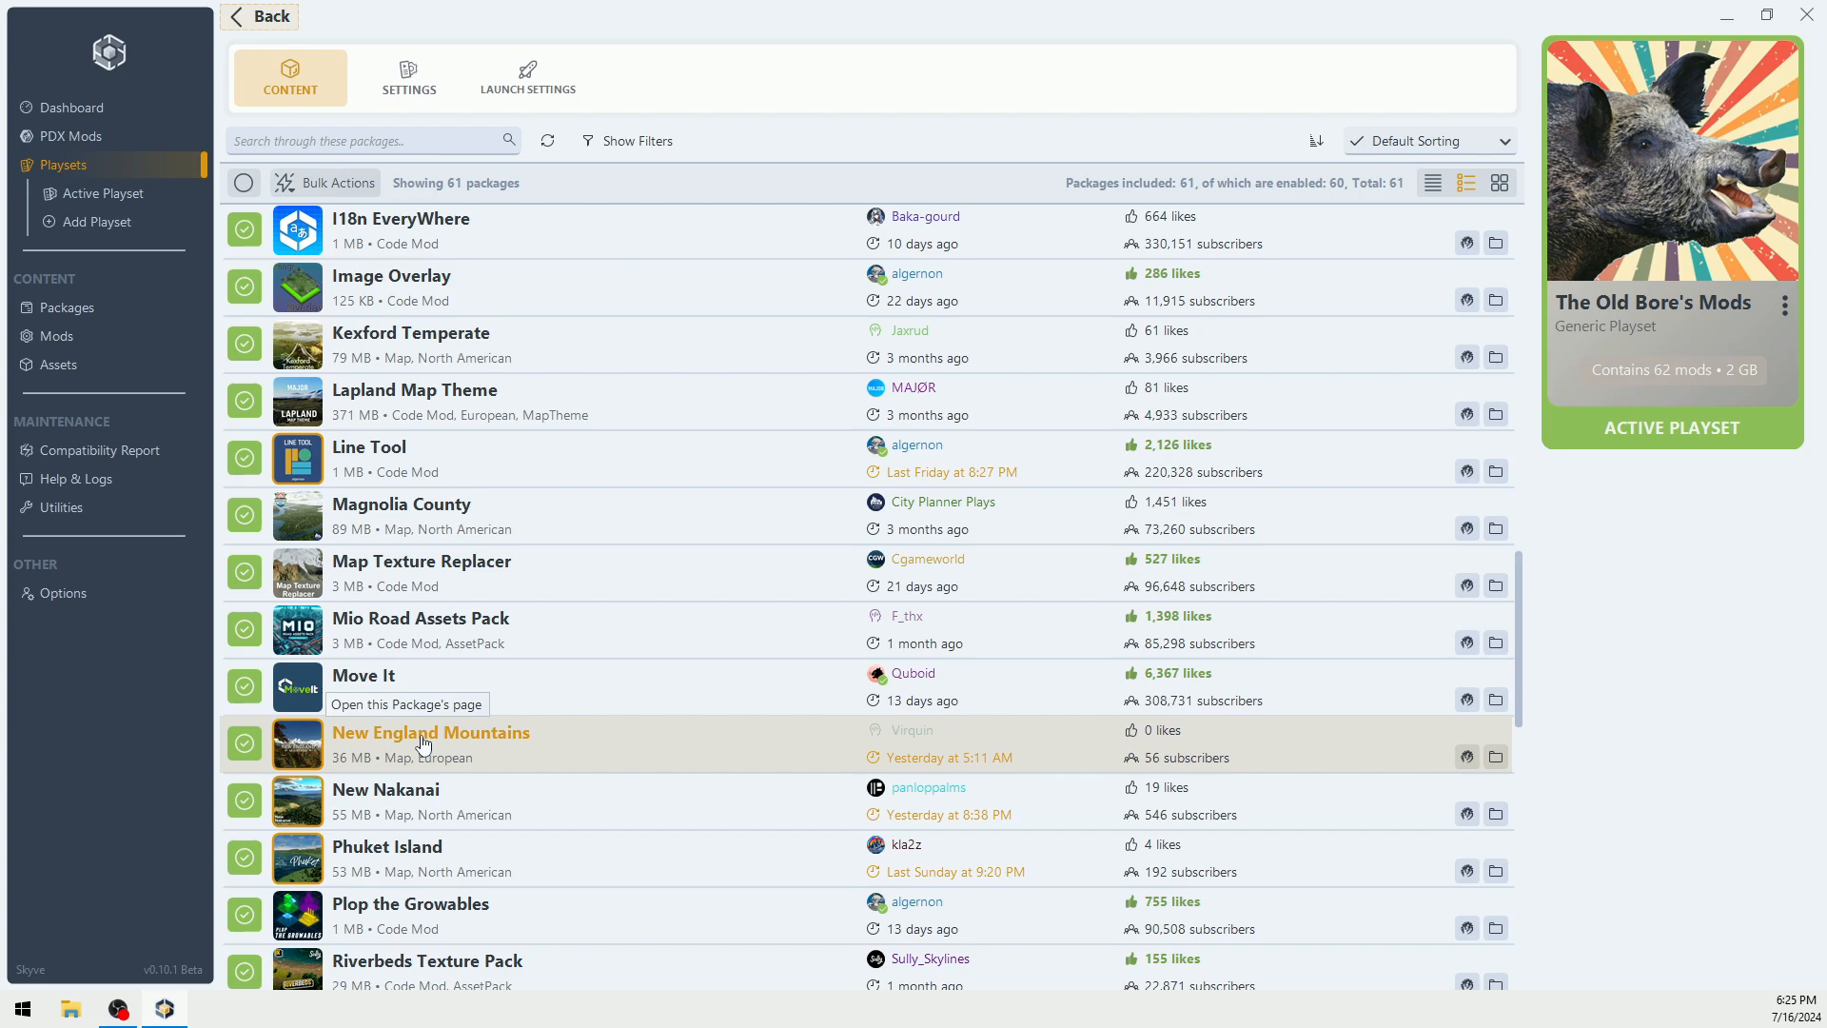
pyautogui.moveTo(543, 746)
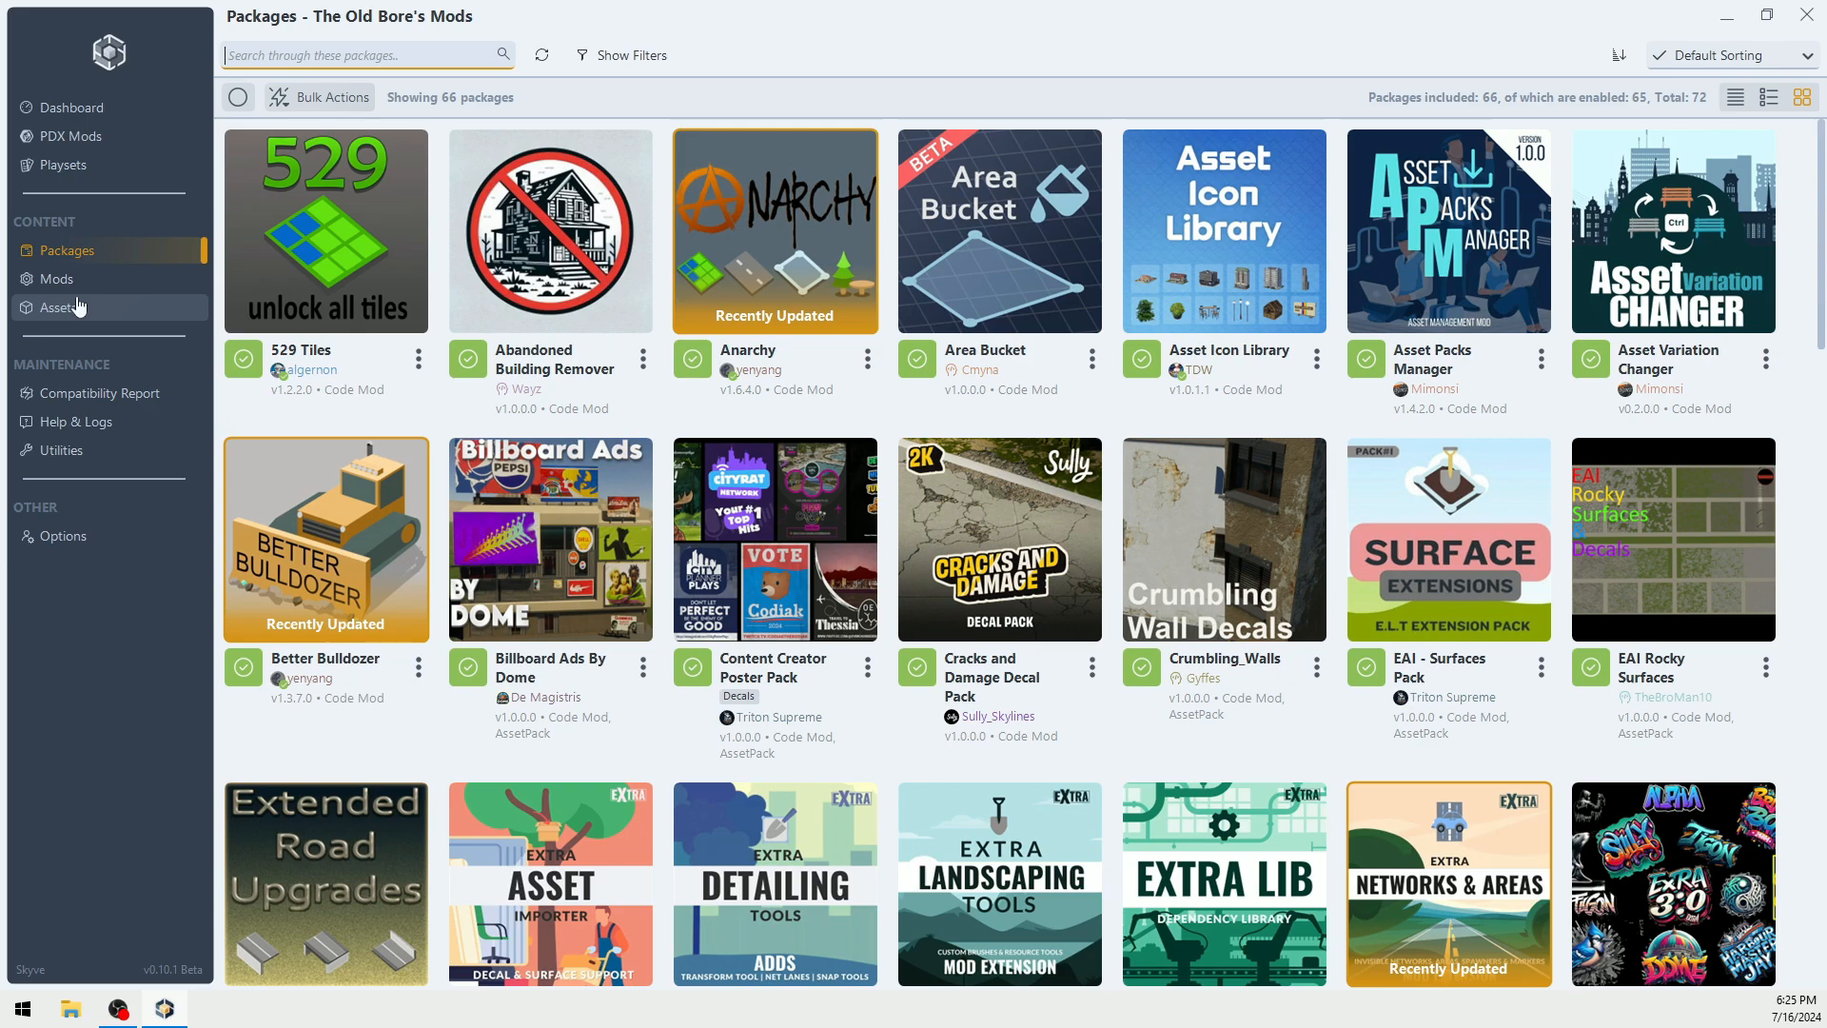
pyautogui.moveTo(61, 449)
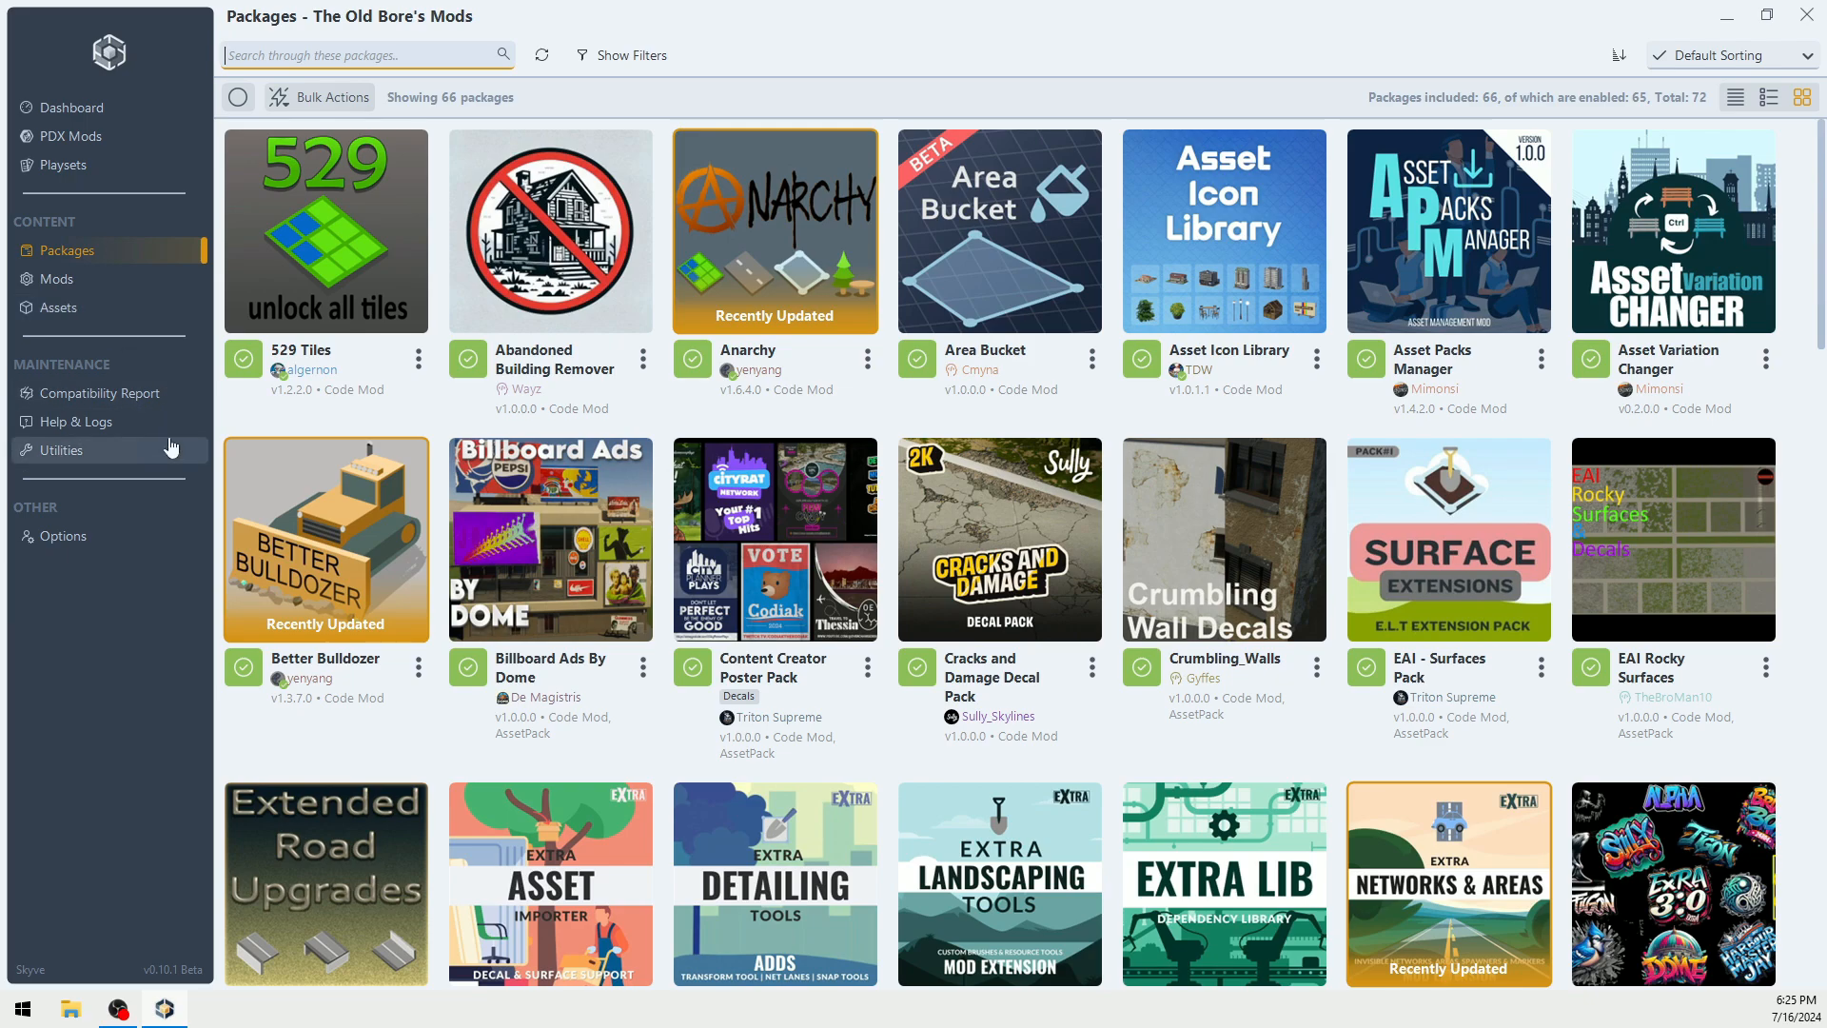
# Step: Filter the playset to mods only, then assets only, then view the compatibility report
pyautogui.click(55, 277)
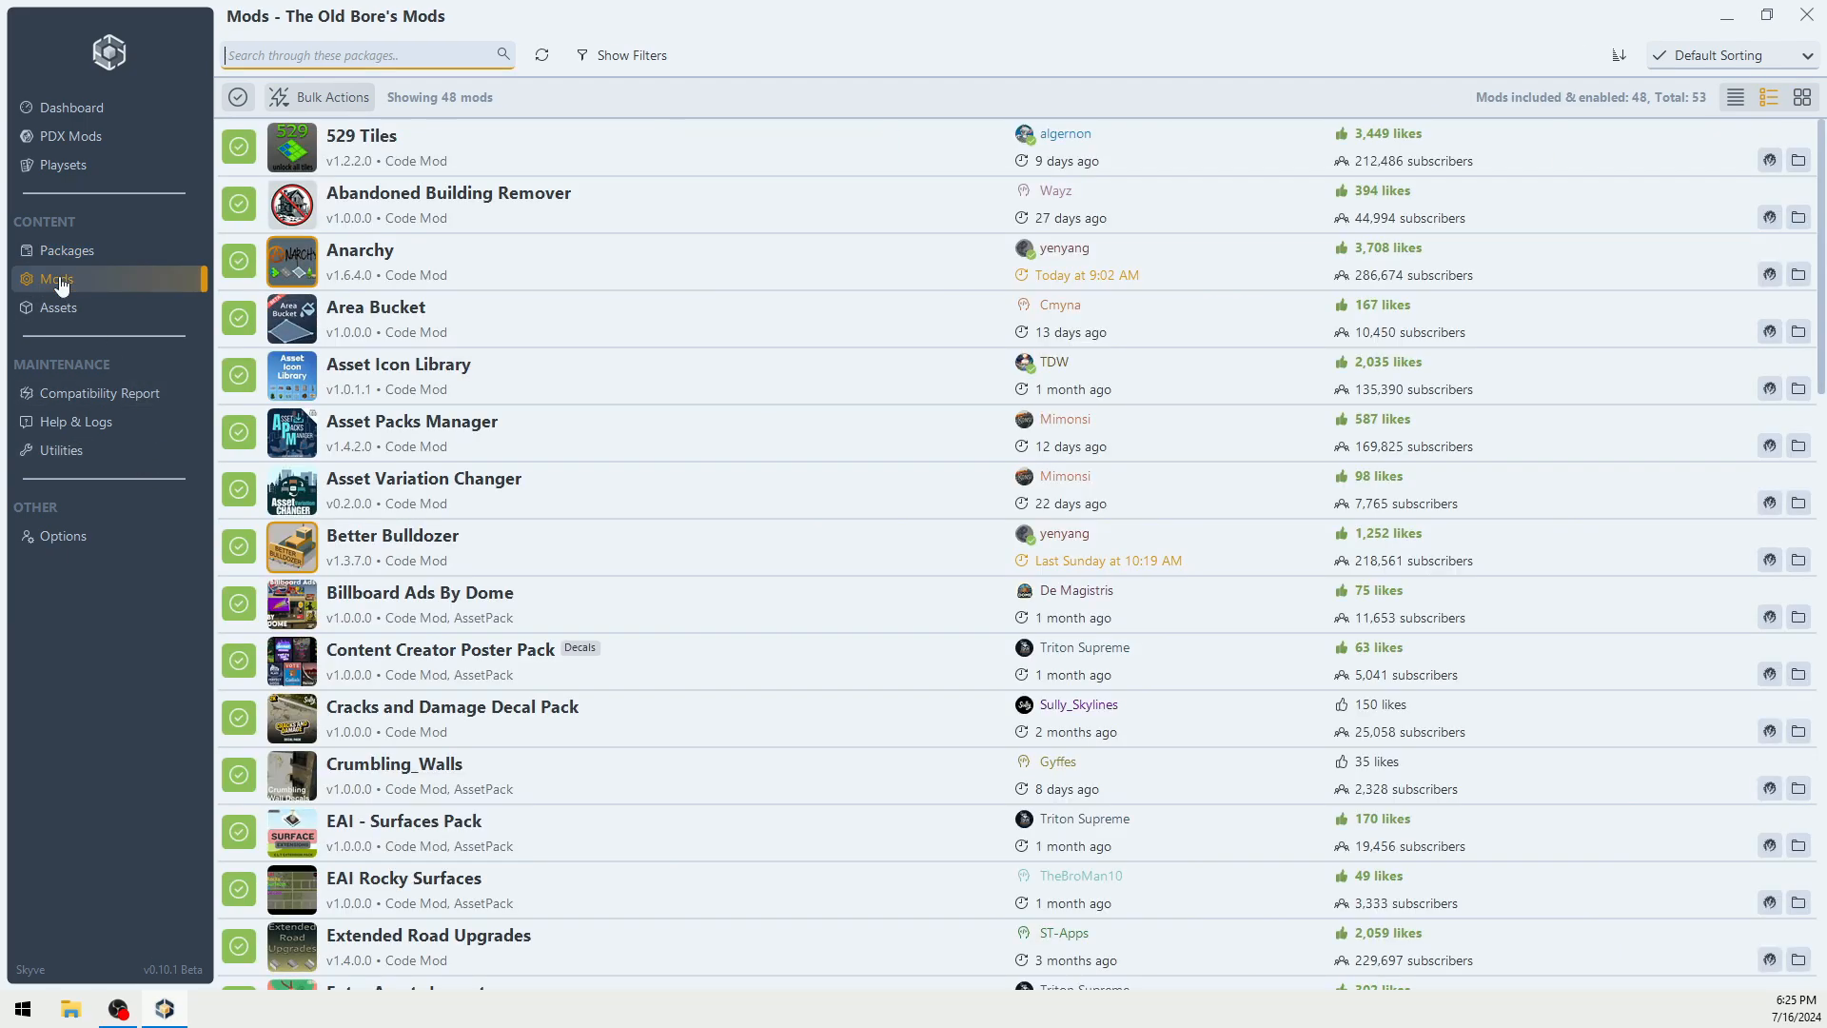
pyautogui.click(59, 306)
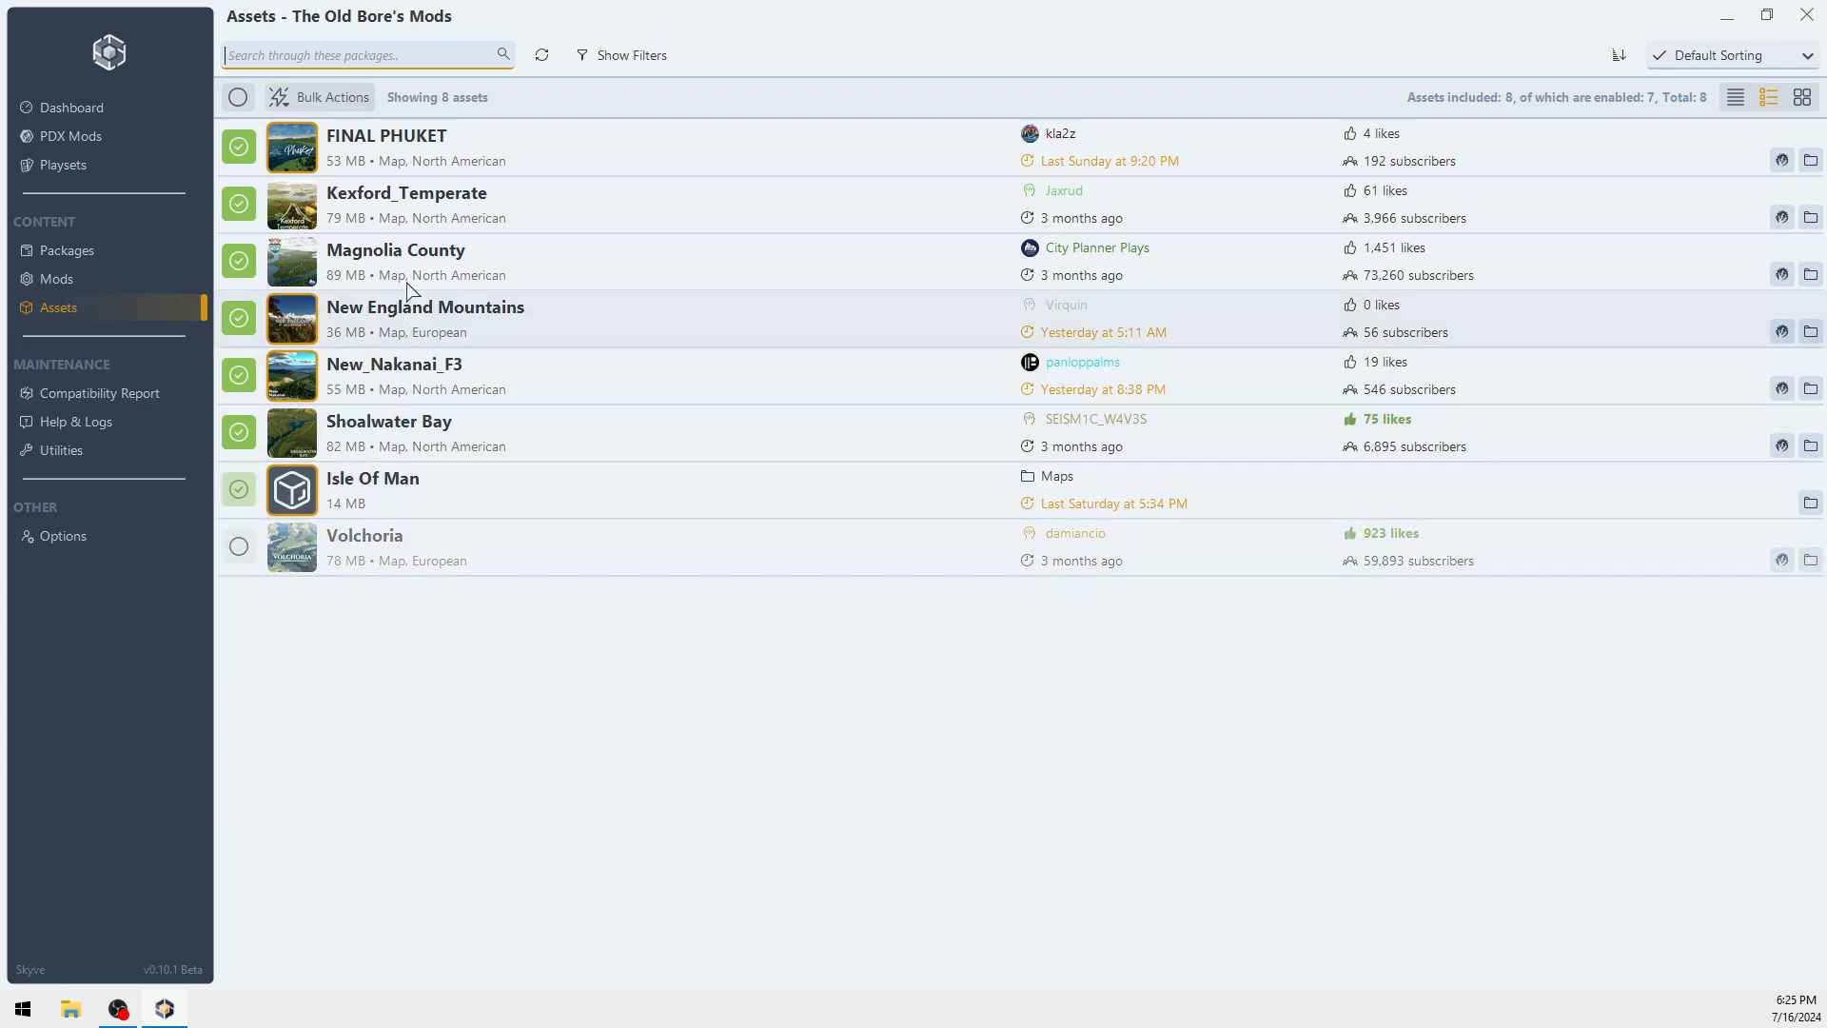
pyautogui.moveTo(394, 375)
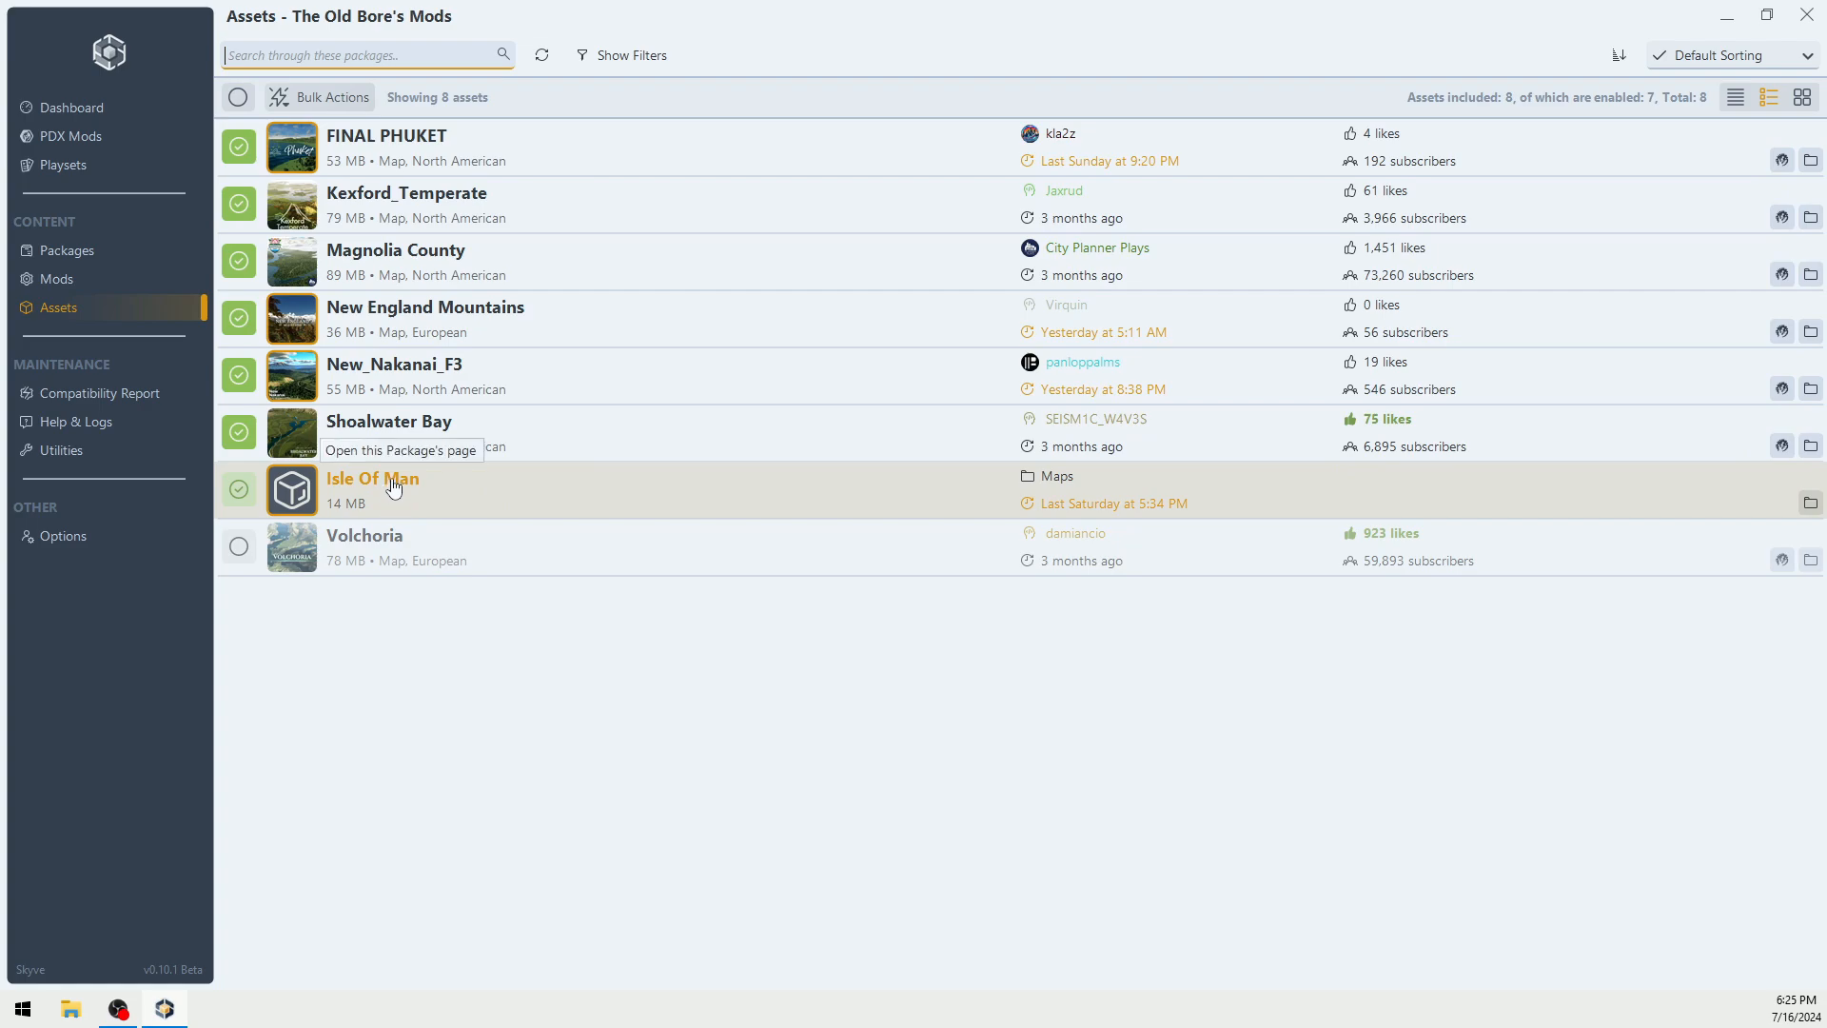
pyautogui.click(99, 392)
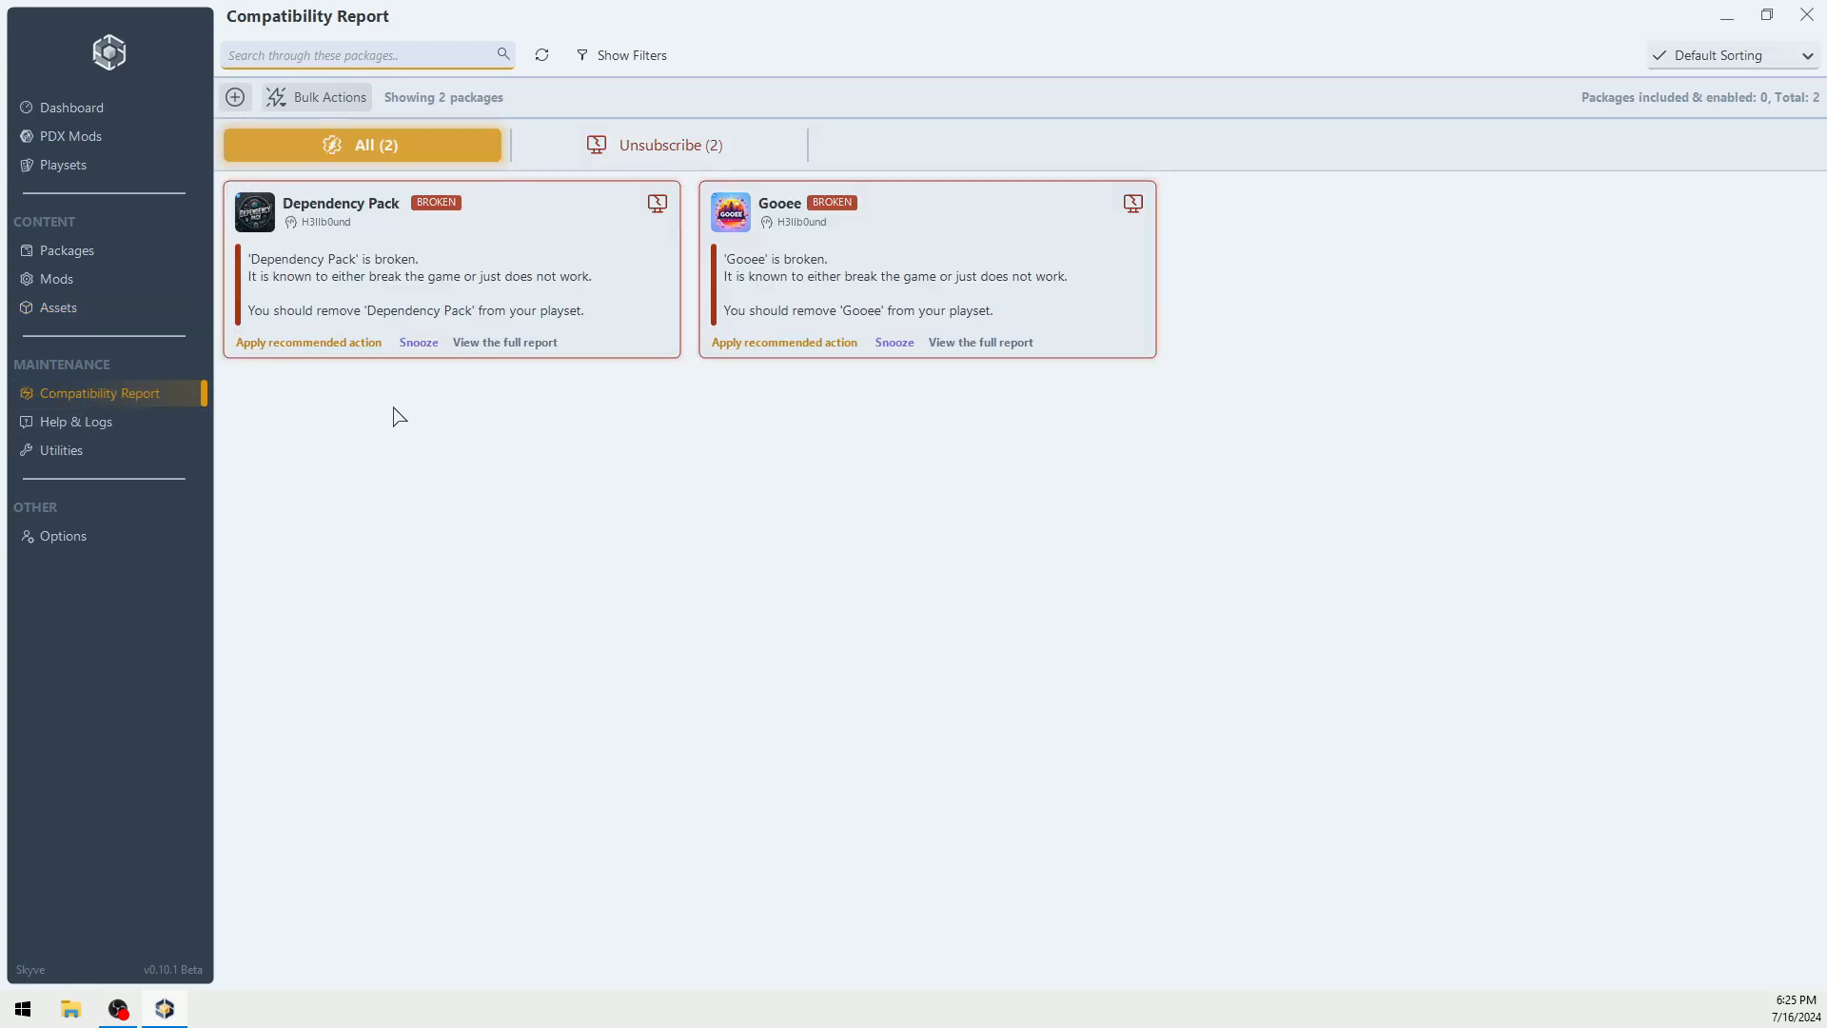
pyautogui.moveTo(341, 204)
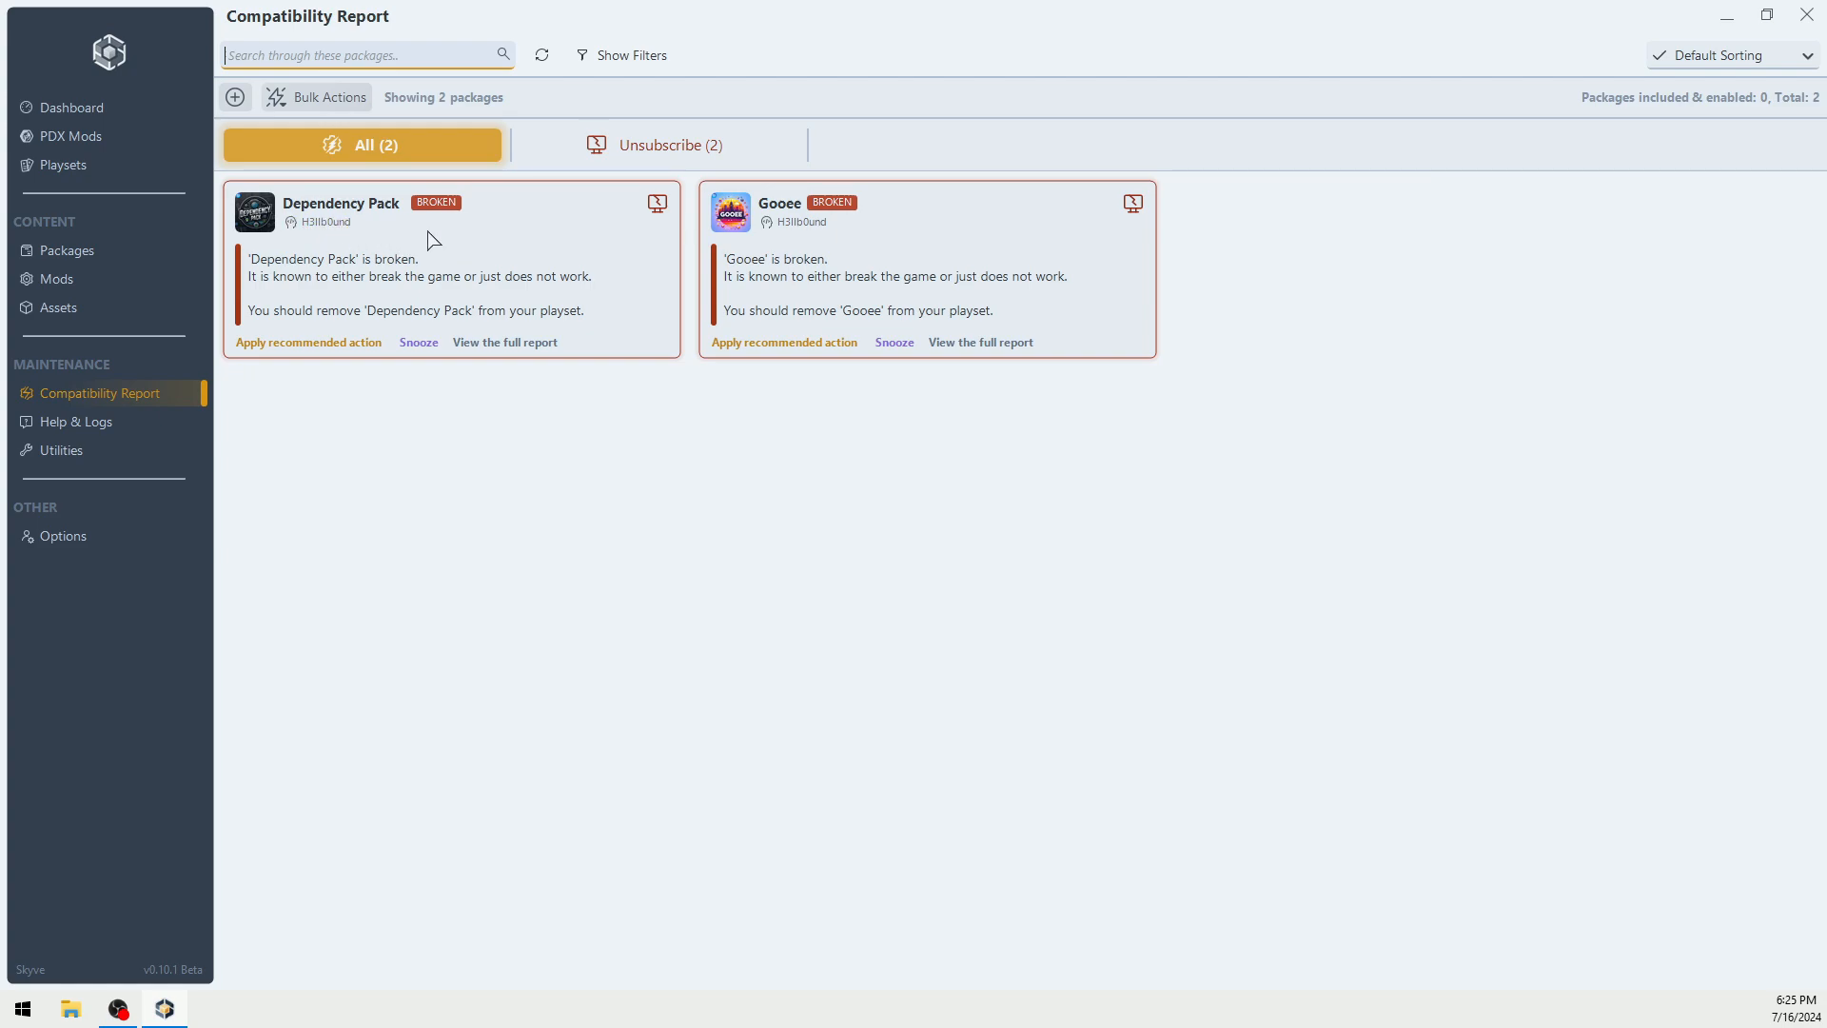
pyautogui.moveTo(126, 164)
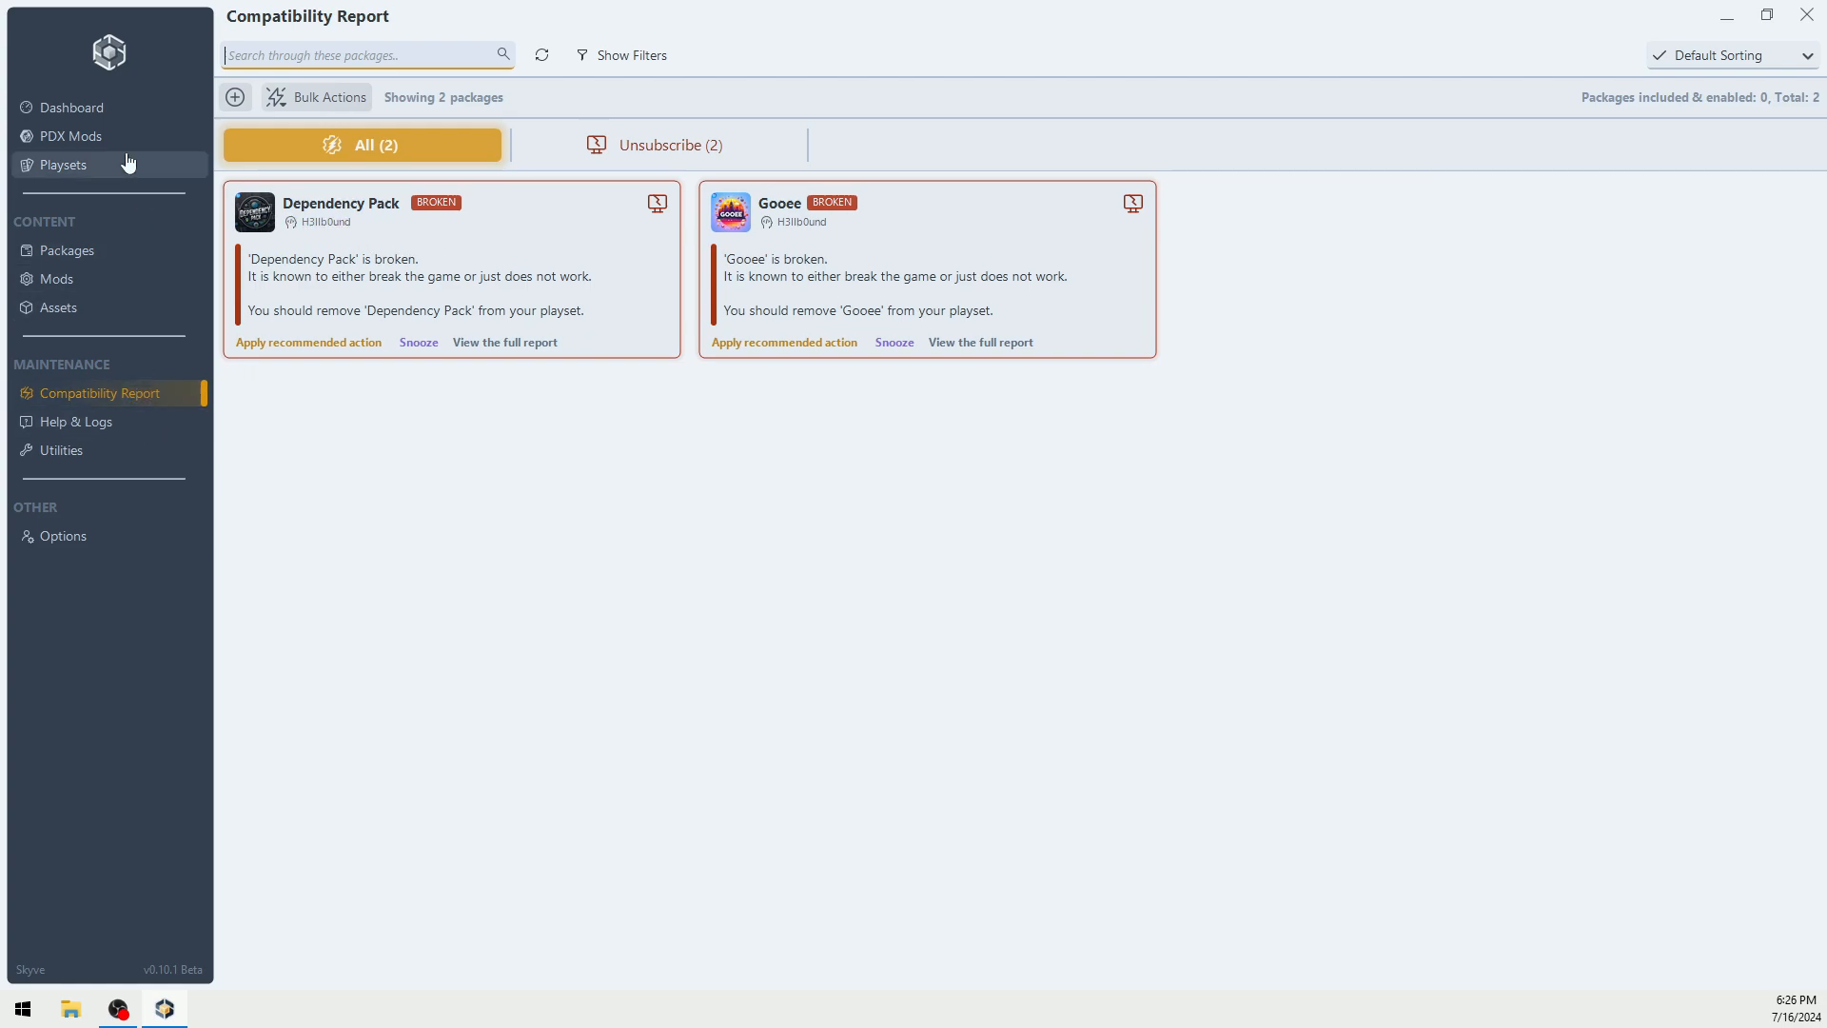
# Step: Leave the report flagging Dependency Pack and Gooee as broken and return to PDX Mods
pyautogui.click(72, 137)
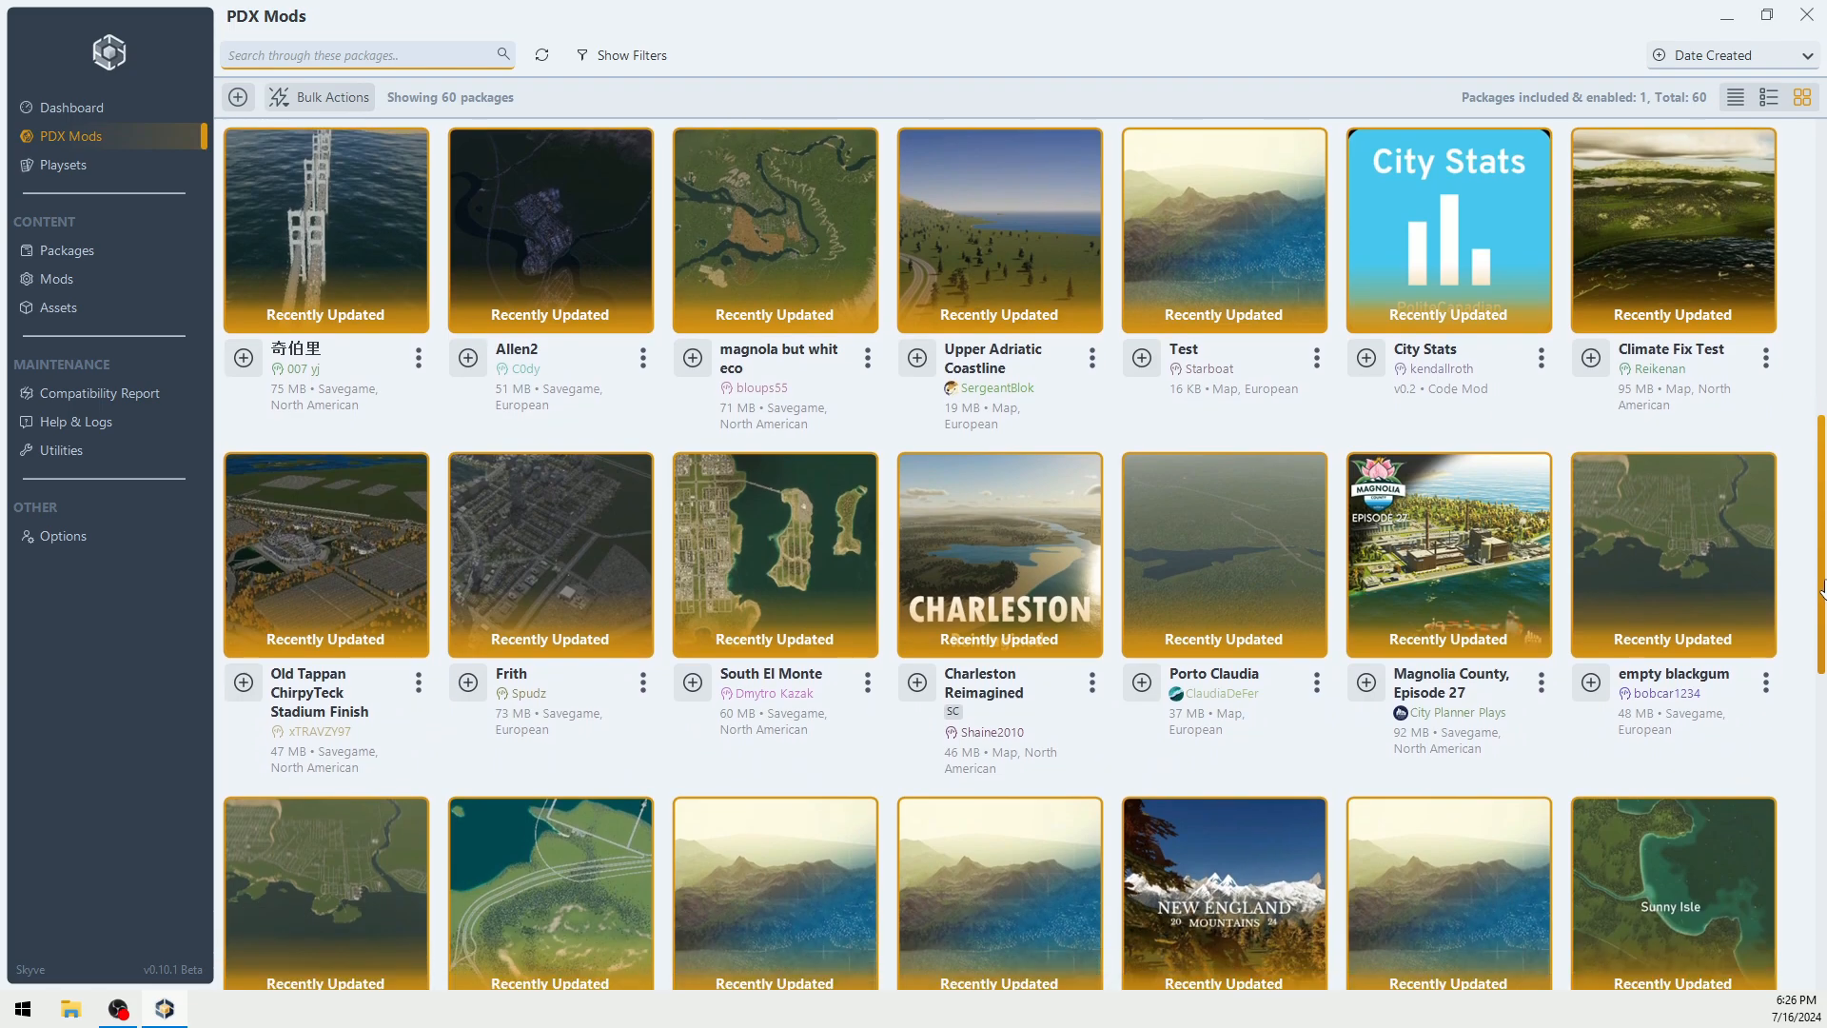
pyautogui.scroll(-3)
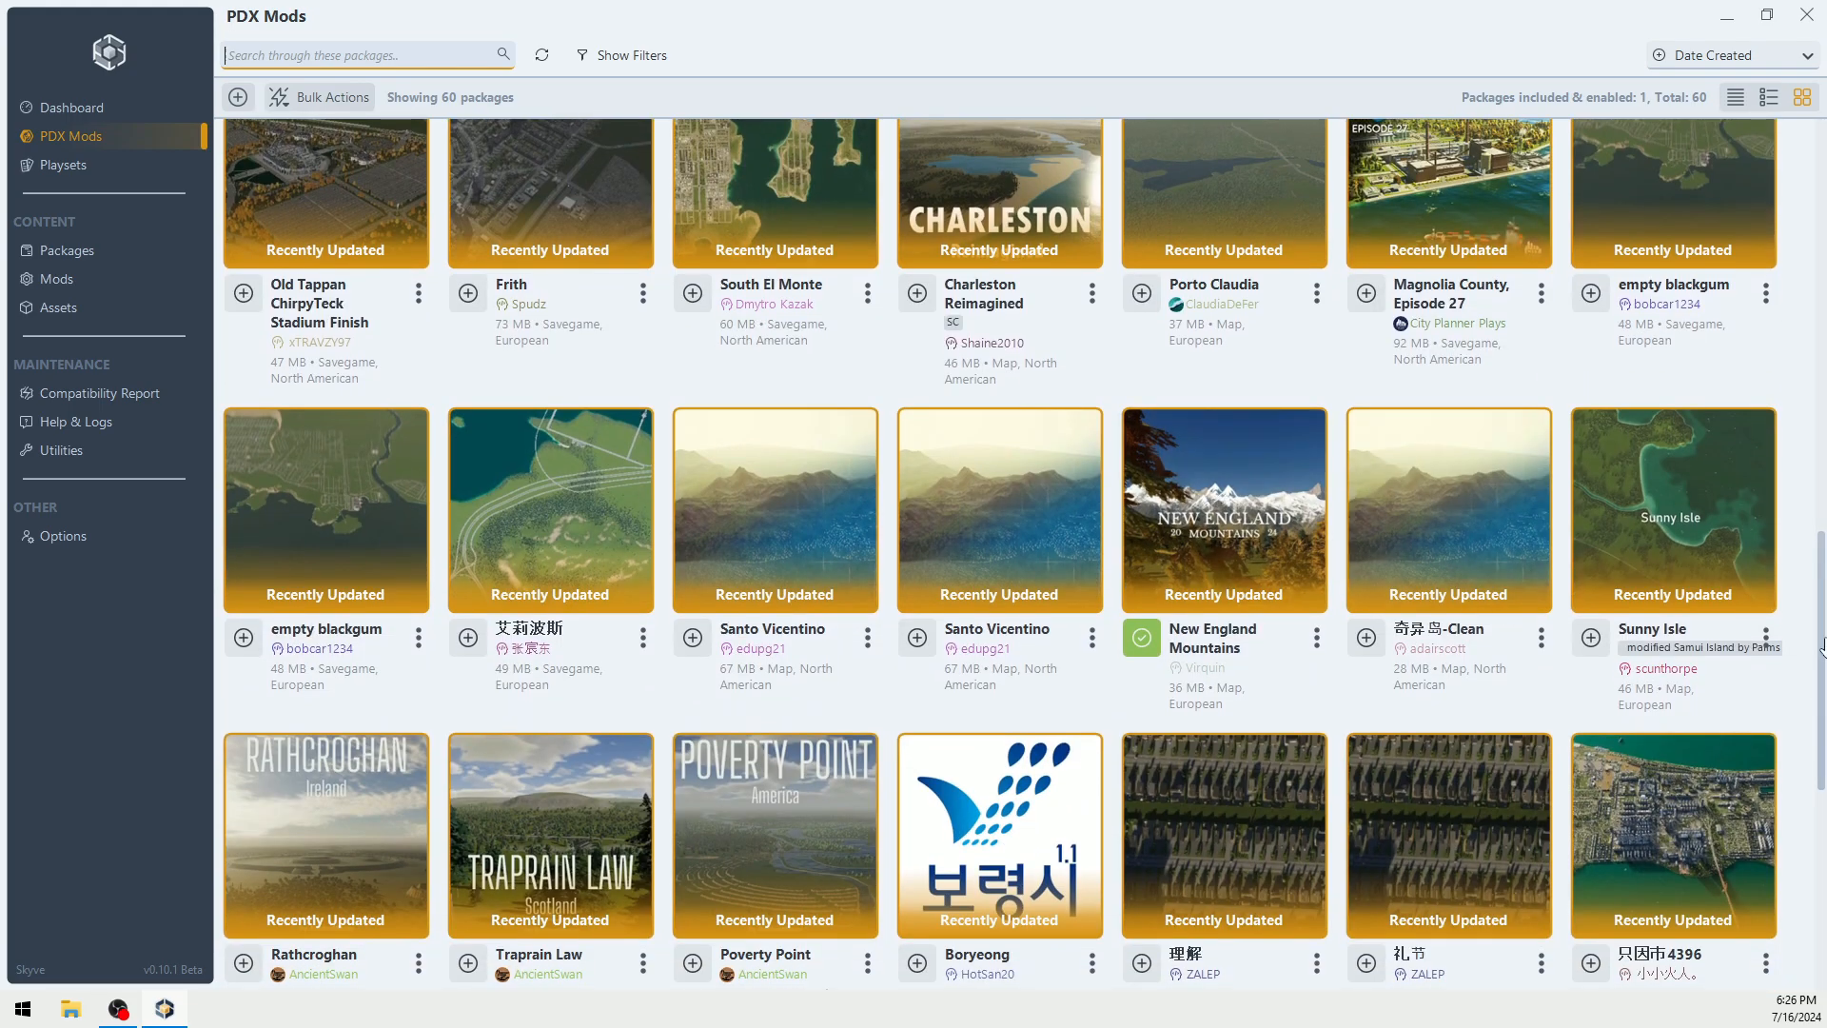
pyautogui.scroll(-3)
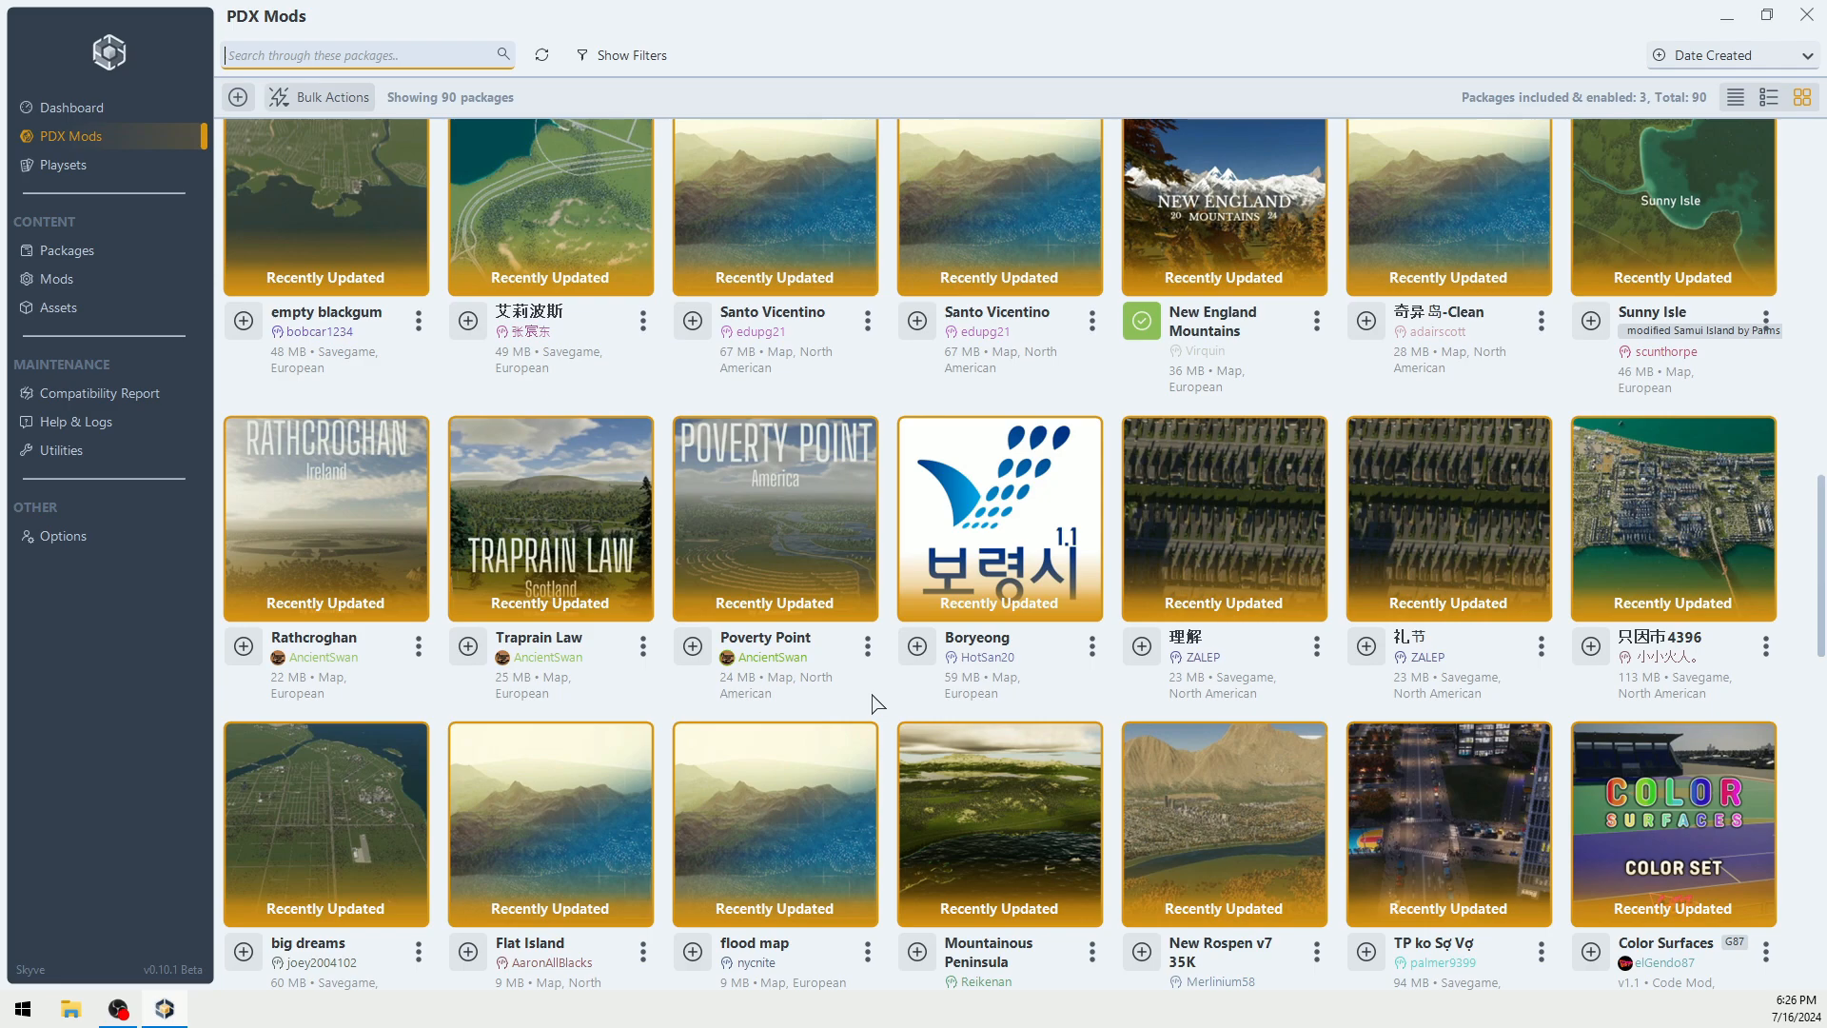
pyautogui.moveTo(76, 420)
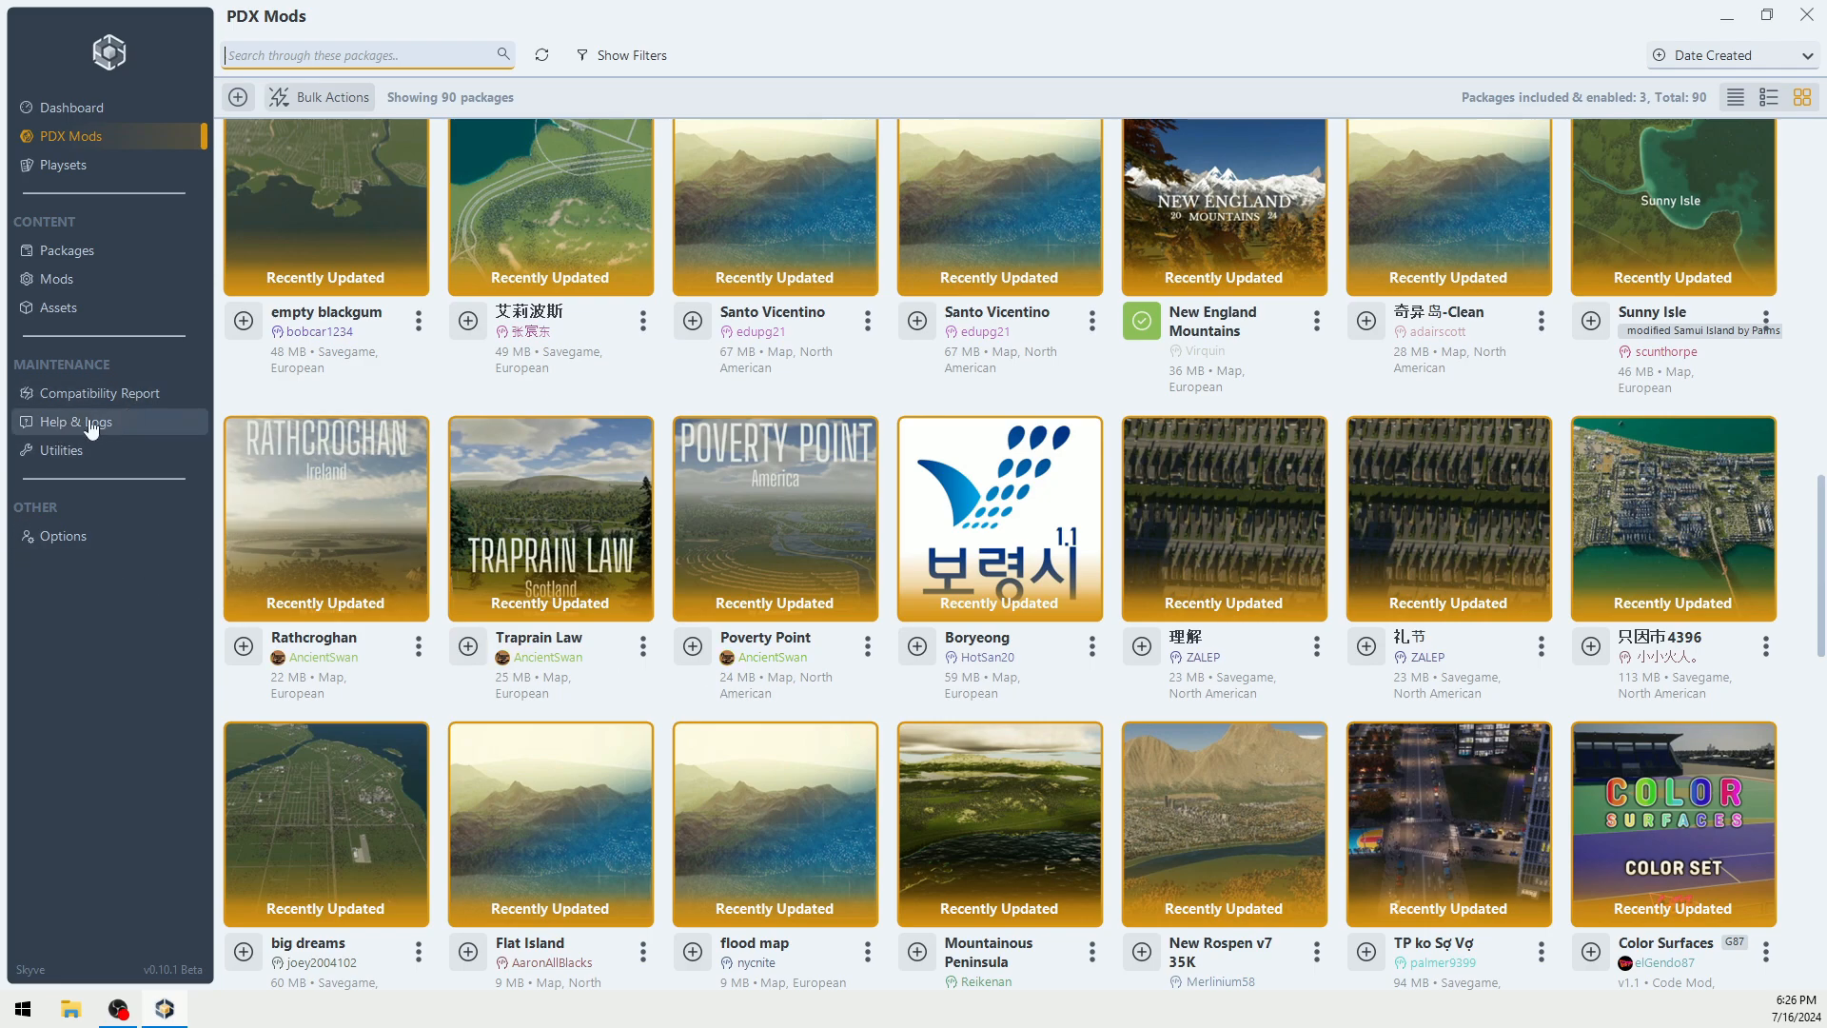
# Step: View the Utilities page with PDX Mods sync, import from text, troubleshooting and reset tools
pyautogui.click(57, 449)
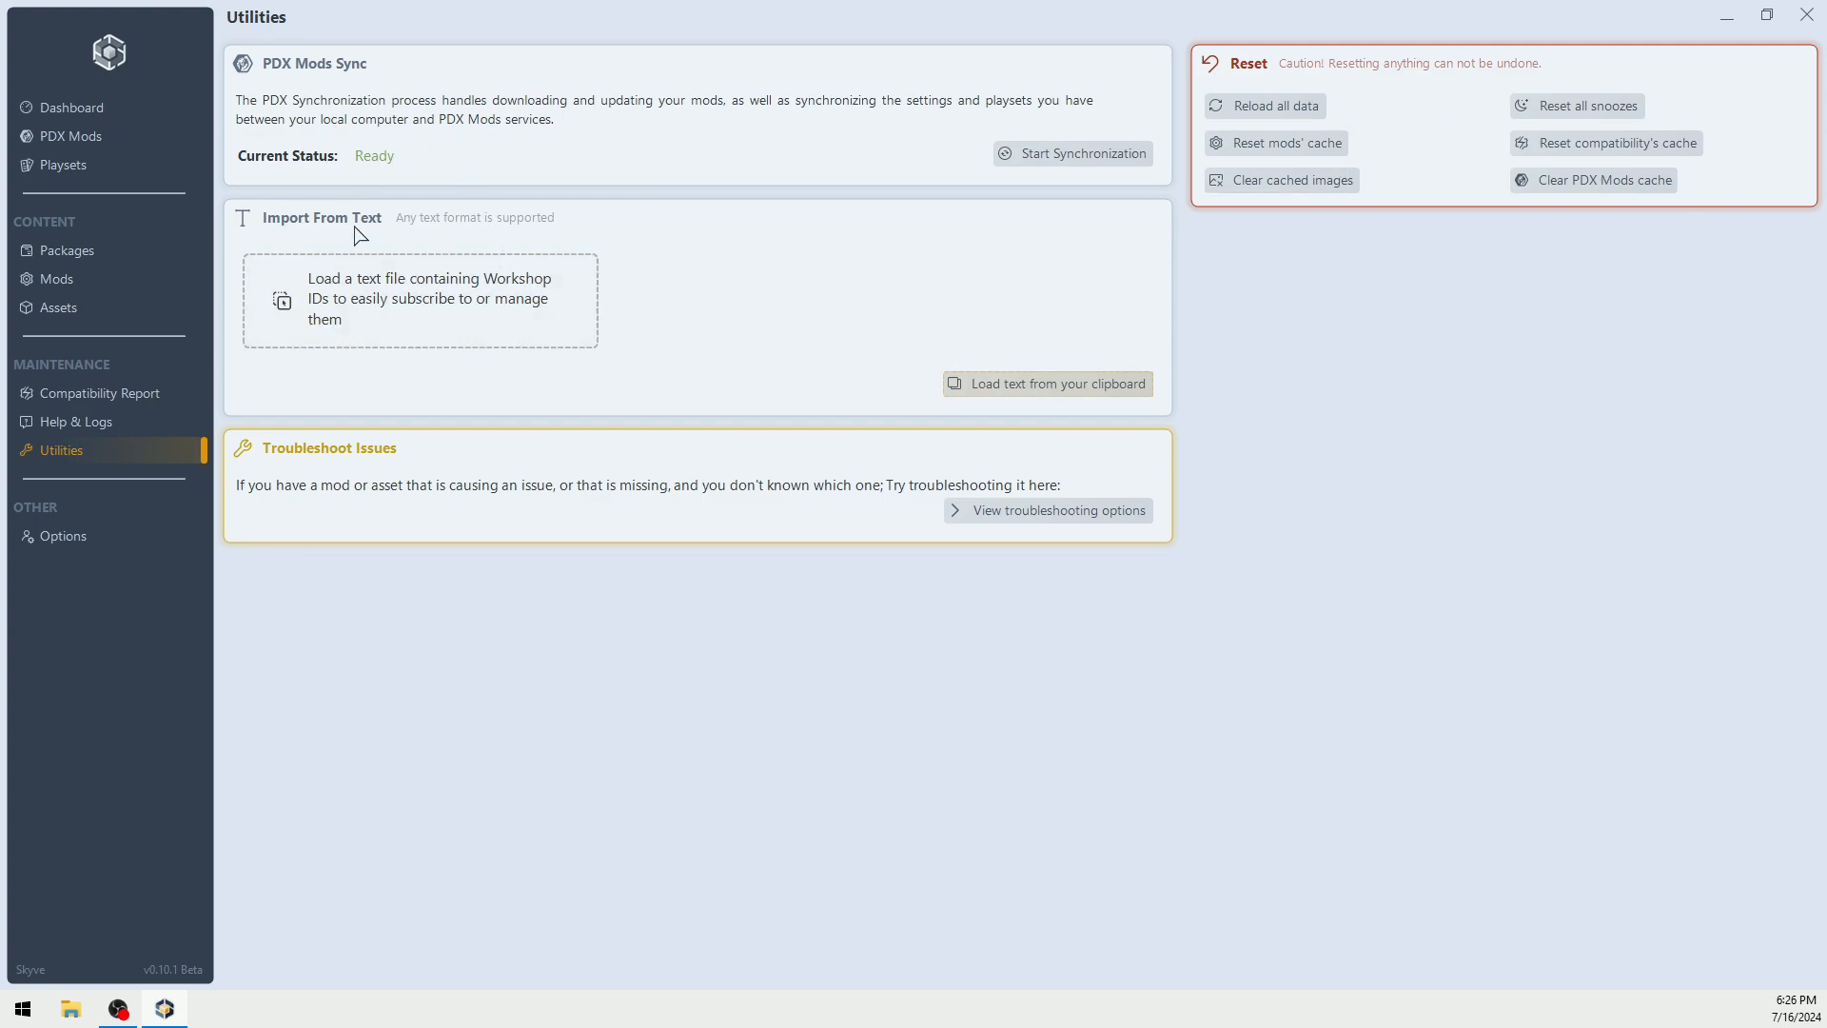
pyautogui.moveTo(379, 583)
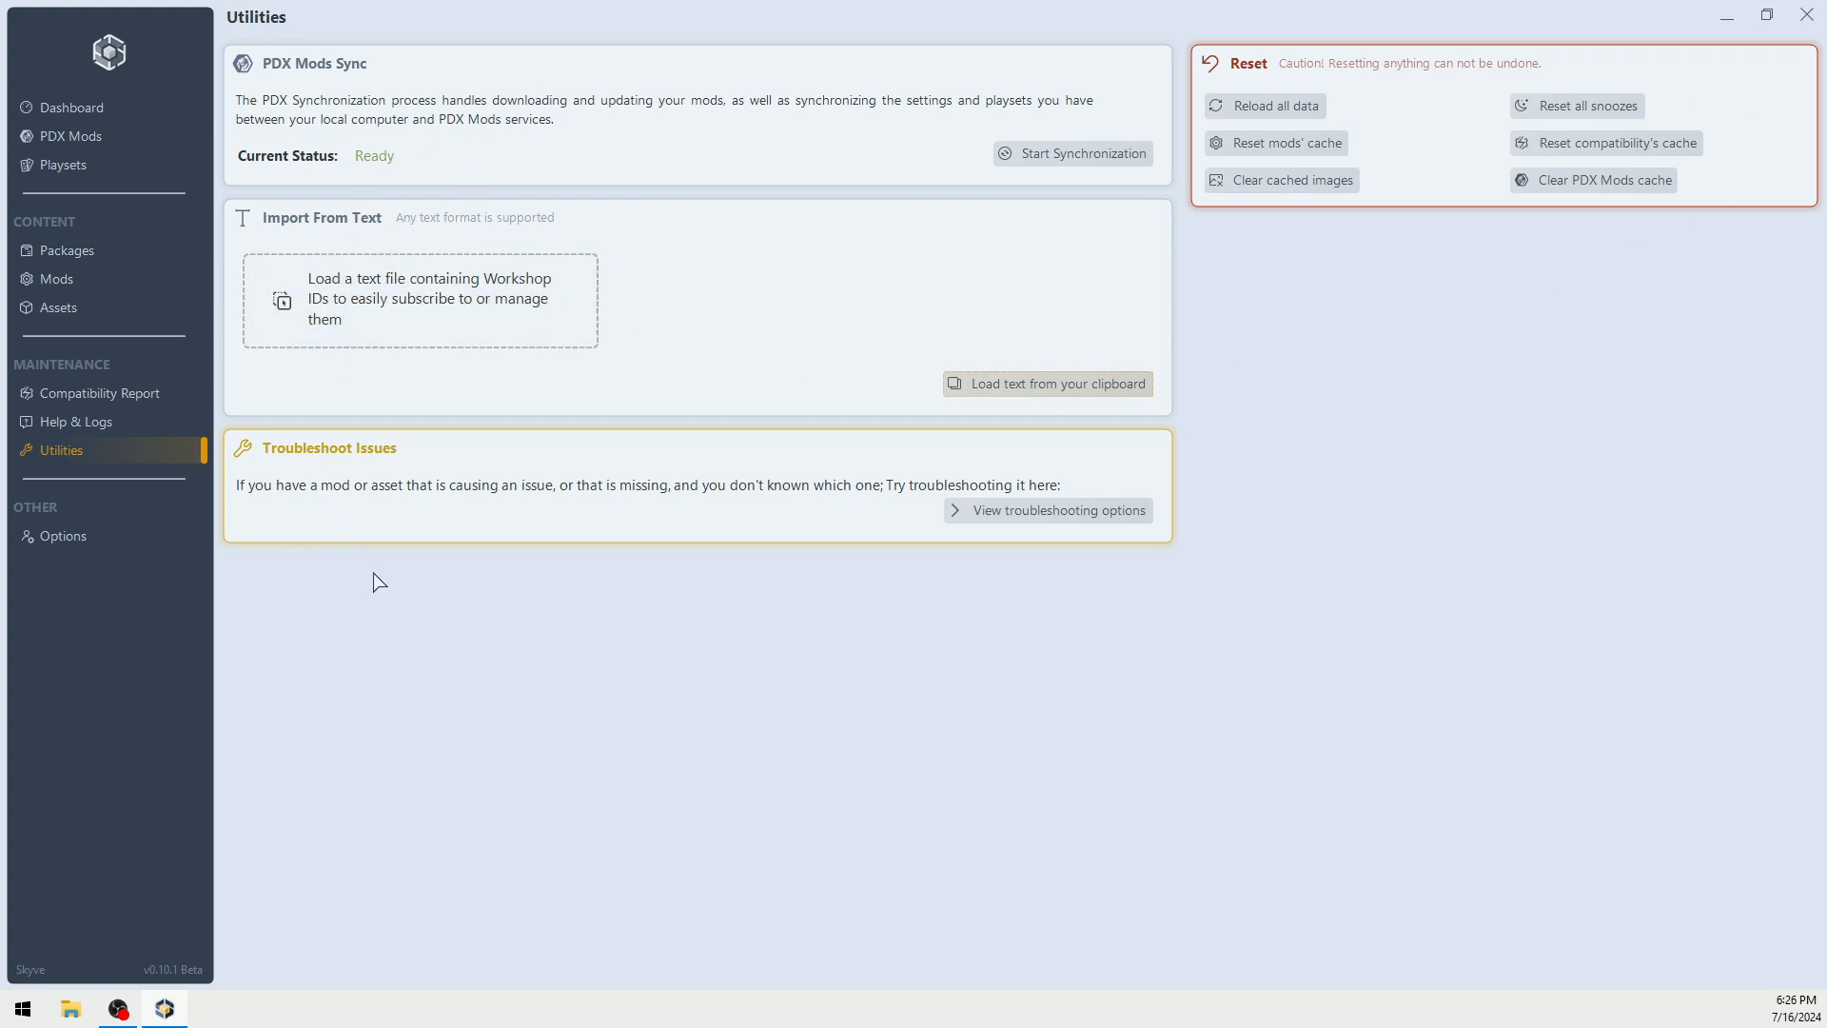